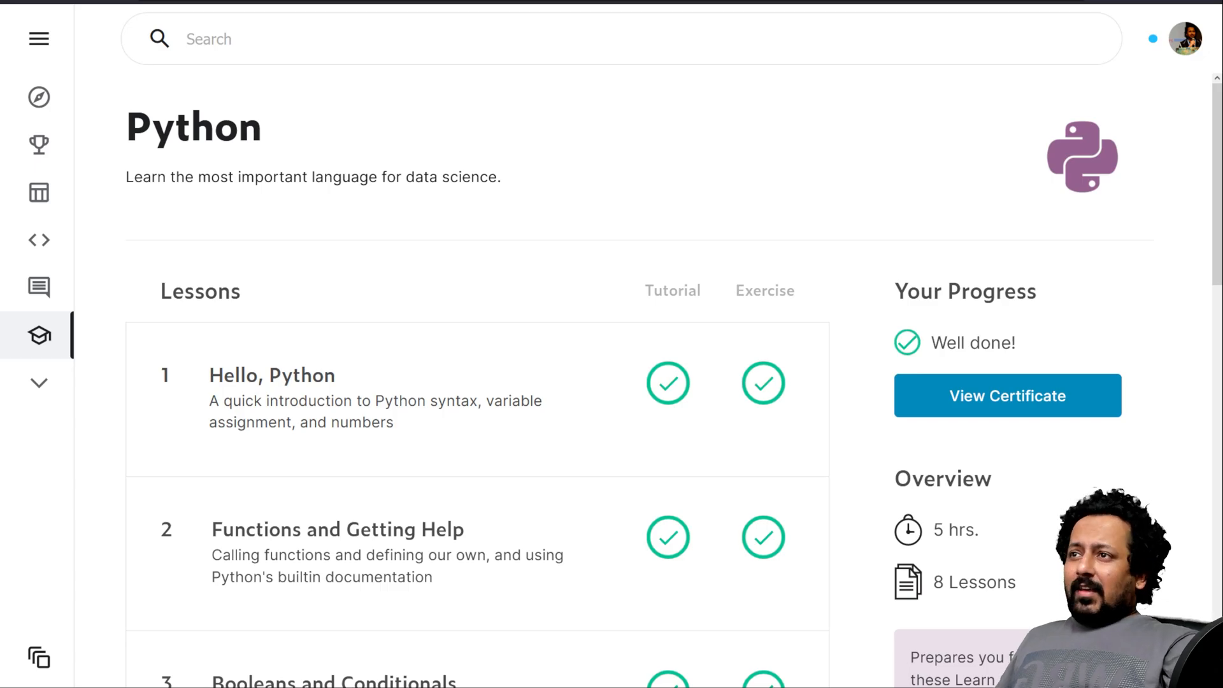
- Leave the Python course lesson list and go to the How Models Work lesson notebook
scroll("down", 3)
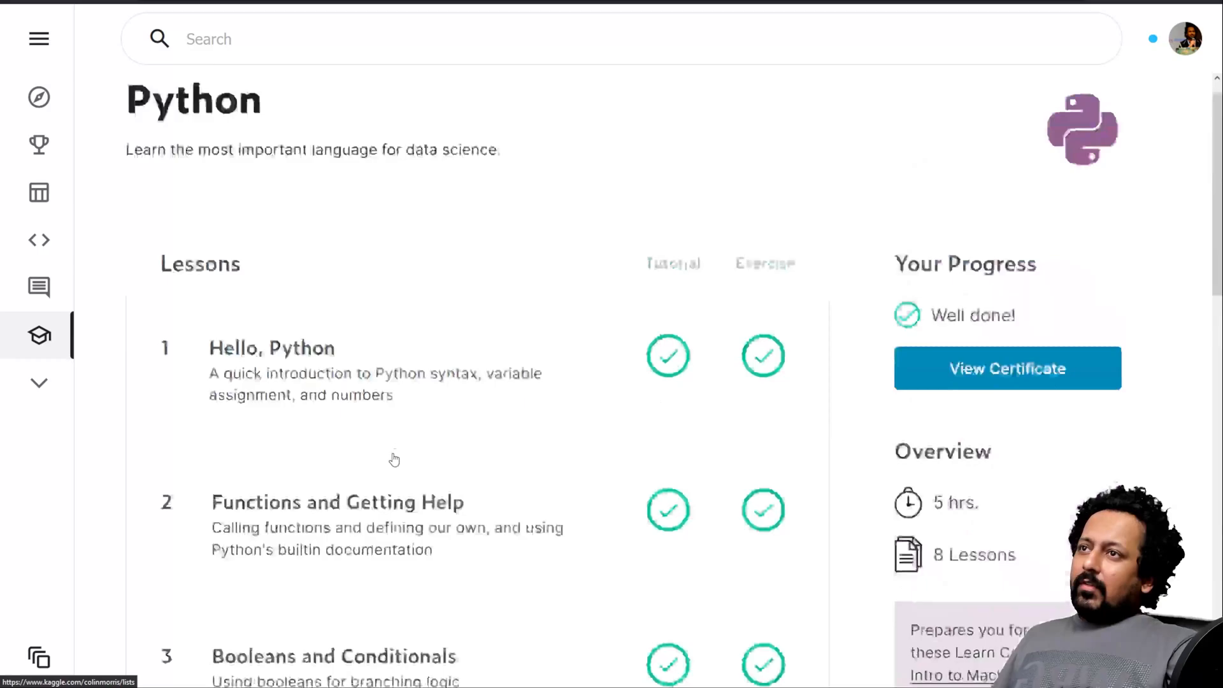
left_click(1006, 368)
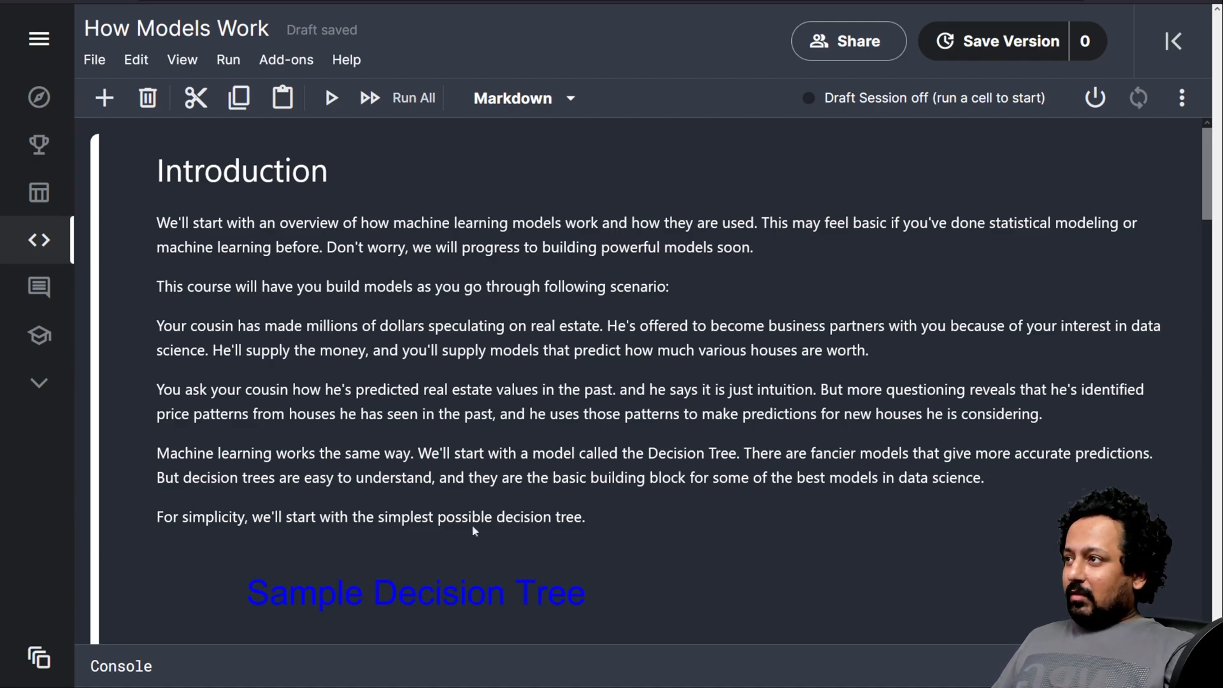
mouse_move(489, 233)
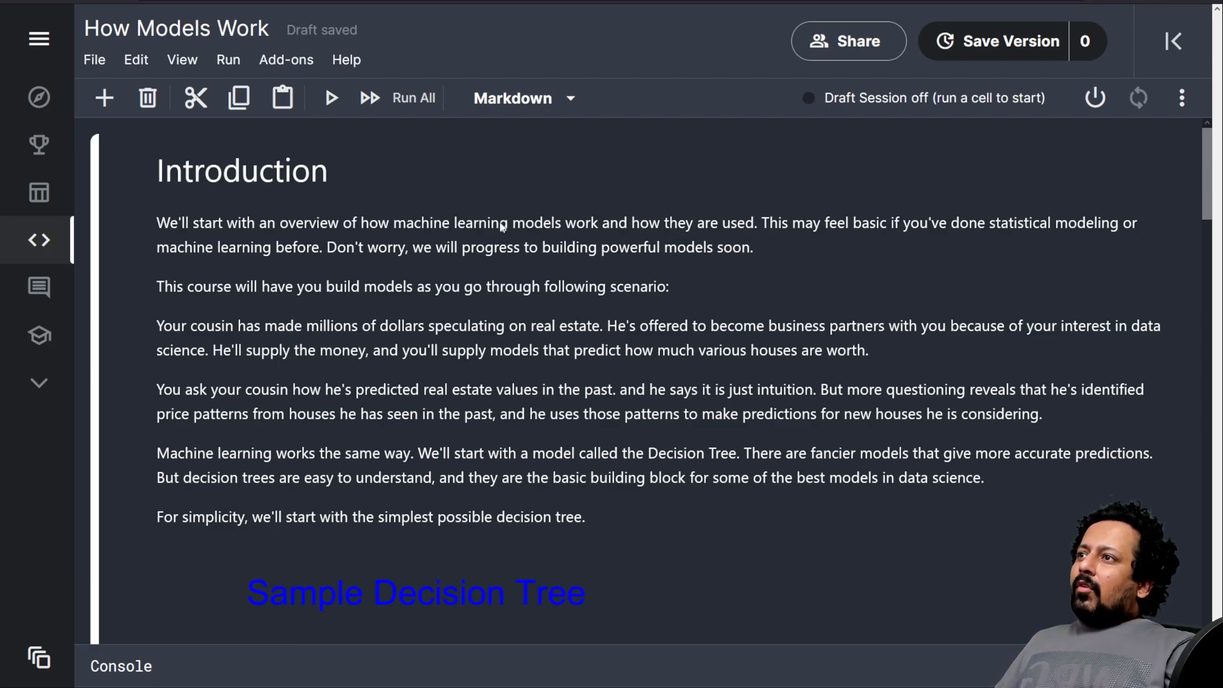
scroll("down", 3)
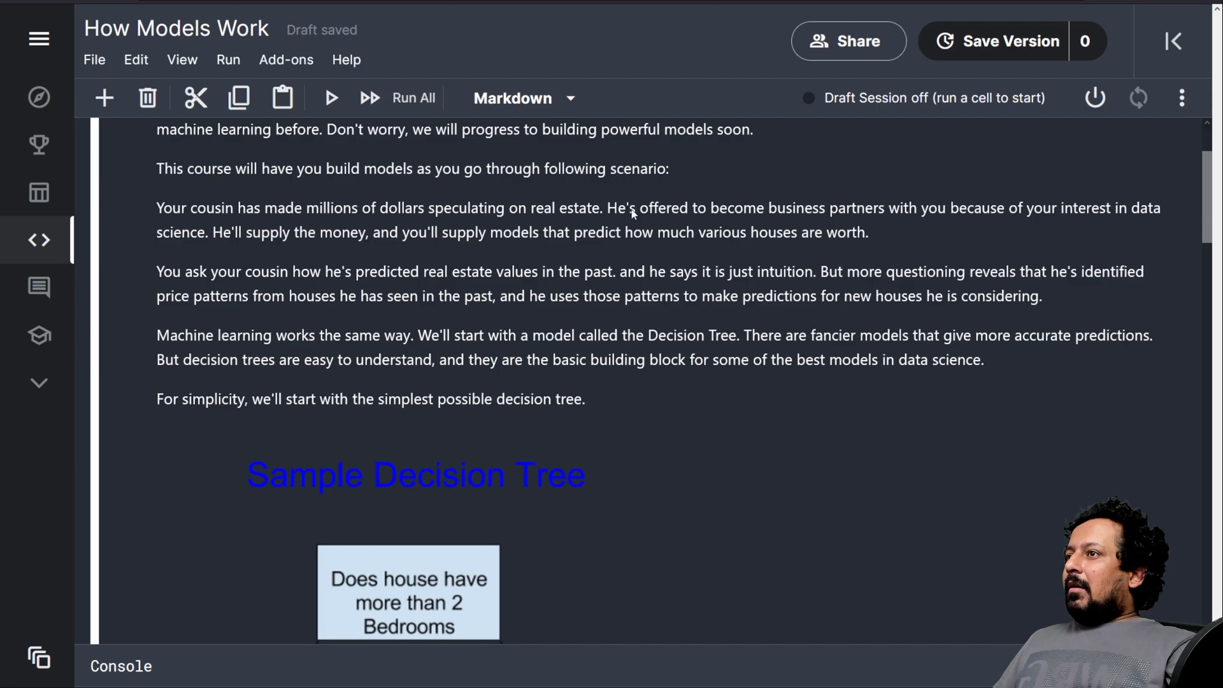
mouse_move(798, 246)
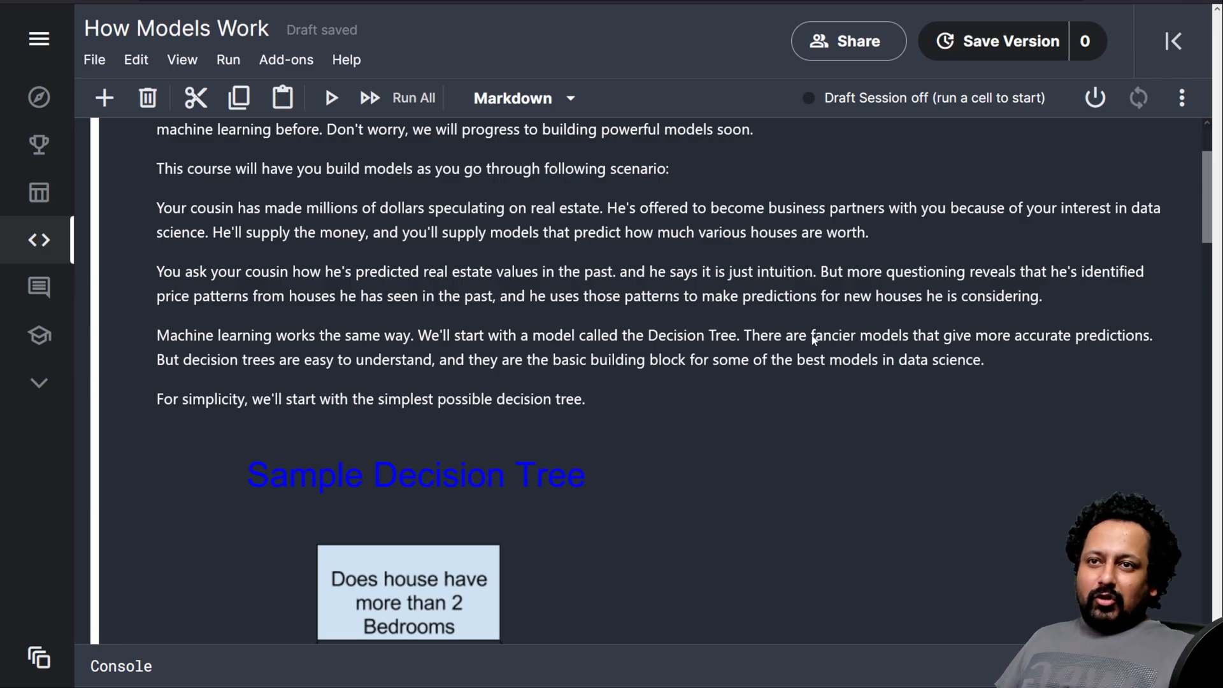
mouse_move(216, 287)
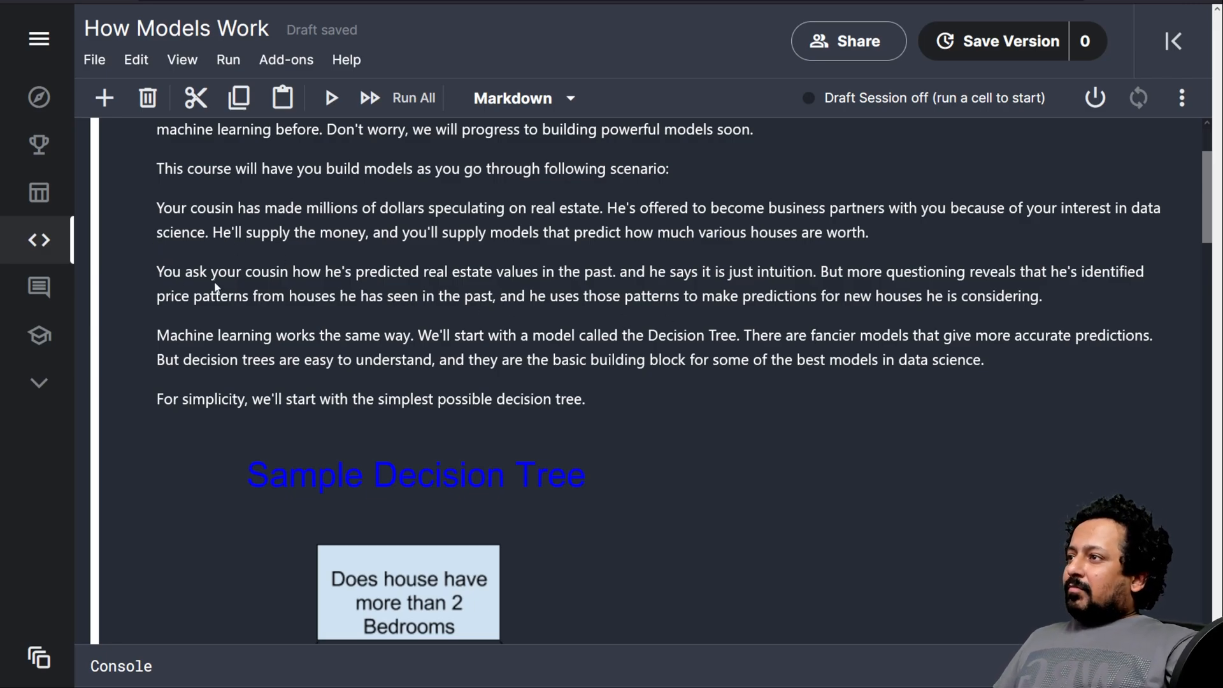
mouse_move(475, 284)
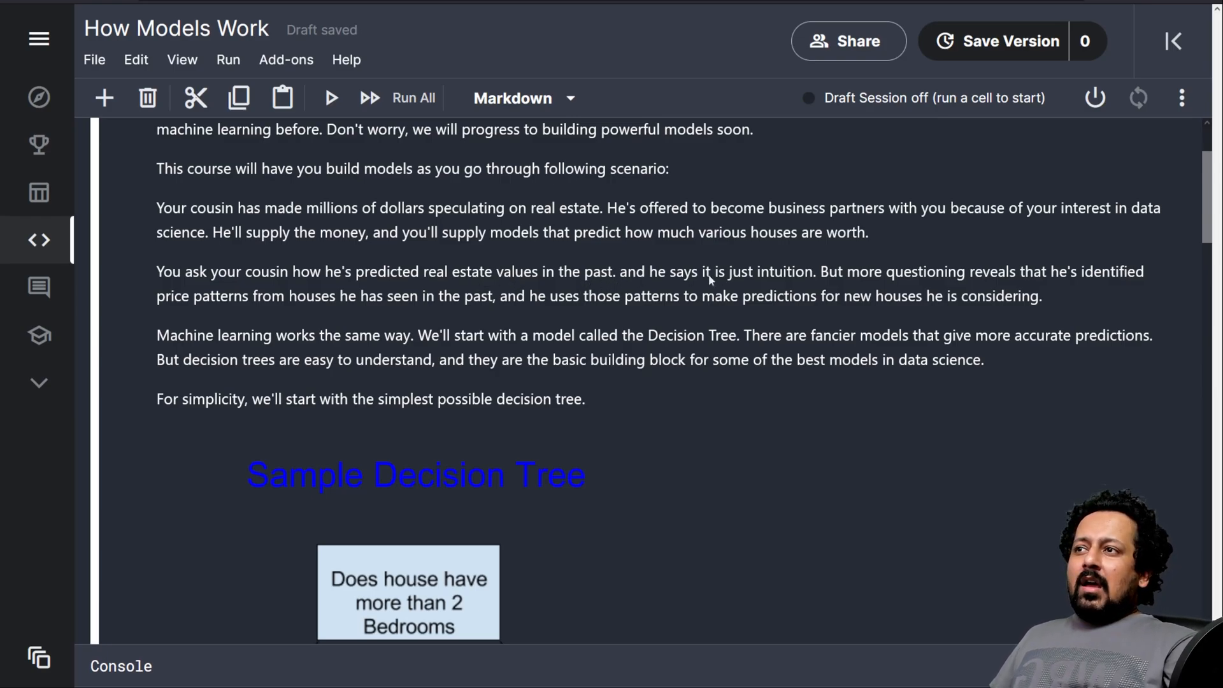
mouse_move(721, 279)
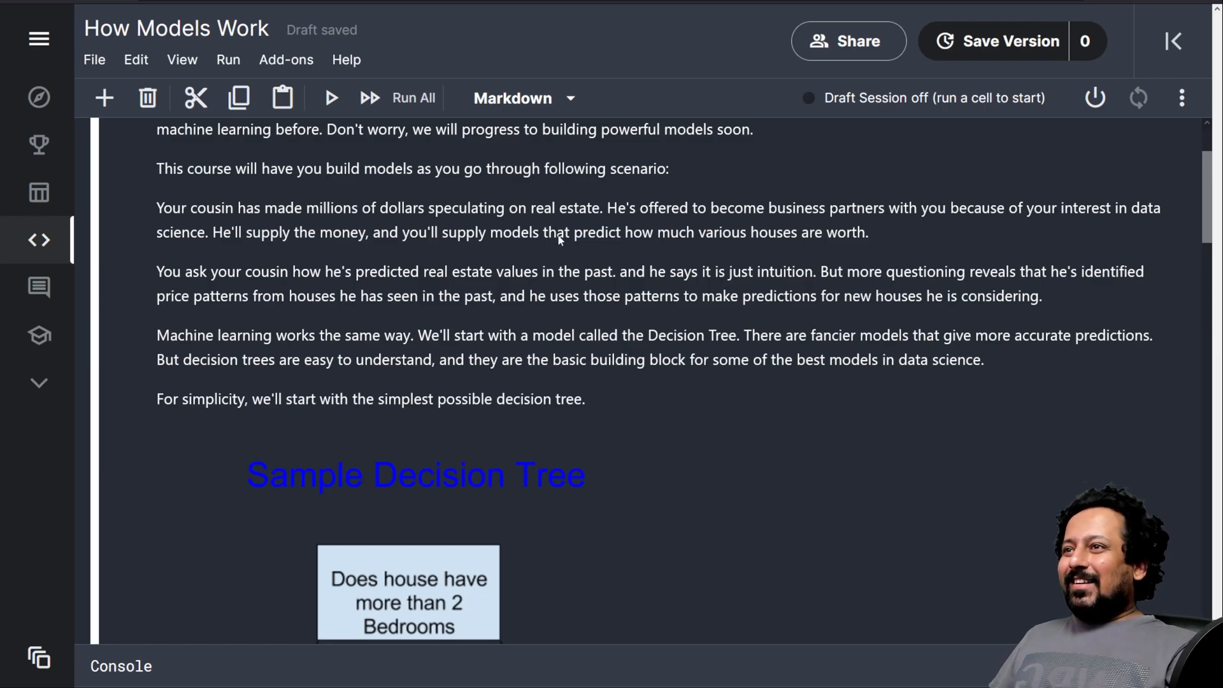
mouse_move(948, 289)
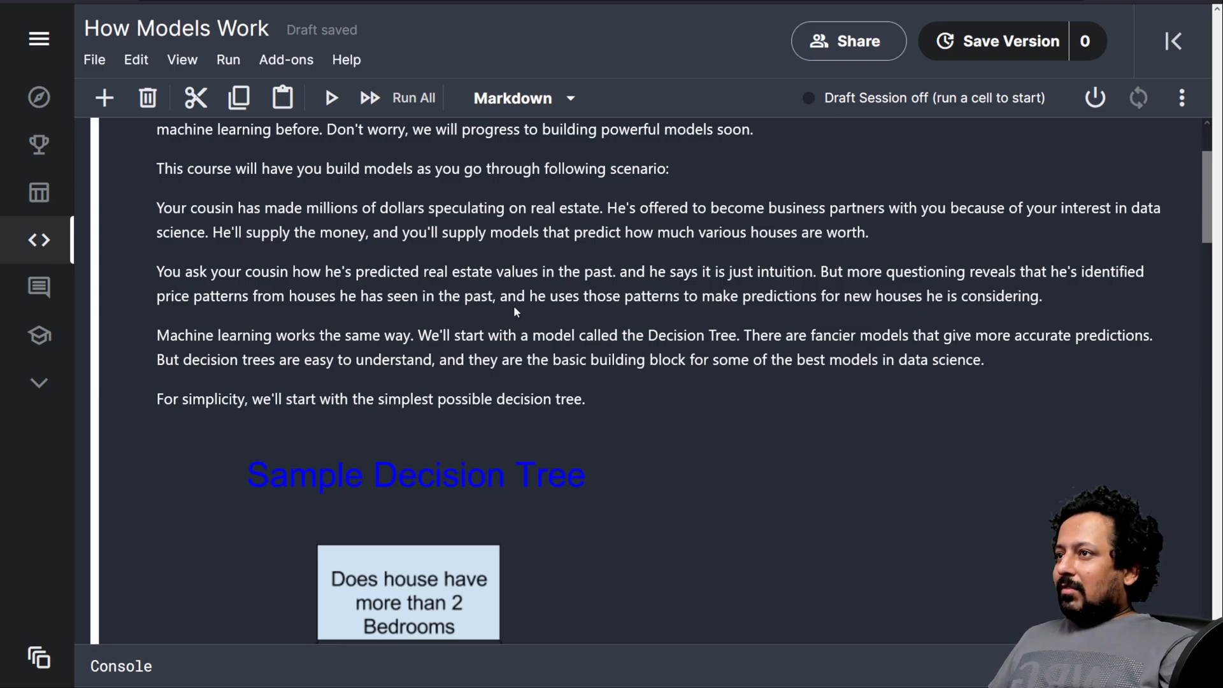
mouse_move(472, 303)
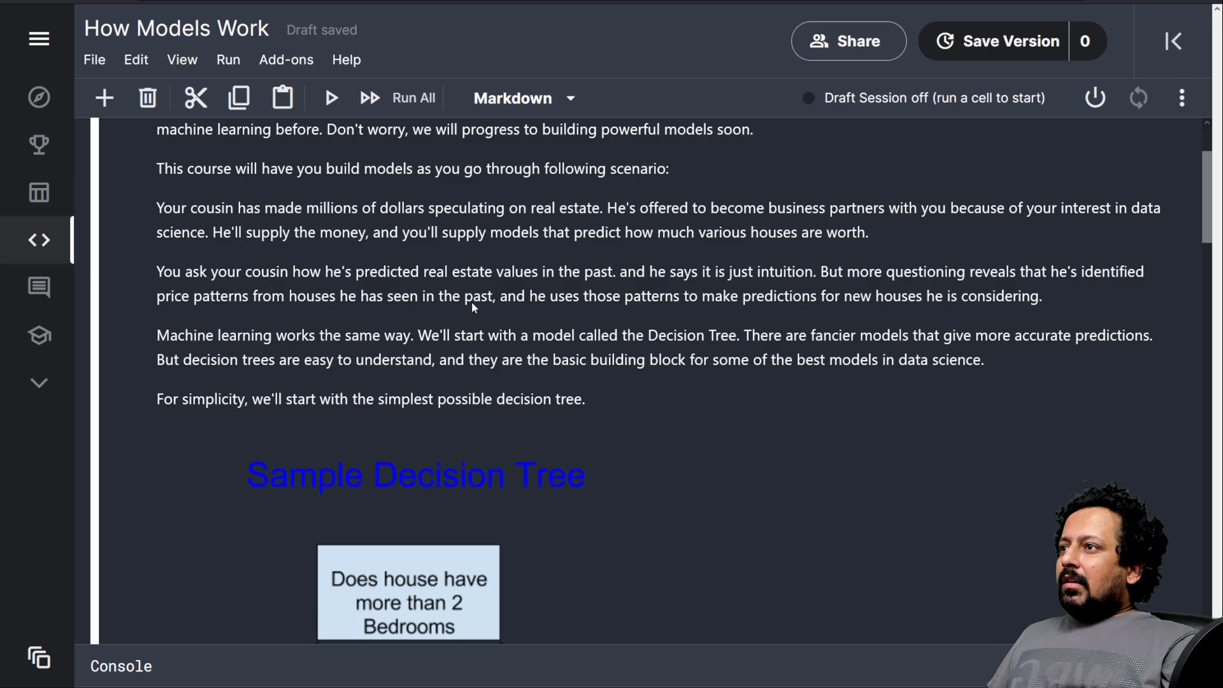
mouse_move(732, 463)
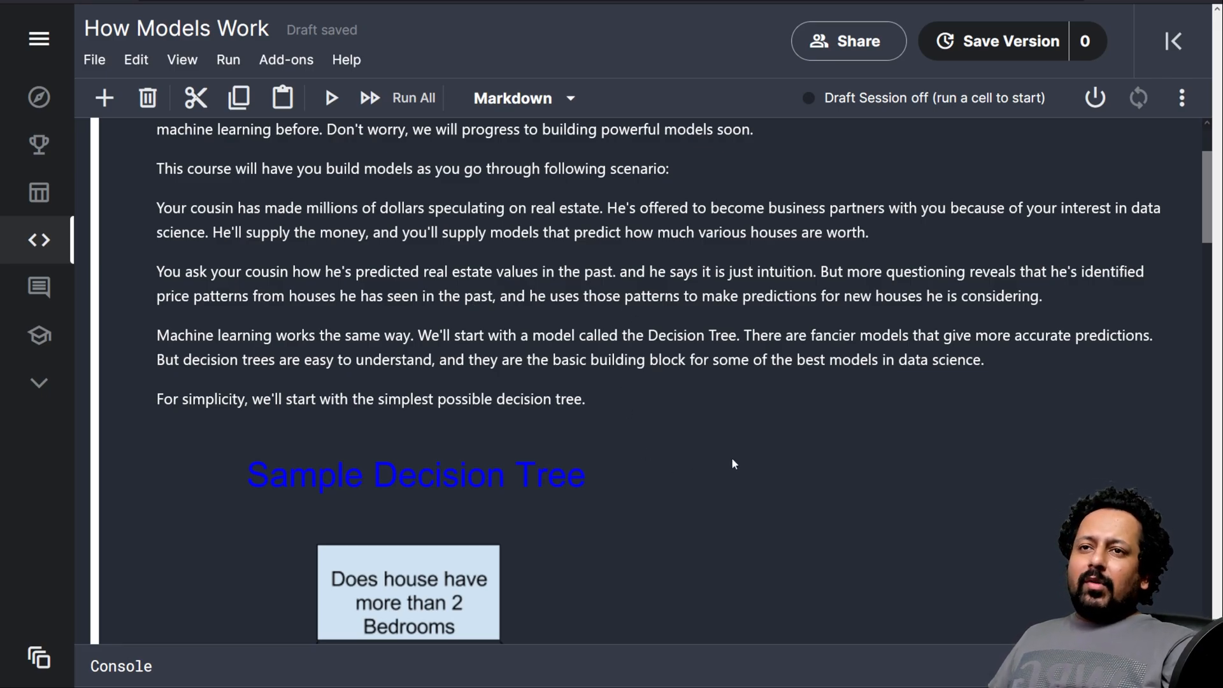
scroll("down", 3)
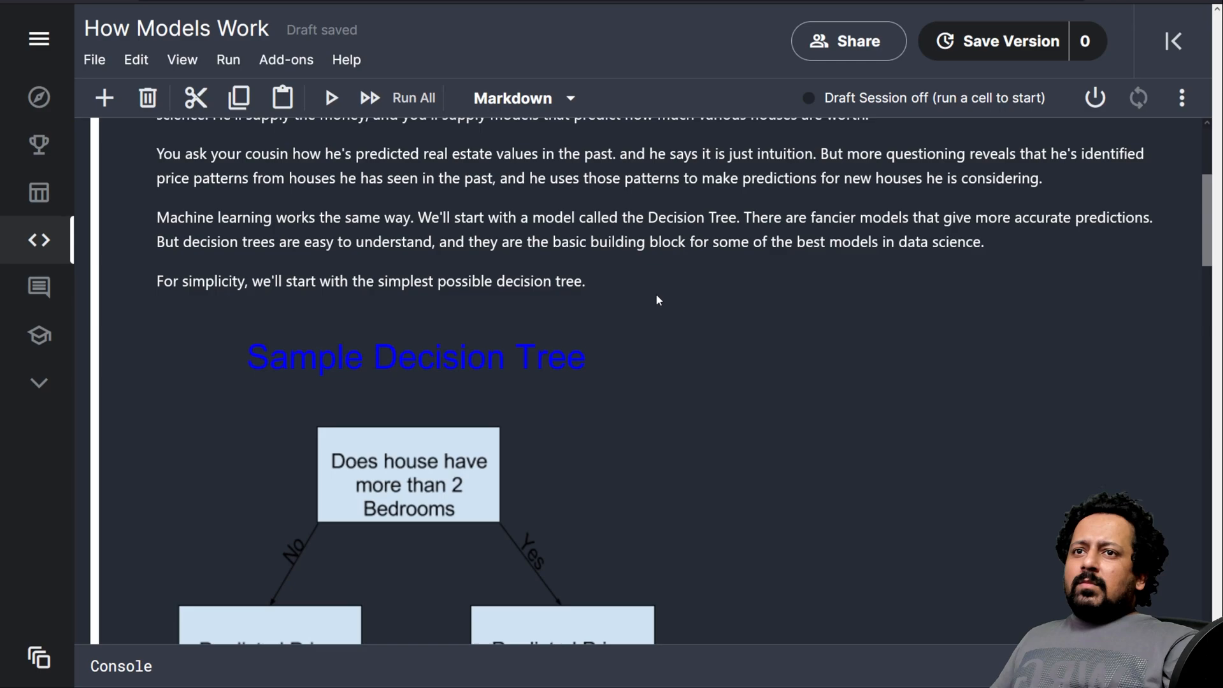
mouse_move(647, 297)
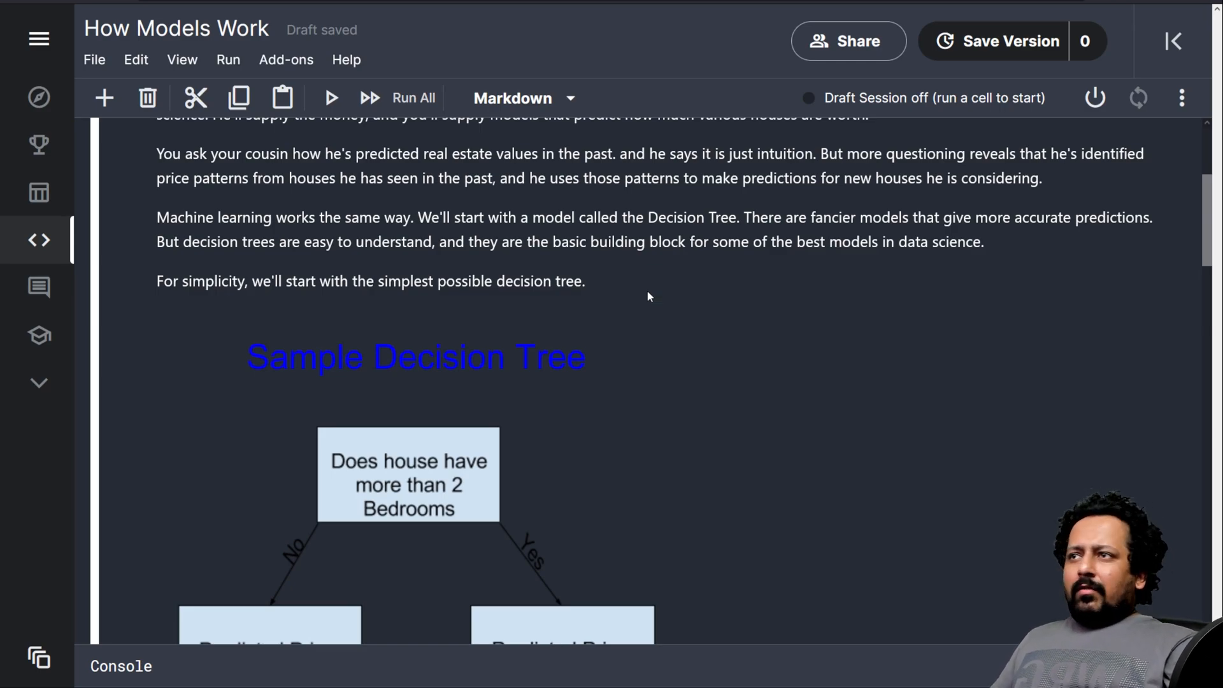
mouse_move(642, 297)
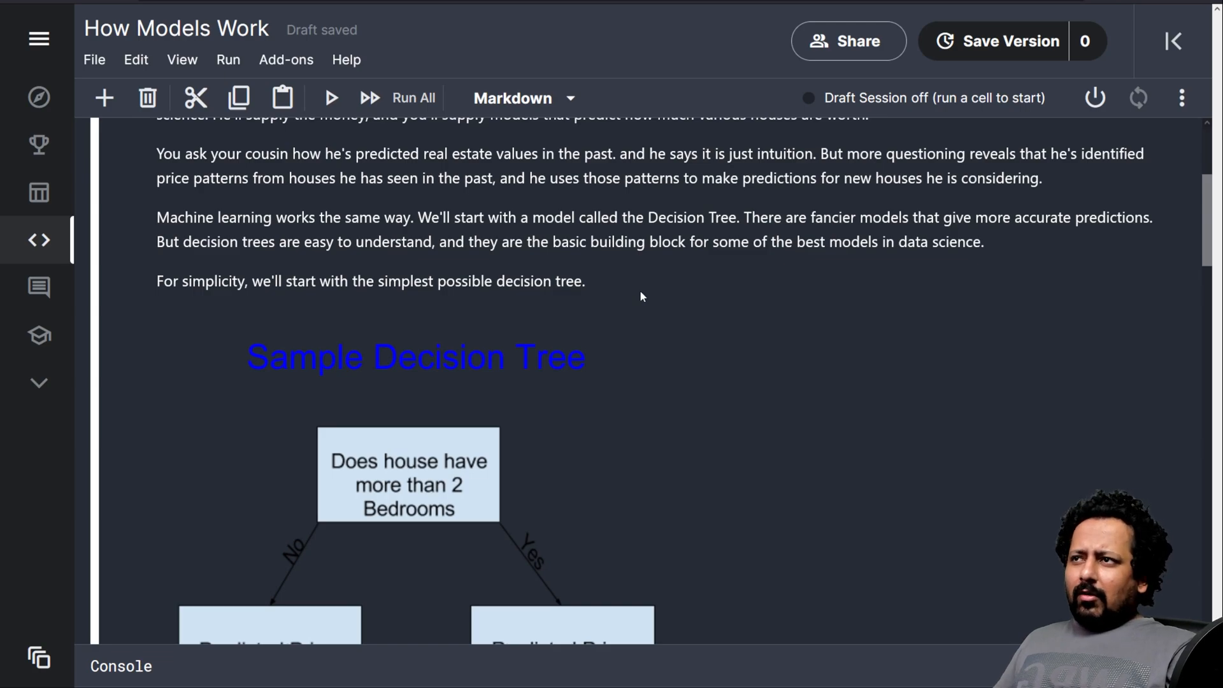
mouse_move(749, 453)
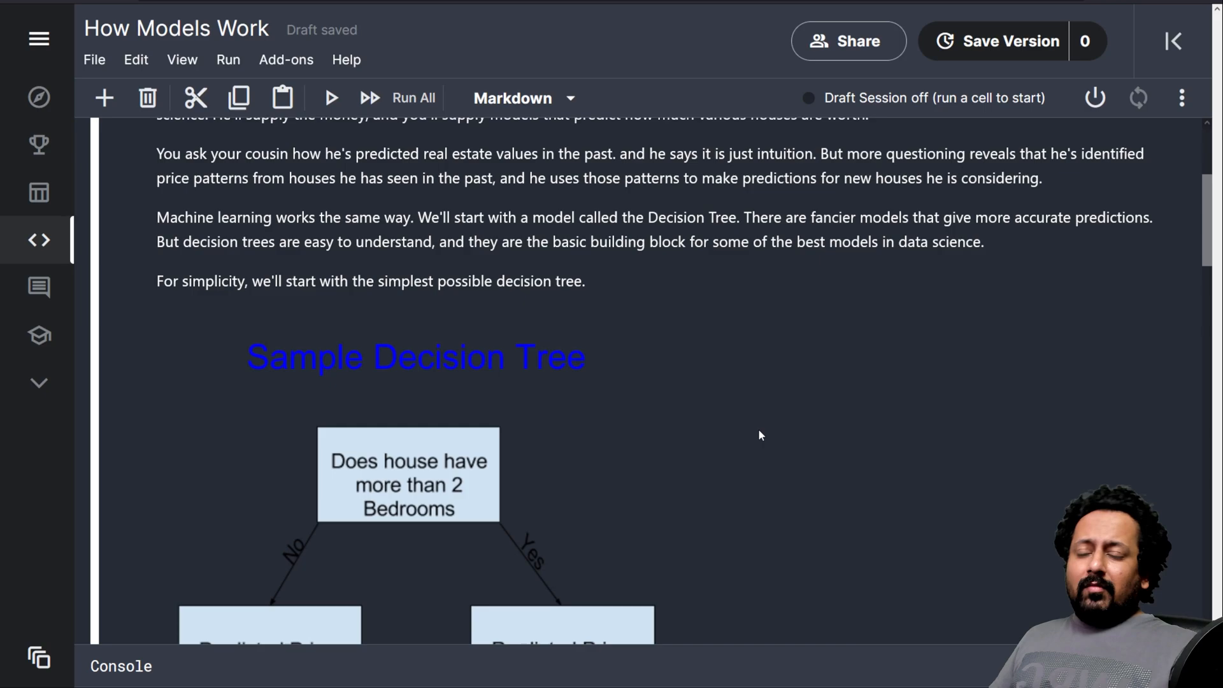
mouse_move(674, 397)
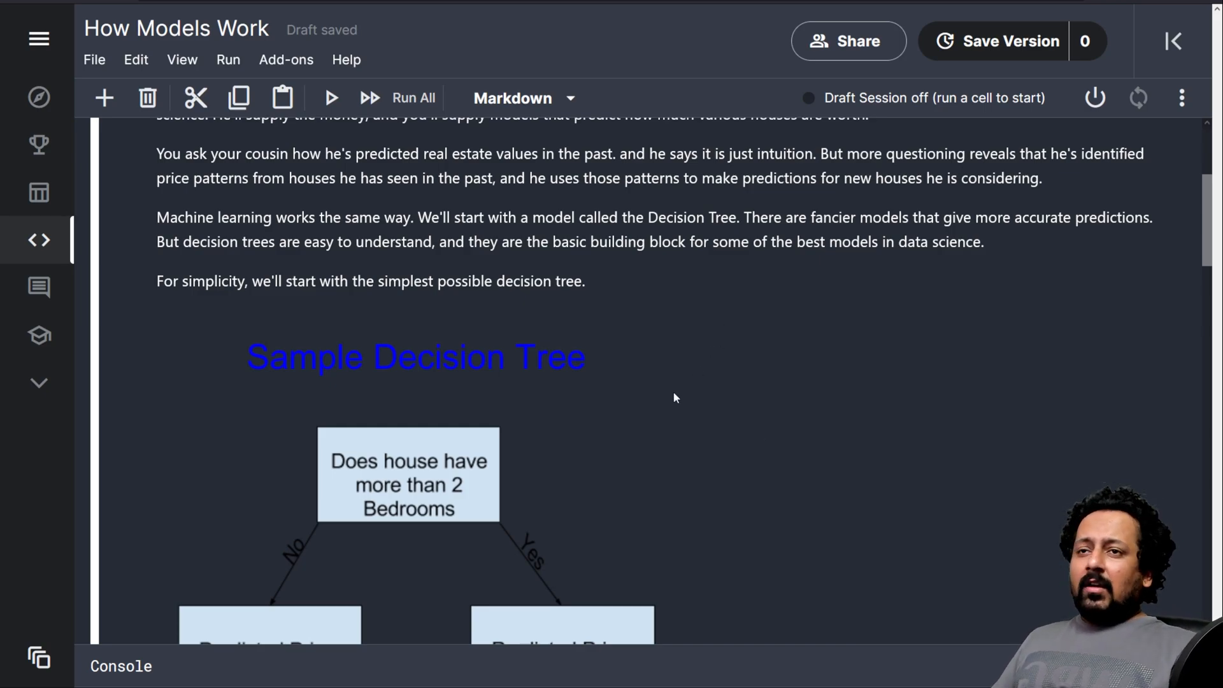
mouse_move(749, 315)
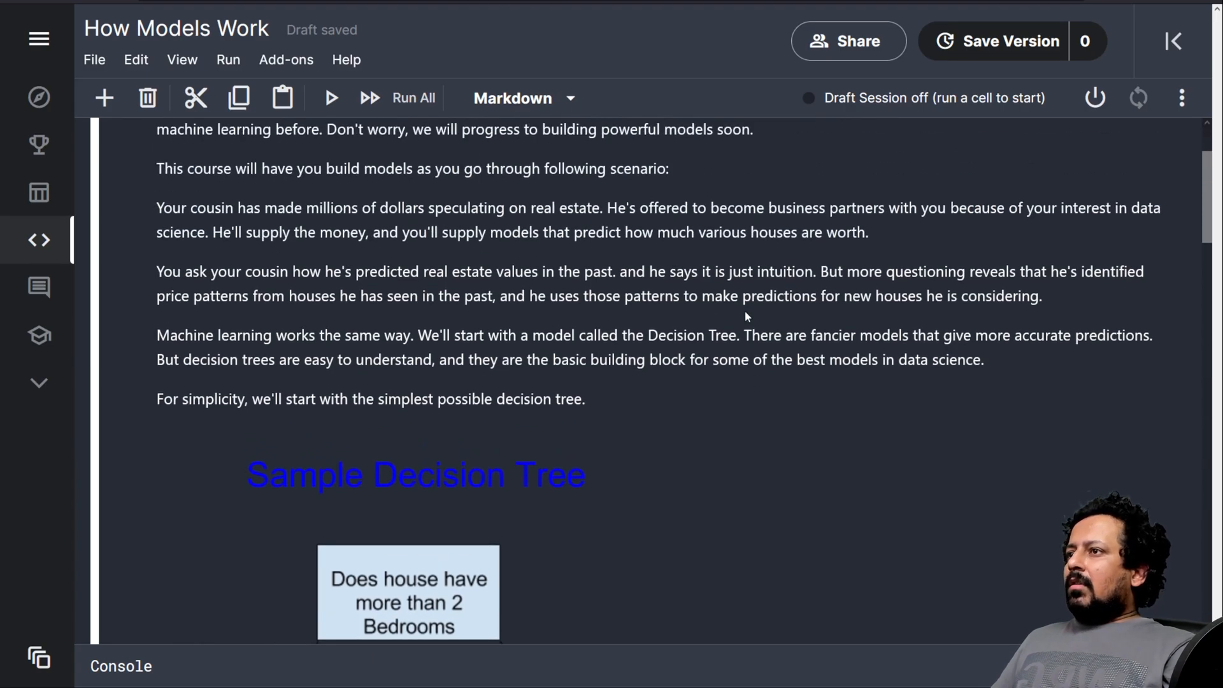
mouse_move(688, 421)
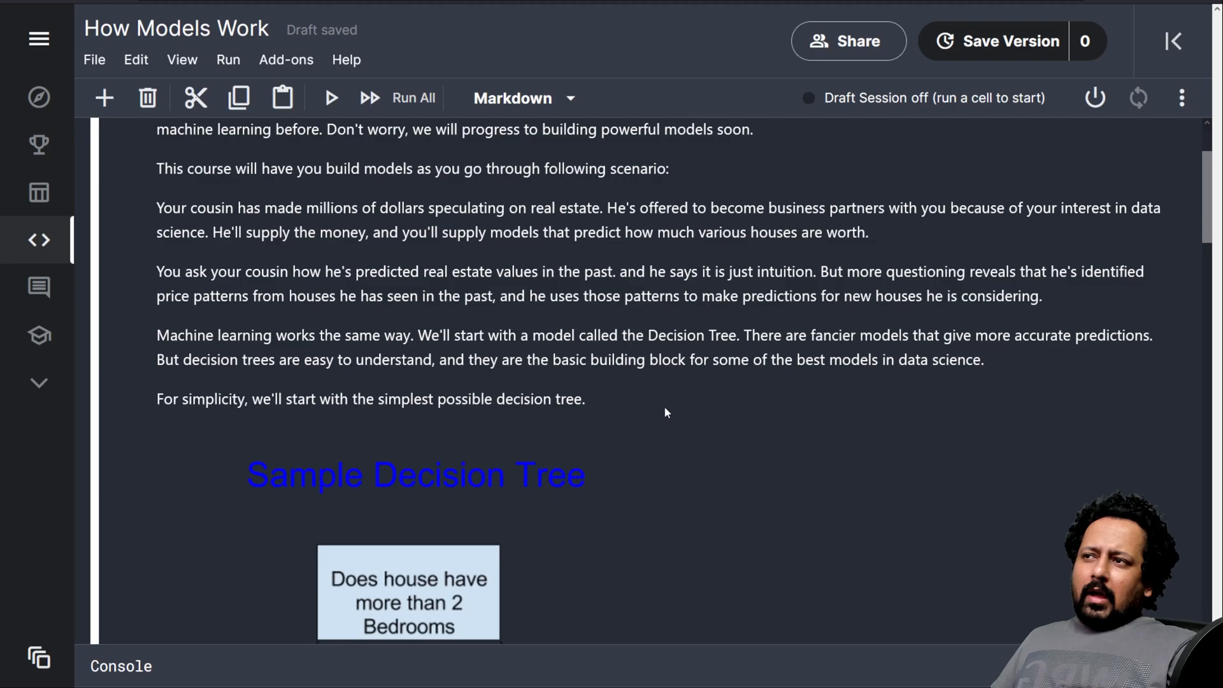
mouse_move(662, 421)
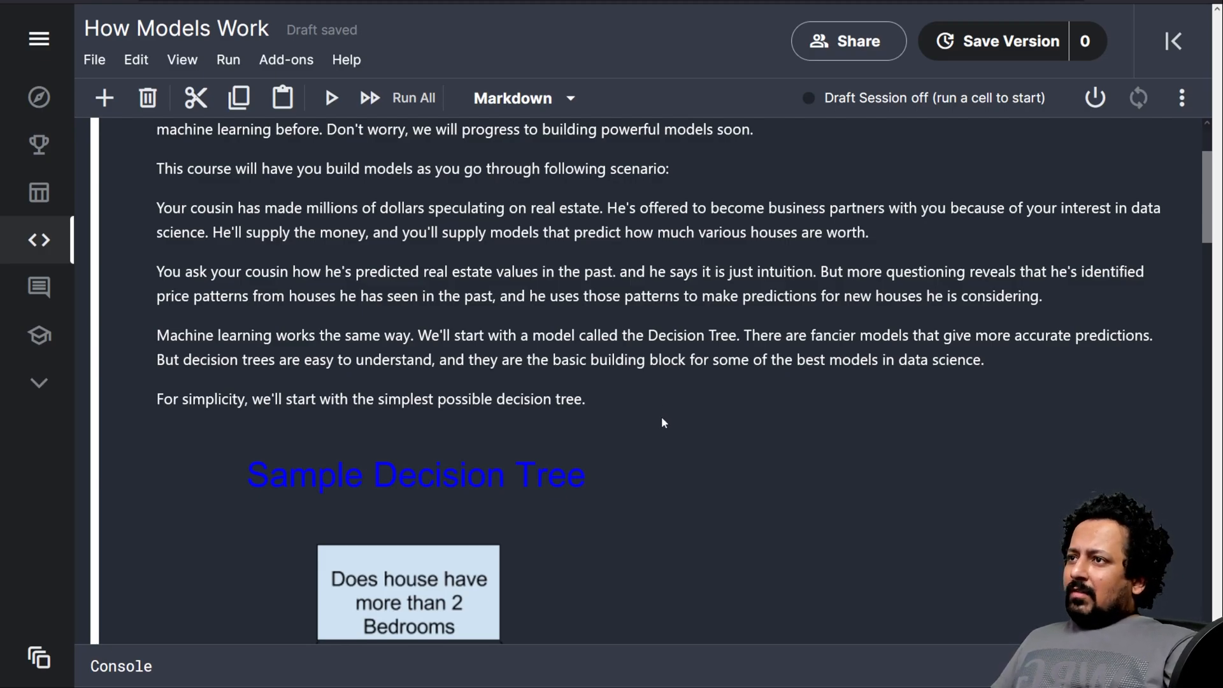
scroll("down", 3)
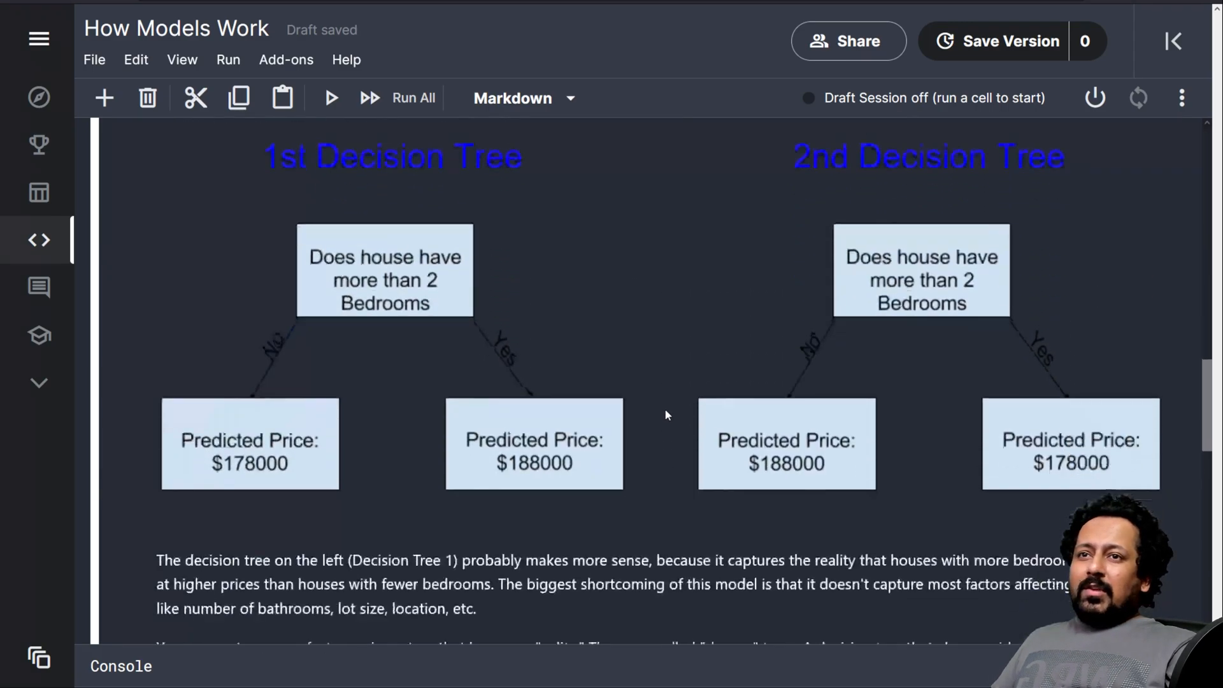
scroll("down", 3)
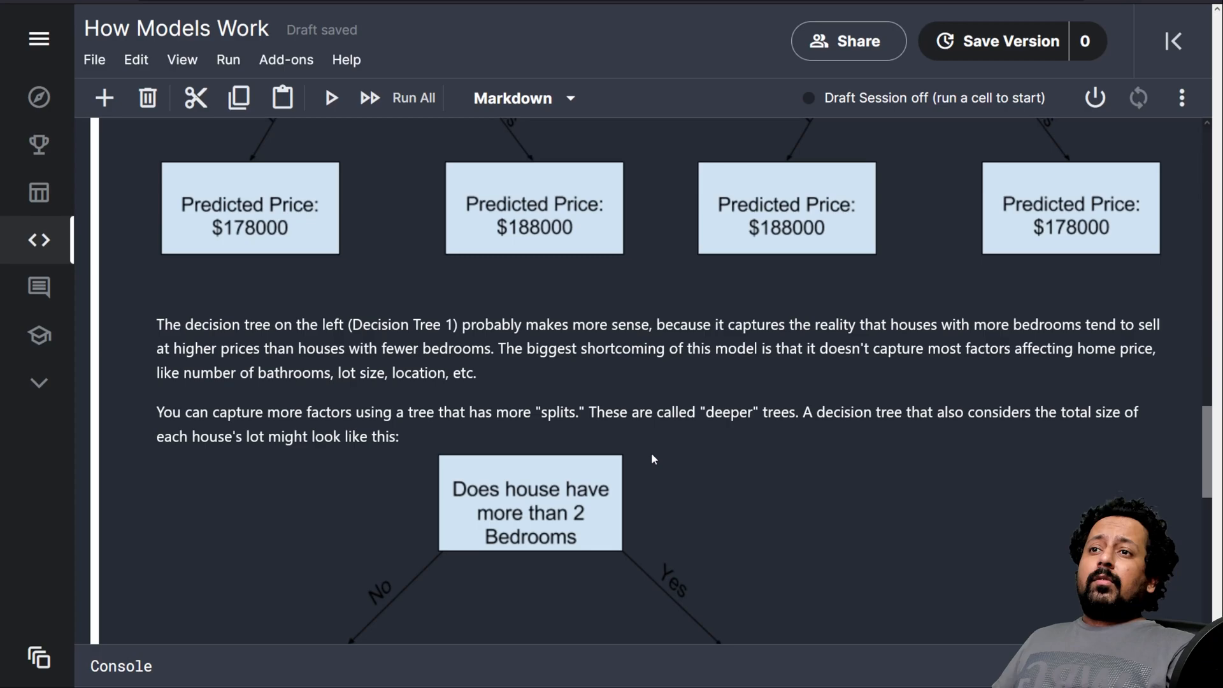
scroll("down", 3)
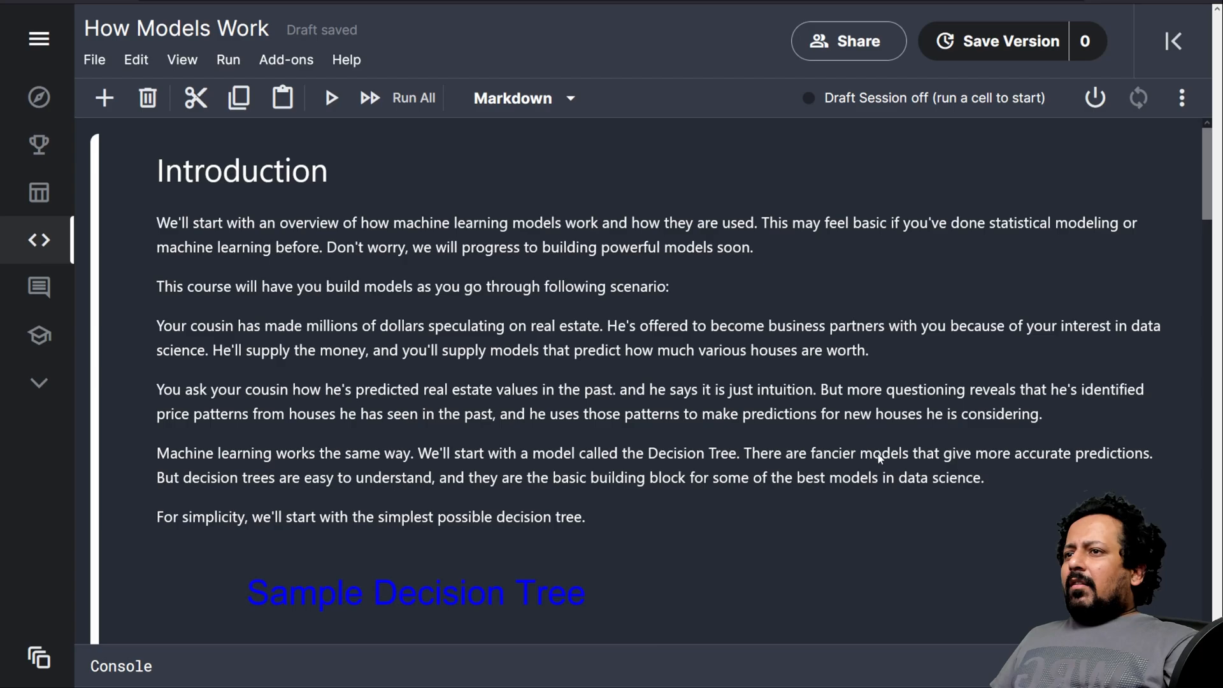
mouse_move(833, 467)
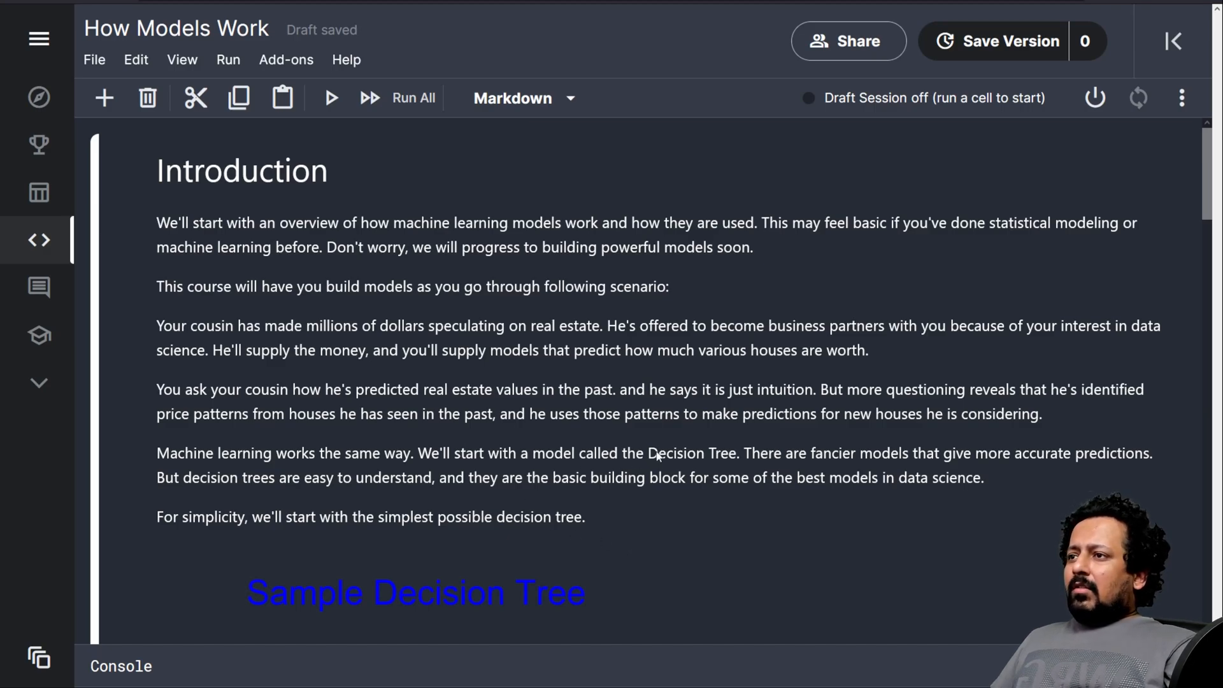
mouse_move(638, 481)
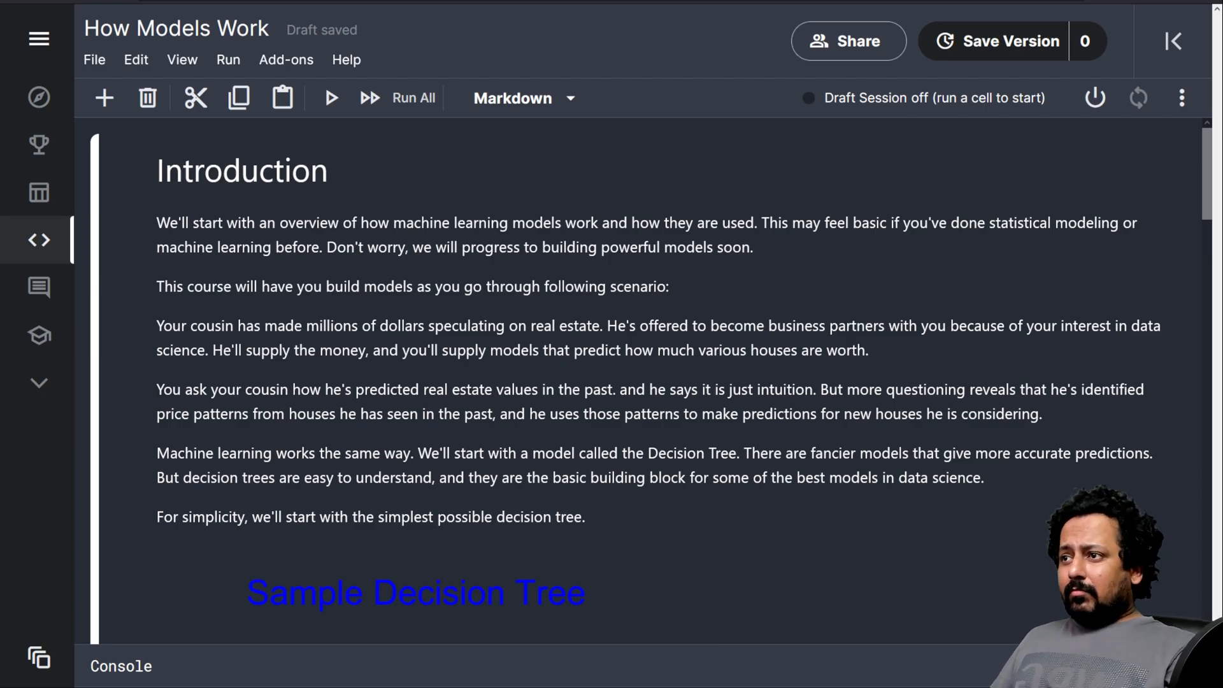
scroll("down", 3)
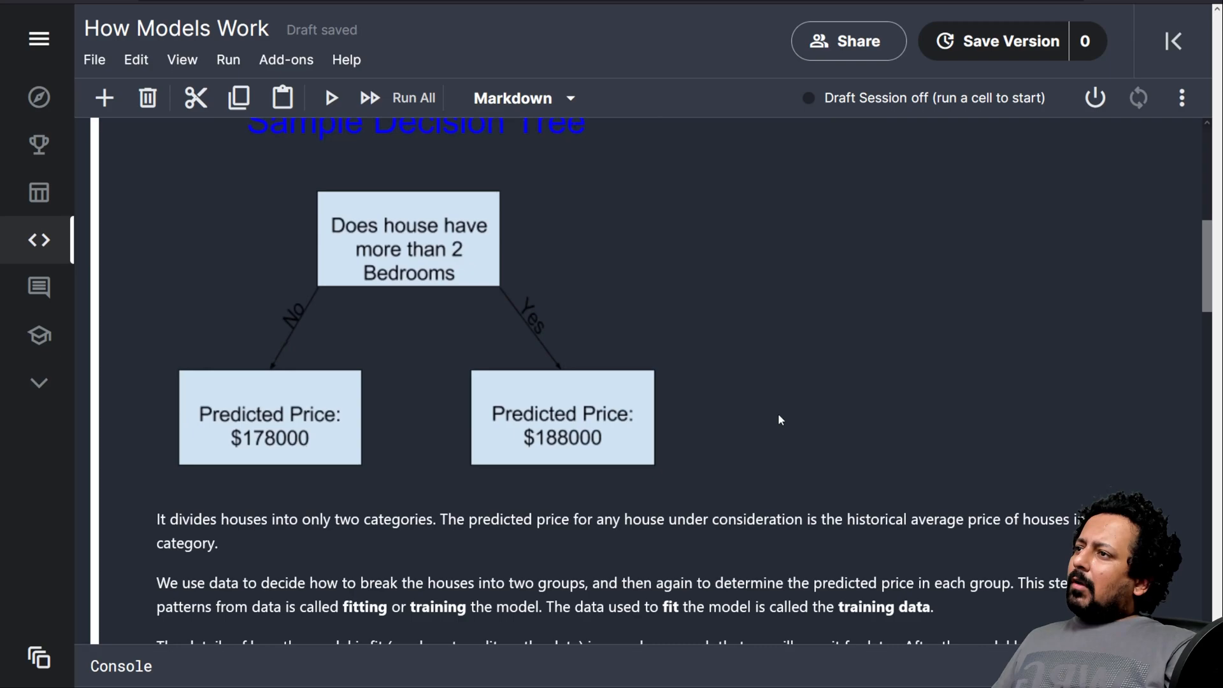
mouse_move(356, 232)
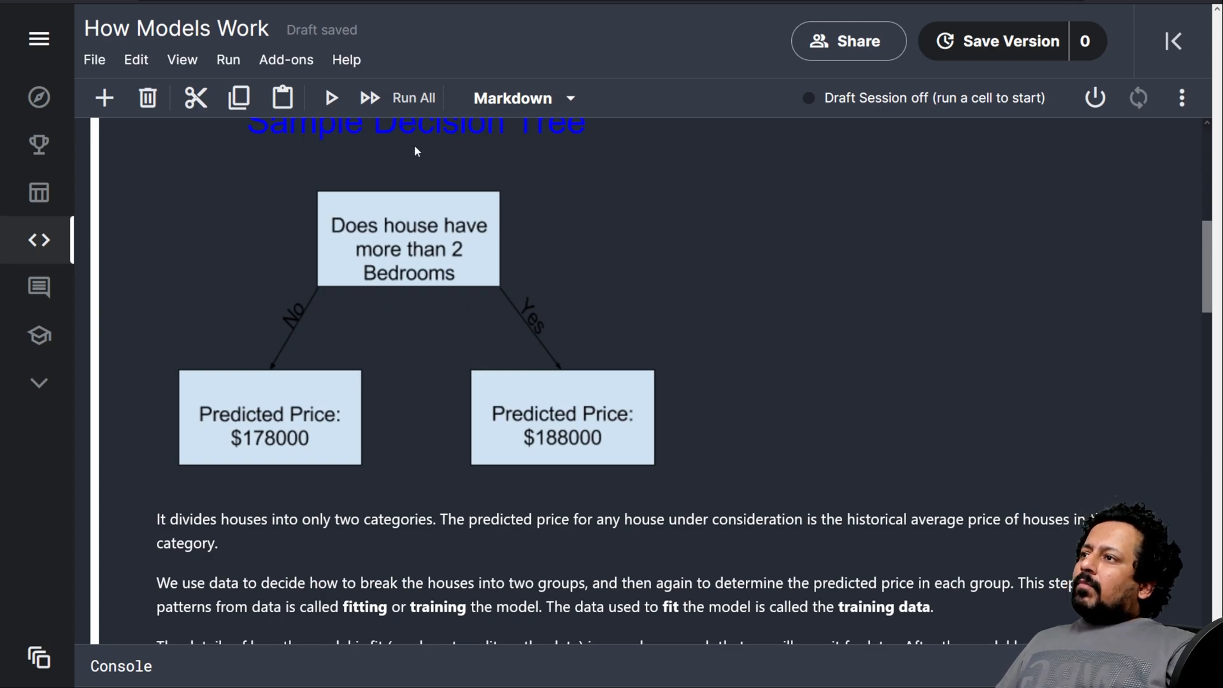
mouse_move(368, 186)
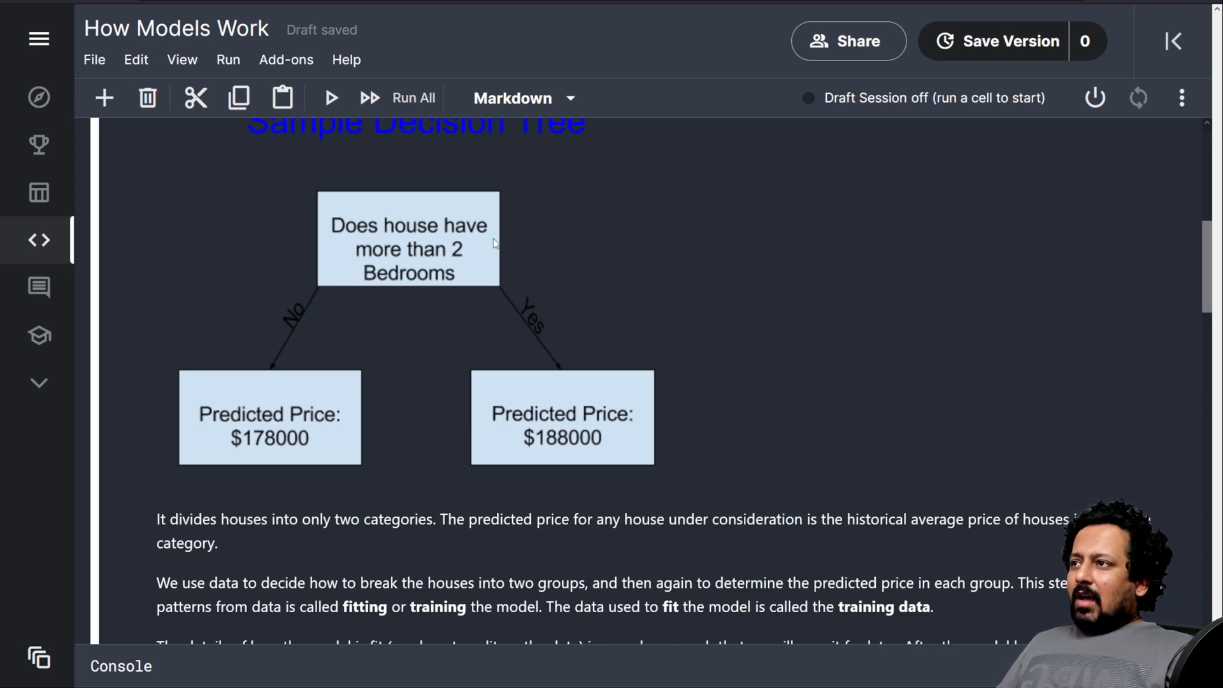
mouse_move(490, 428)
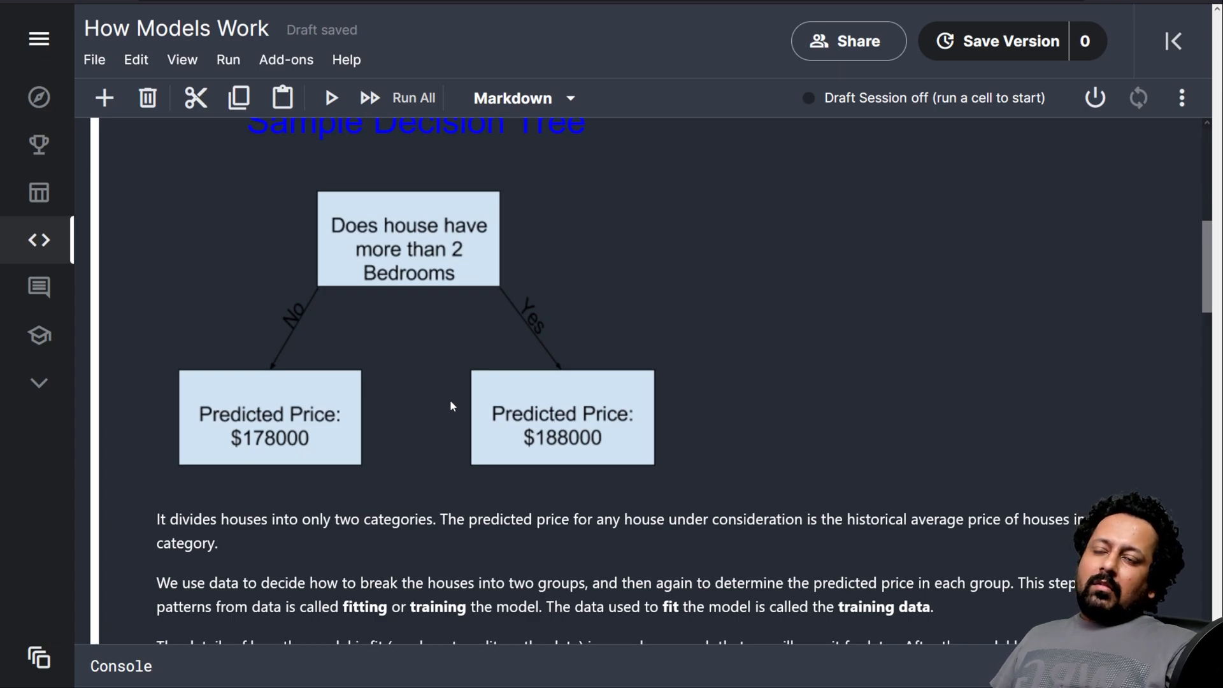
mouse_move(298, 321)
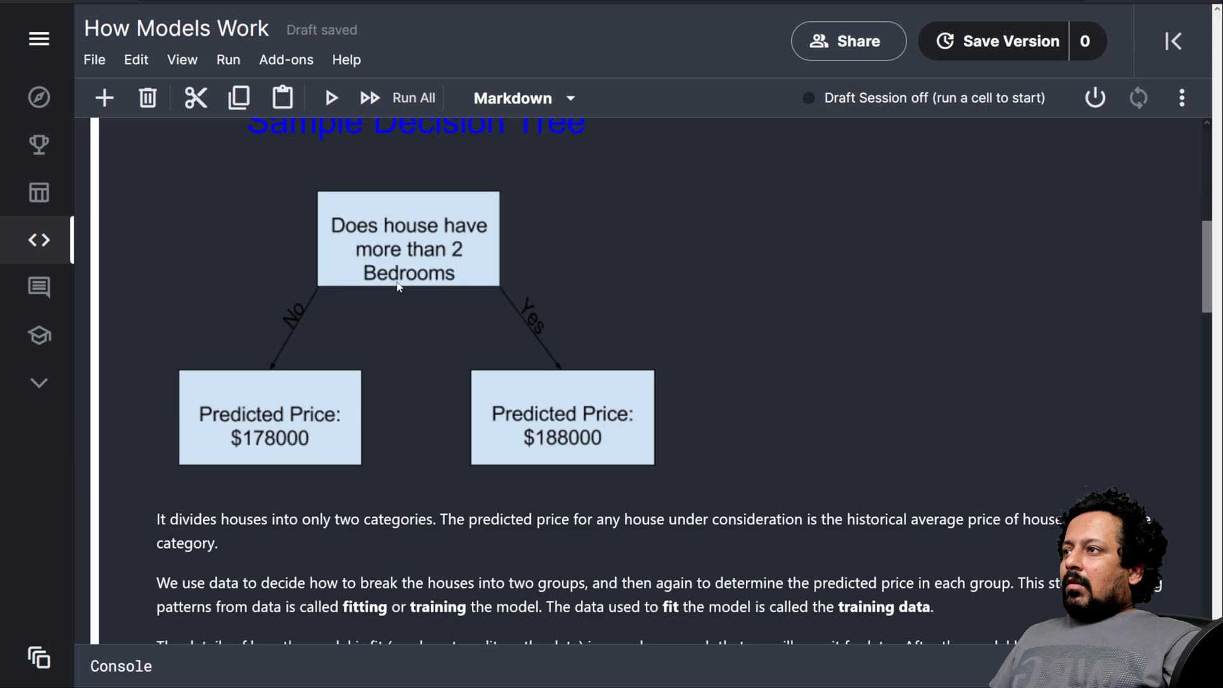
mouse_move(468, 260)
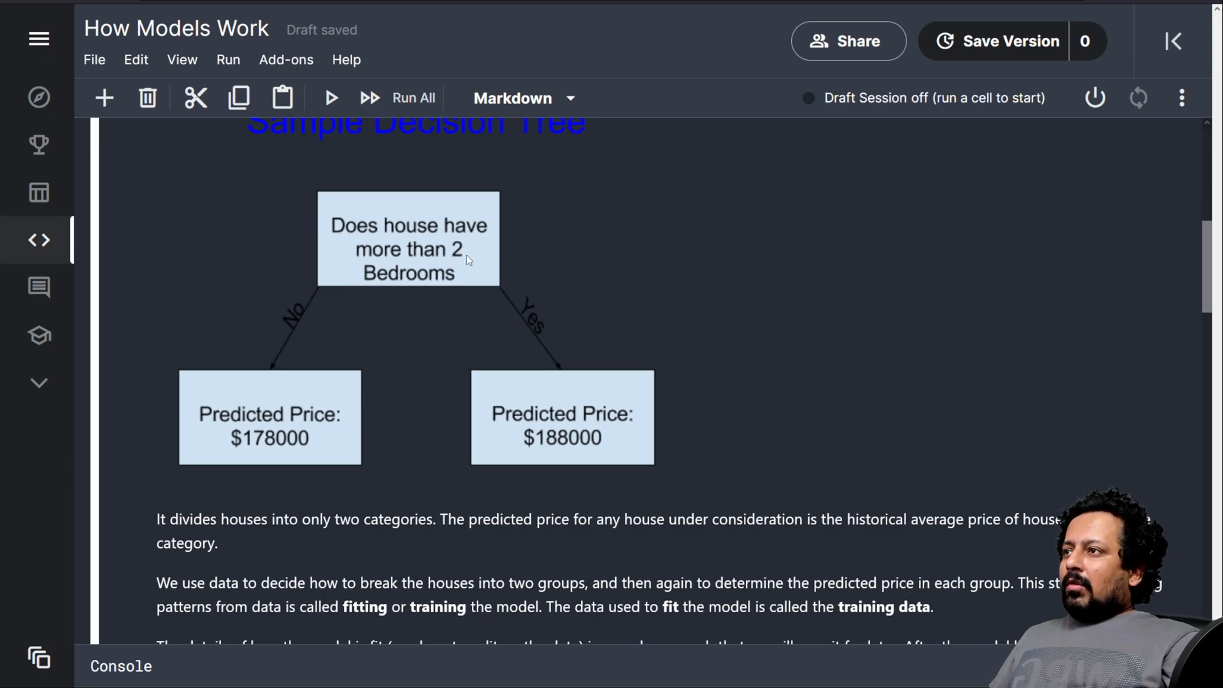
mouse_move(563, 452)
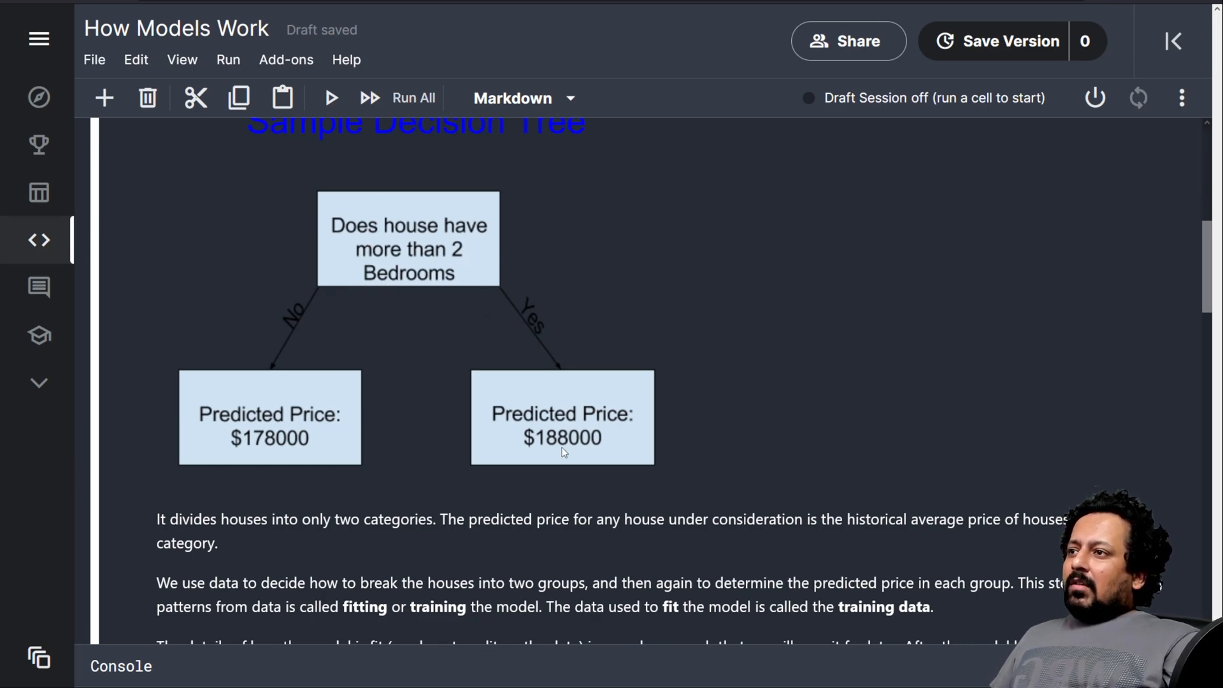
mouse_move(361, 349)
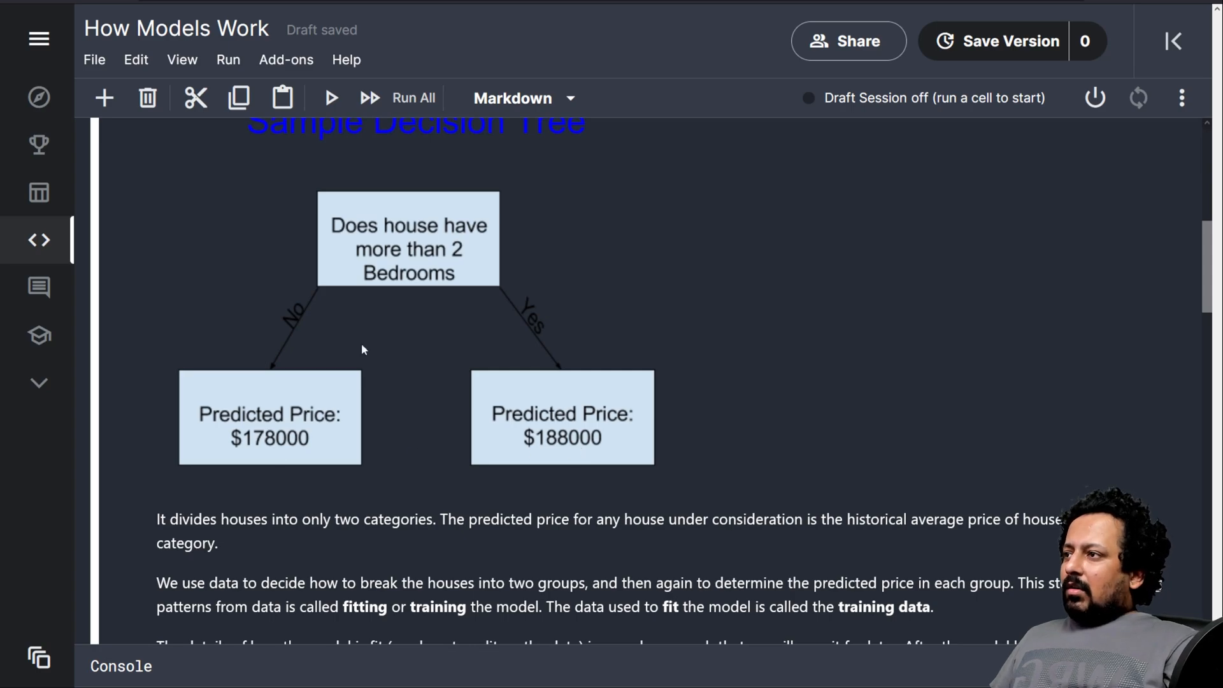
scroll("down", 3)
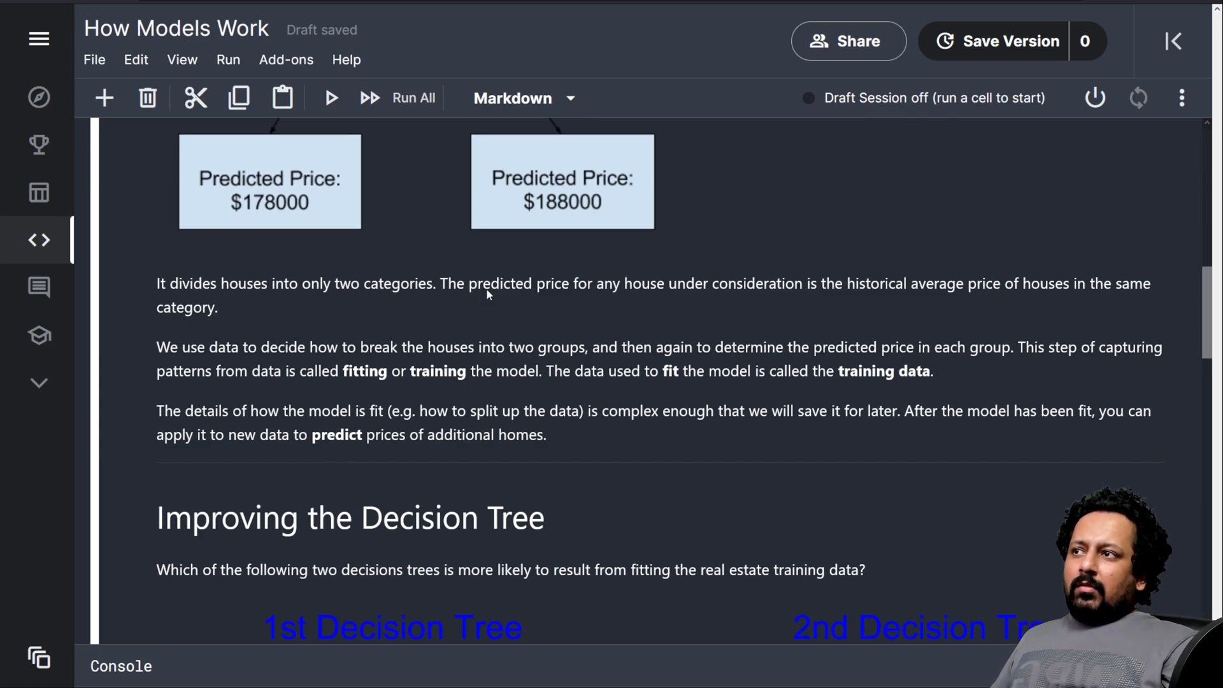
mouse_move(591, 302)
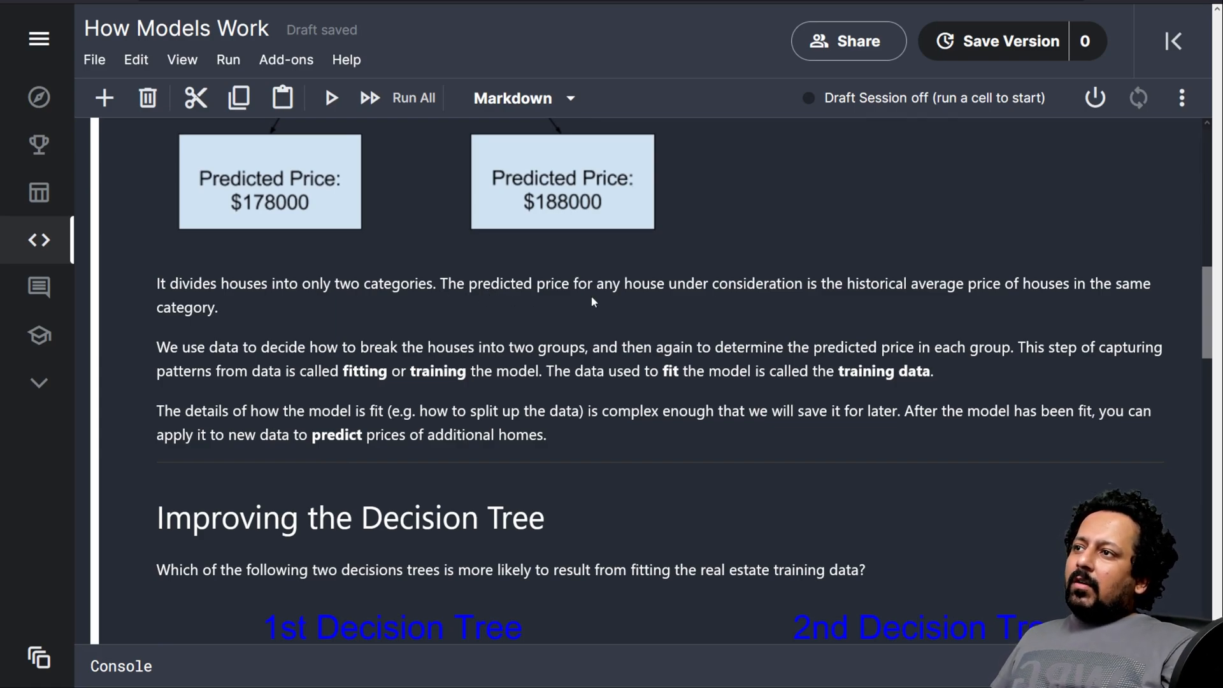
mouse_move(914, 312)
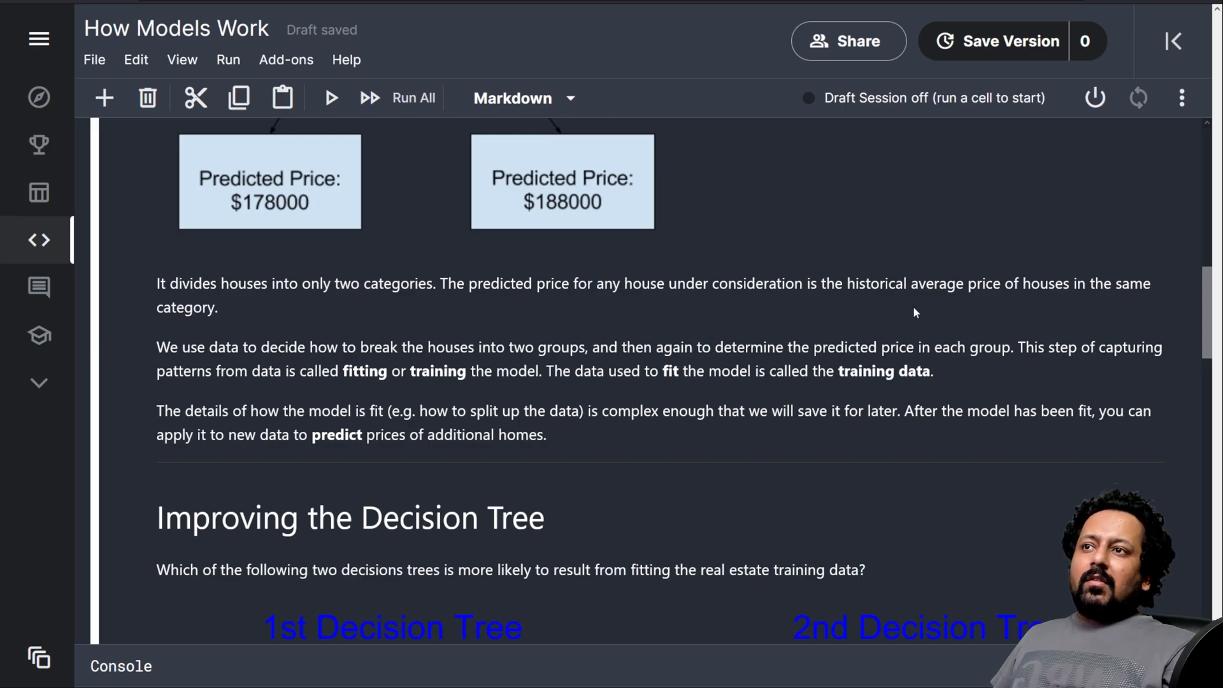
mouse_move(1028, 311)
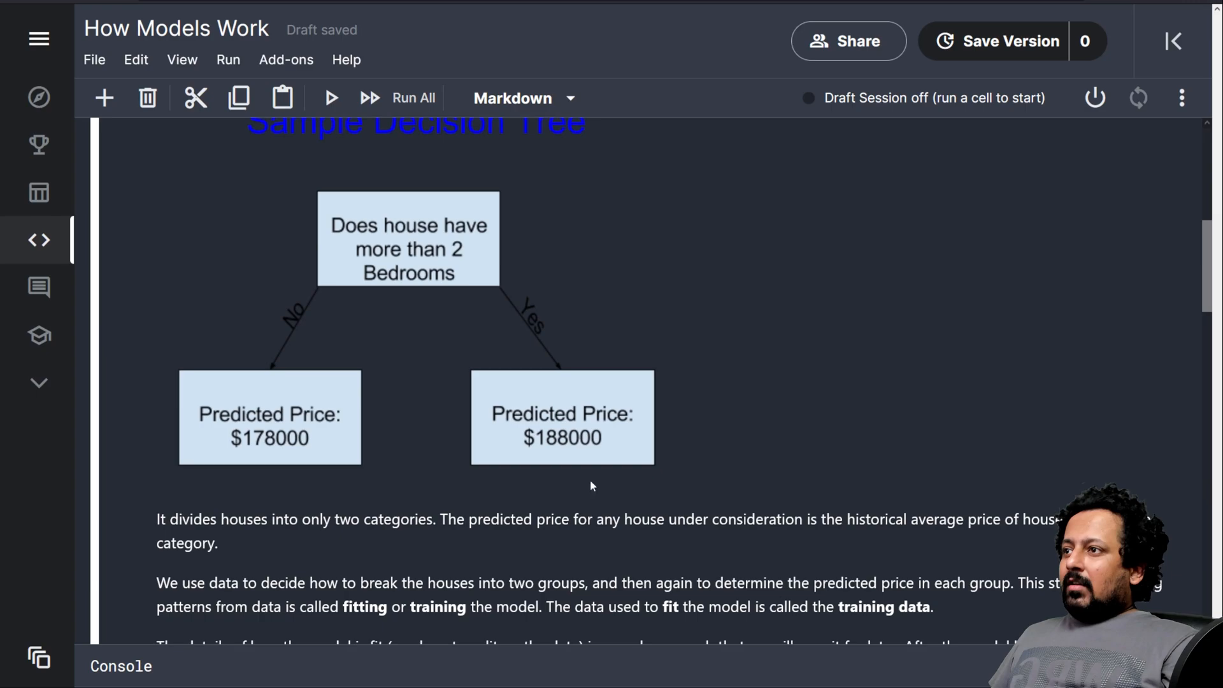
mouse_move(595, 433)
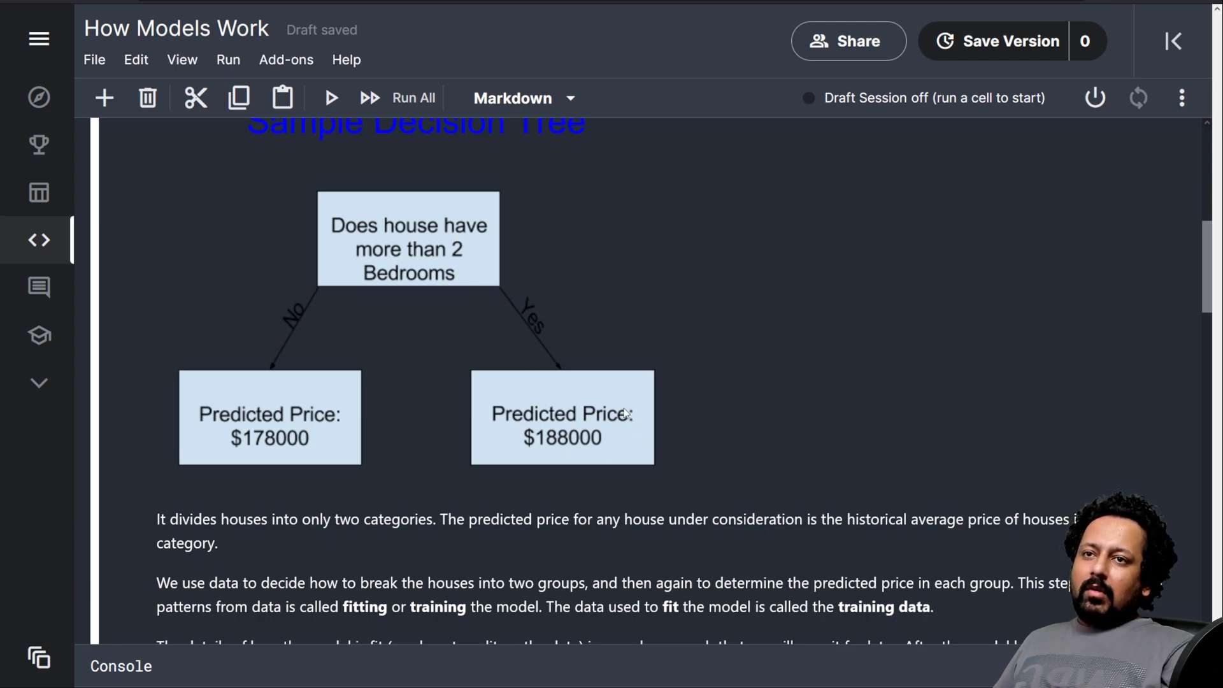
- Read down through Improving the Decision Tree to the deeper lot-size tree and the Continue heading
scroll("down", 3)
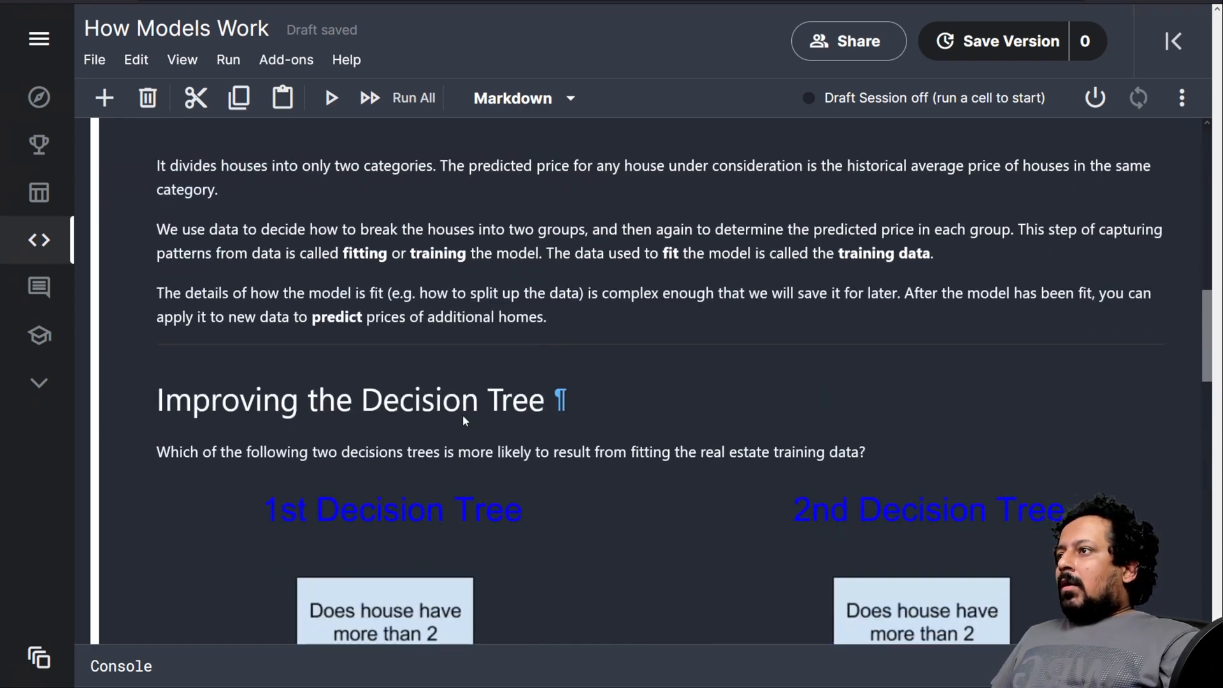
mouse_move(581, 281)
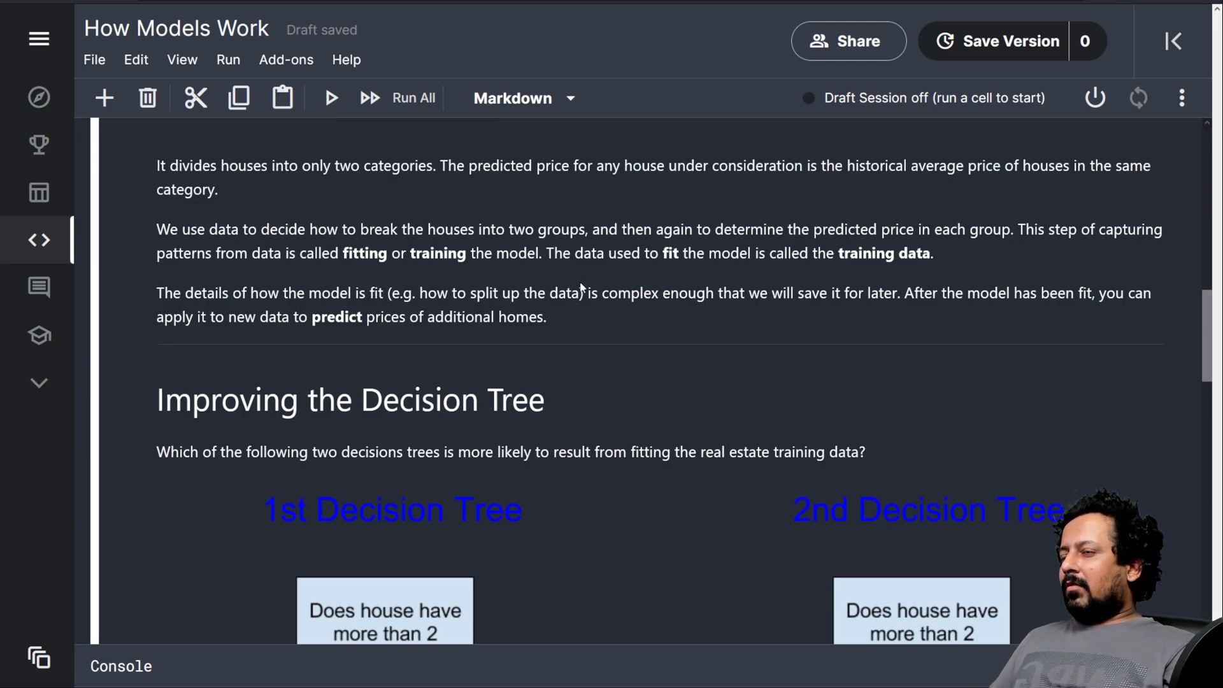
mouse_move(227, 242)
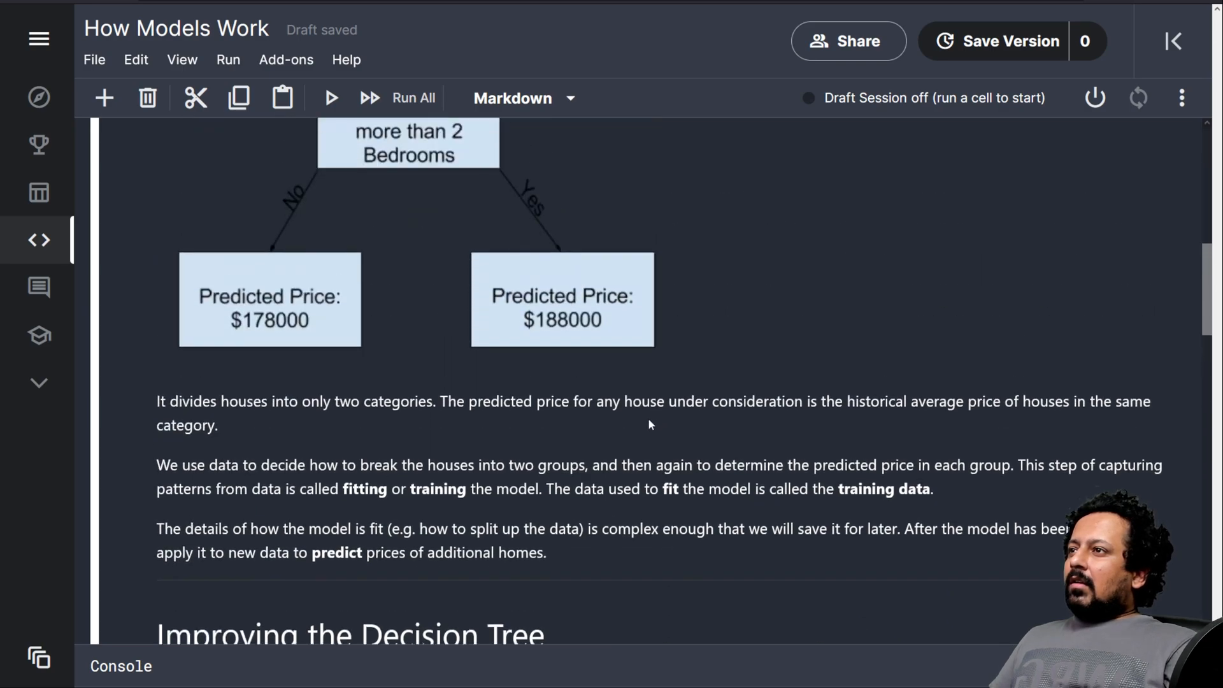
mouse_move(422, 328)
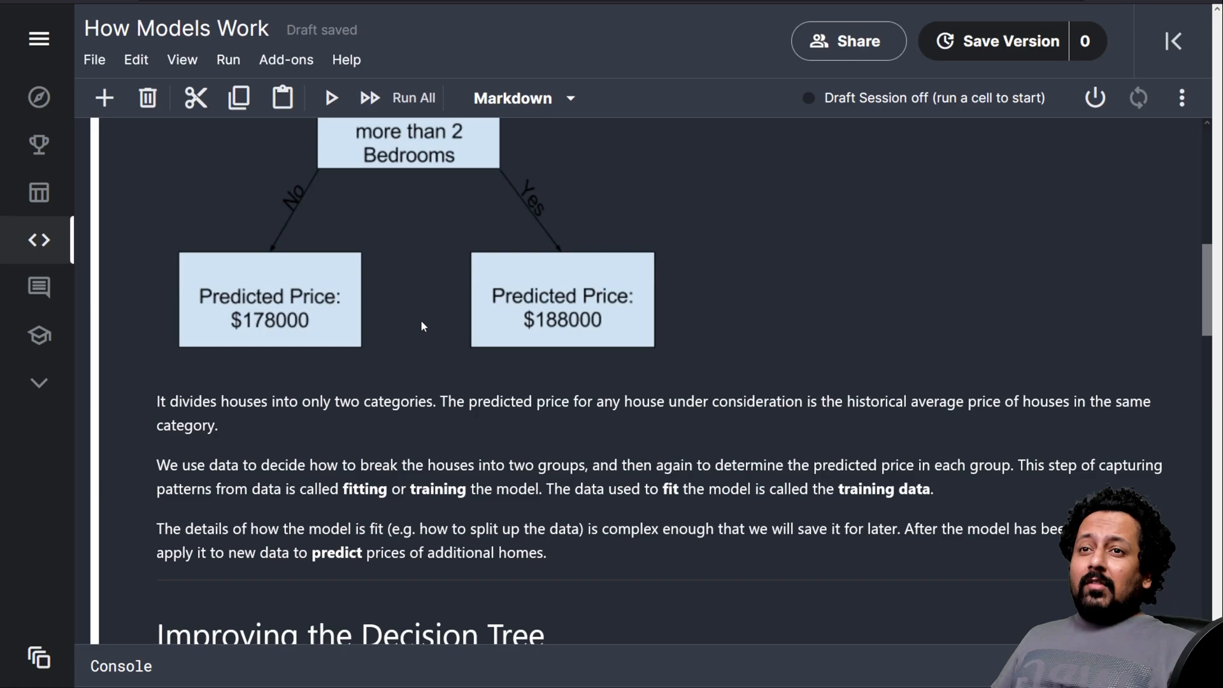
mouse_move(460, 257)
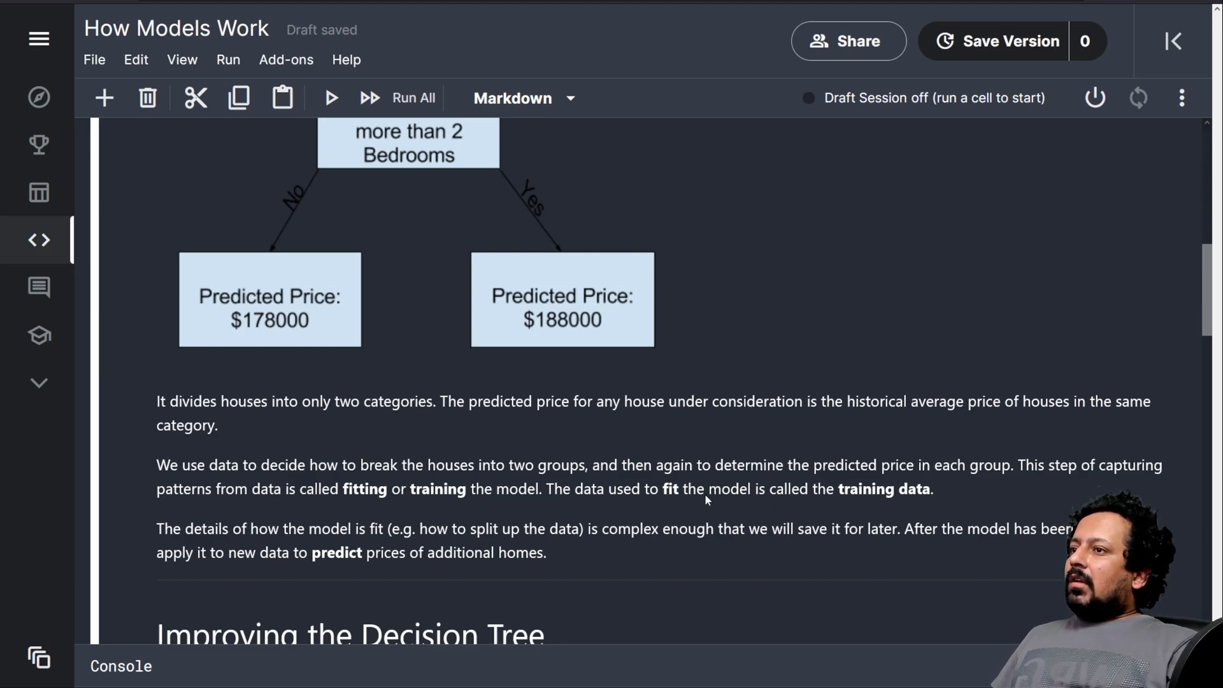
mouse_move(853, 503)
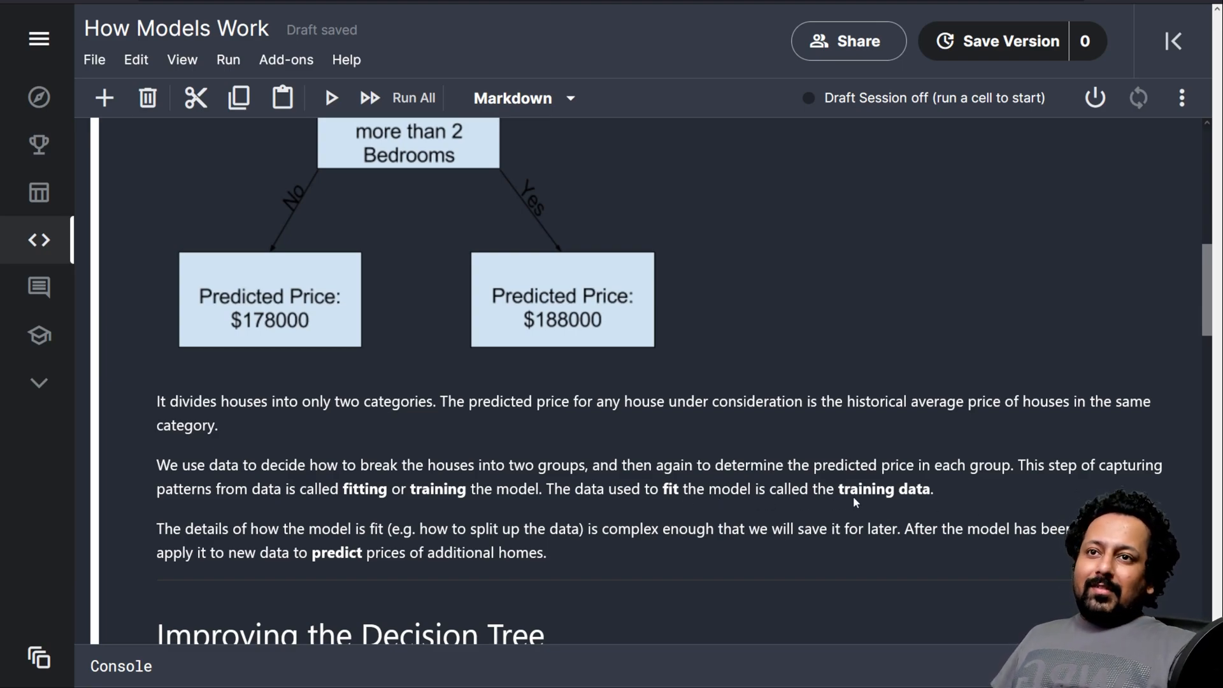
scroll("down", 3)
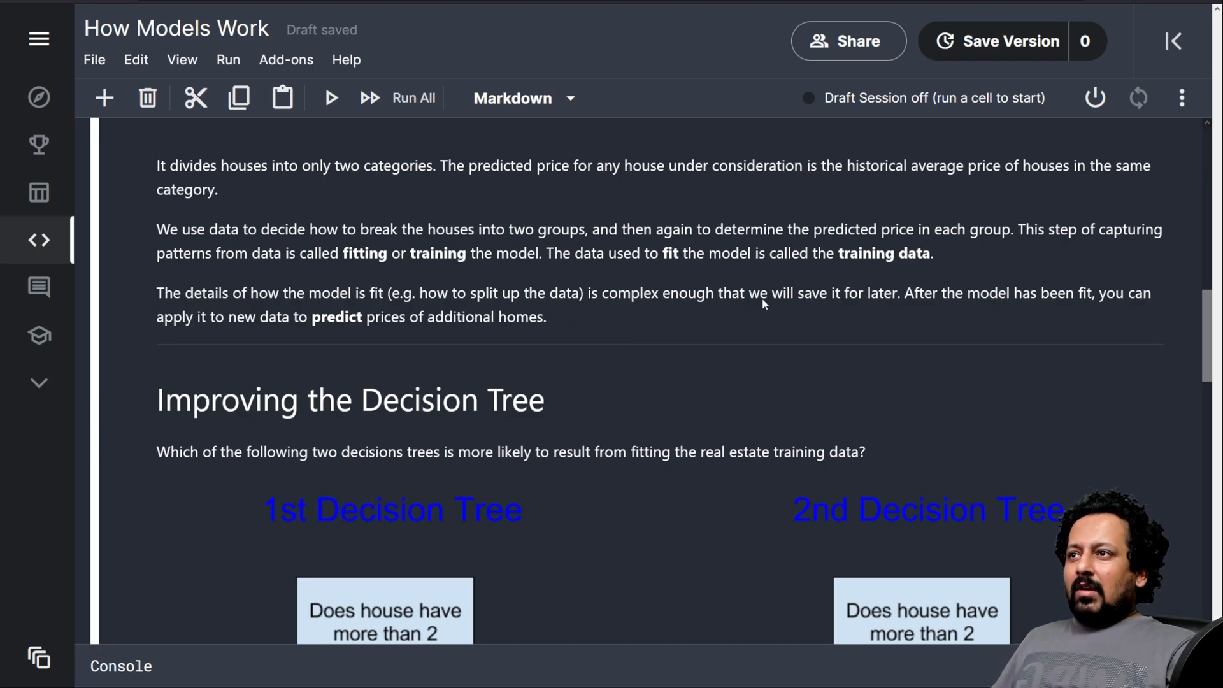
mouse_move(930, 354)
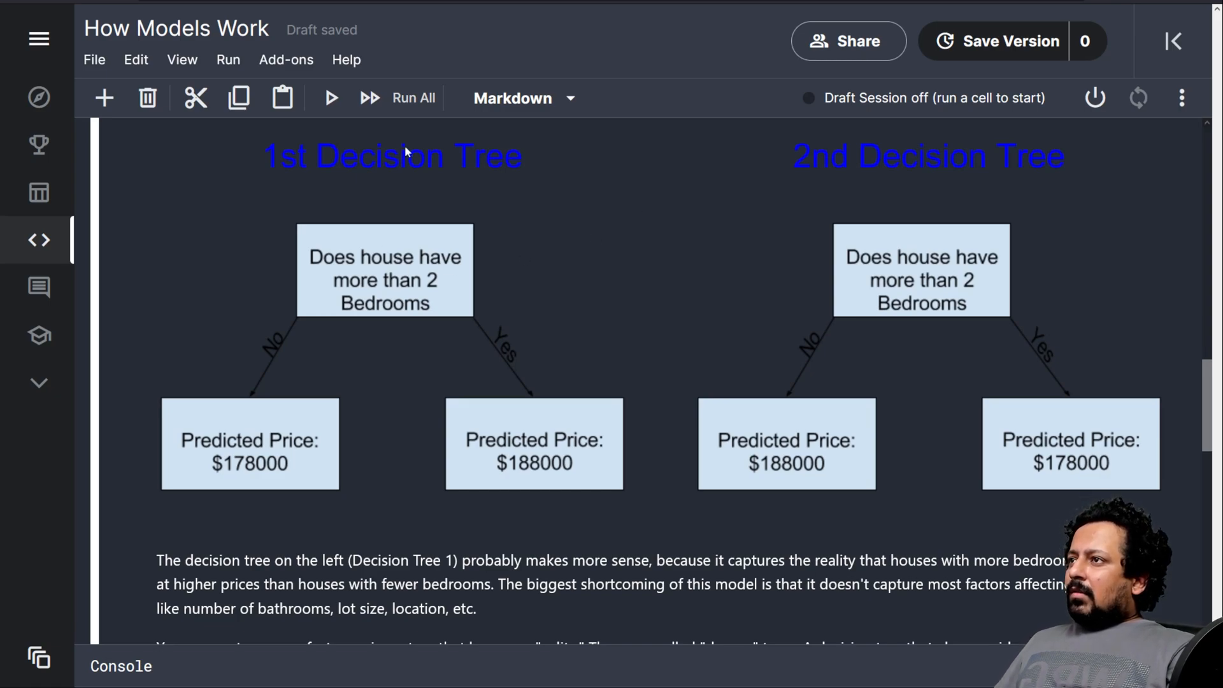
mouse_move(1140, 254)
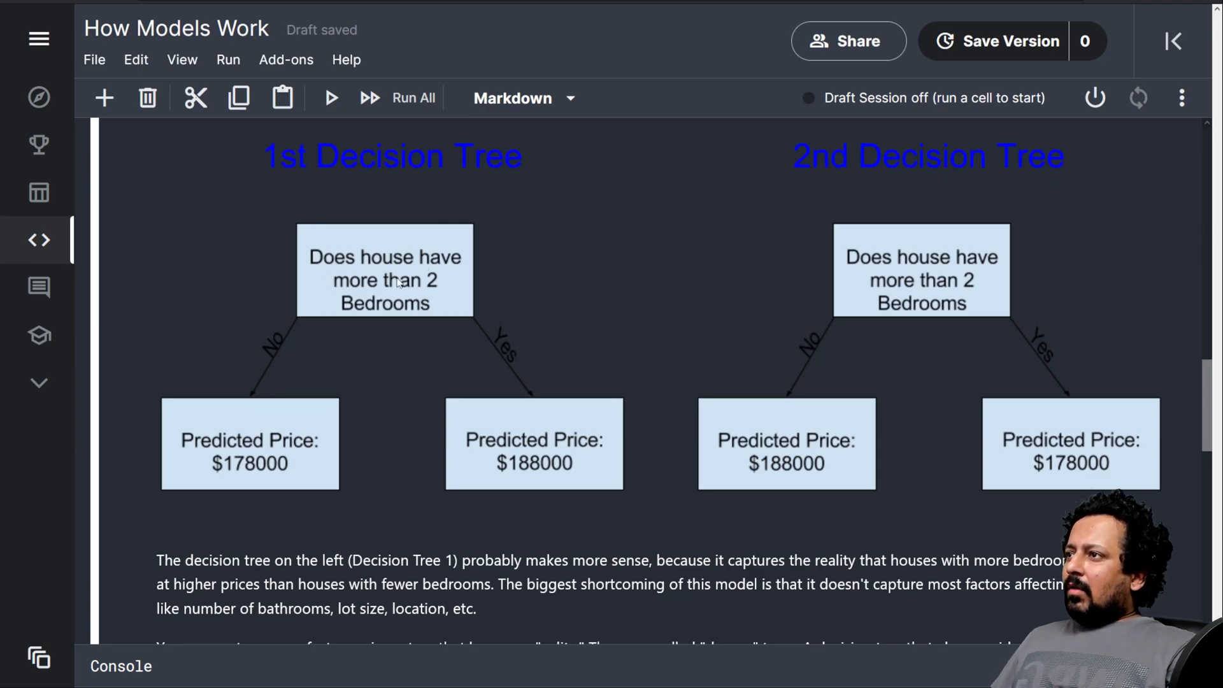
mouse_move(311, 492)
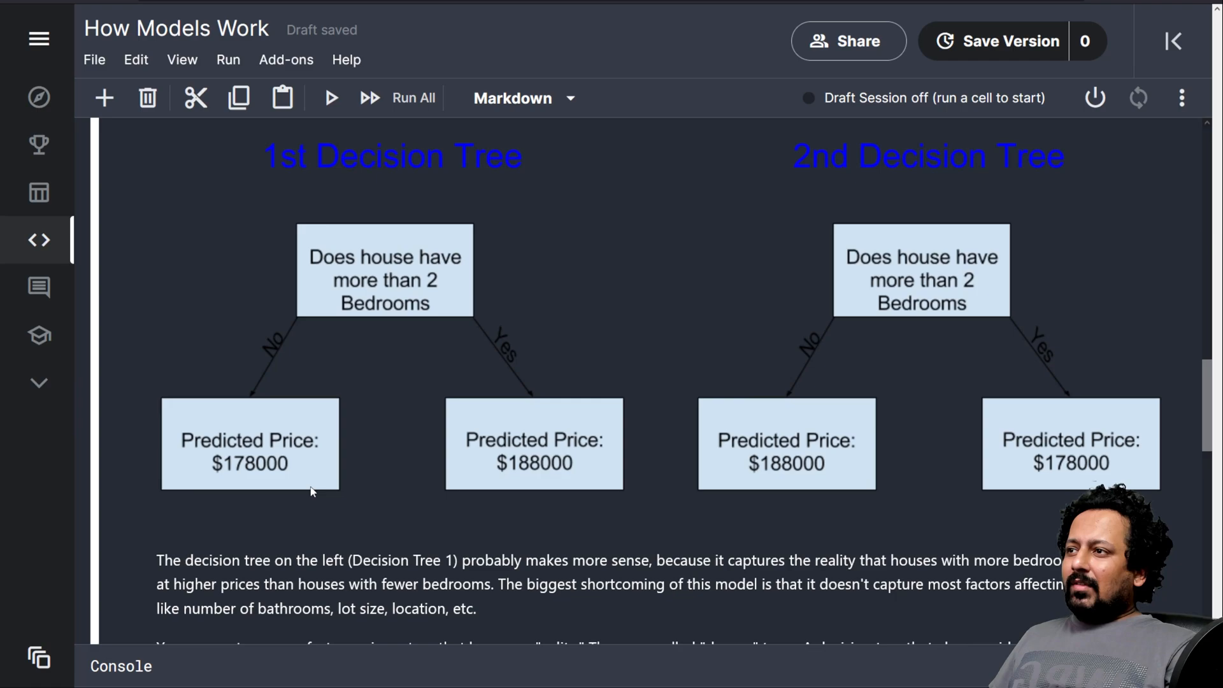
mouse_move(901, 281)
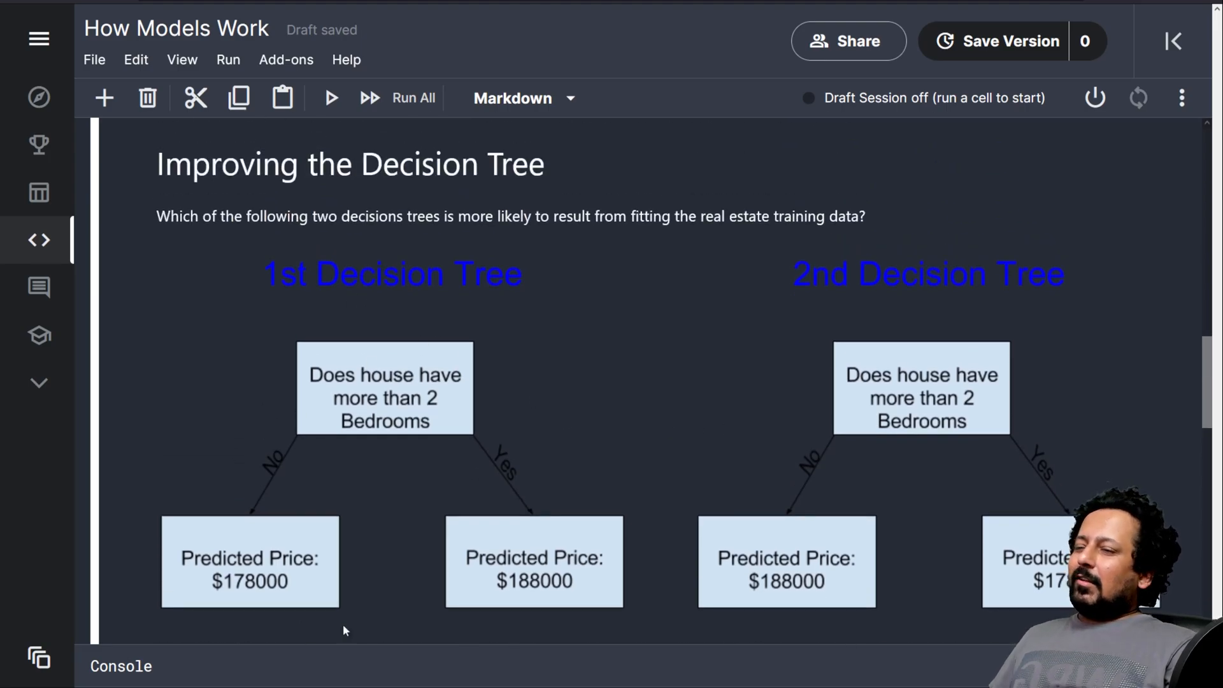
scroll("down", 3)
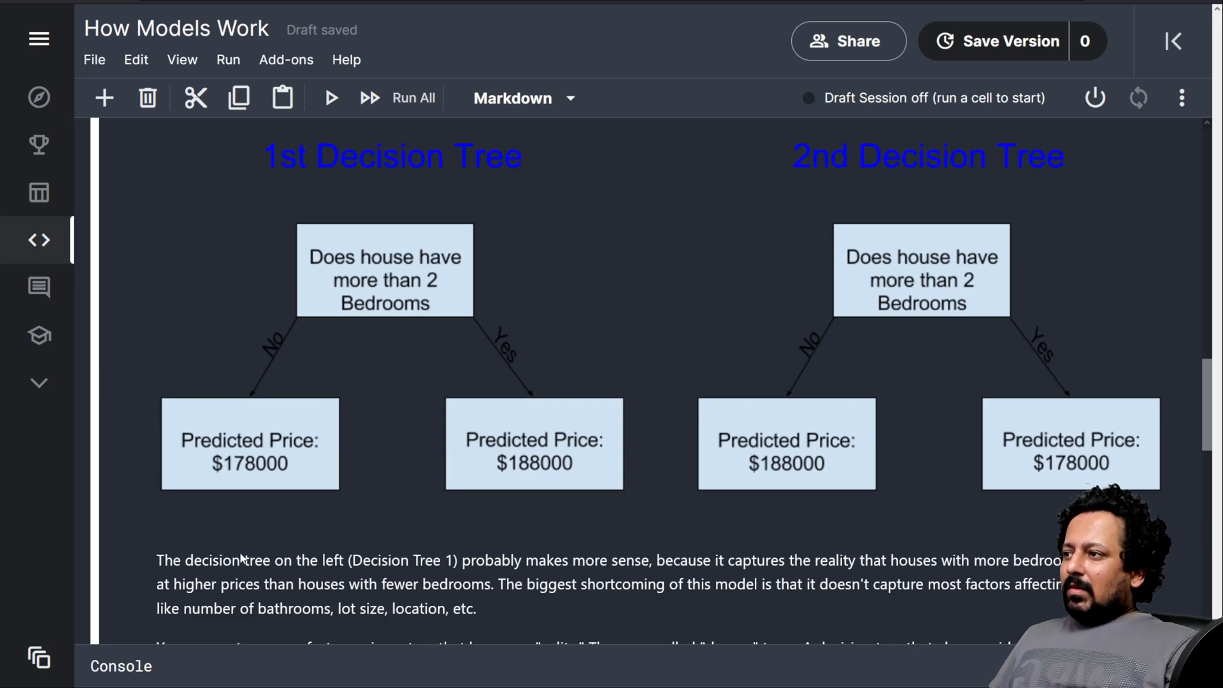
mouse_move(548, 359)
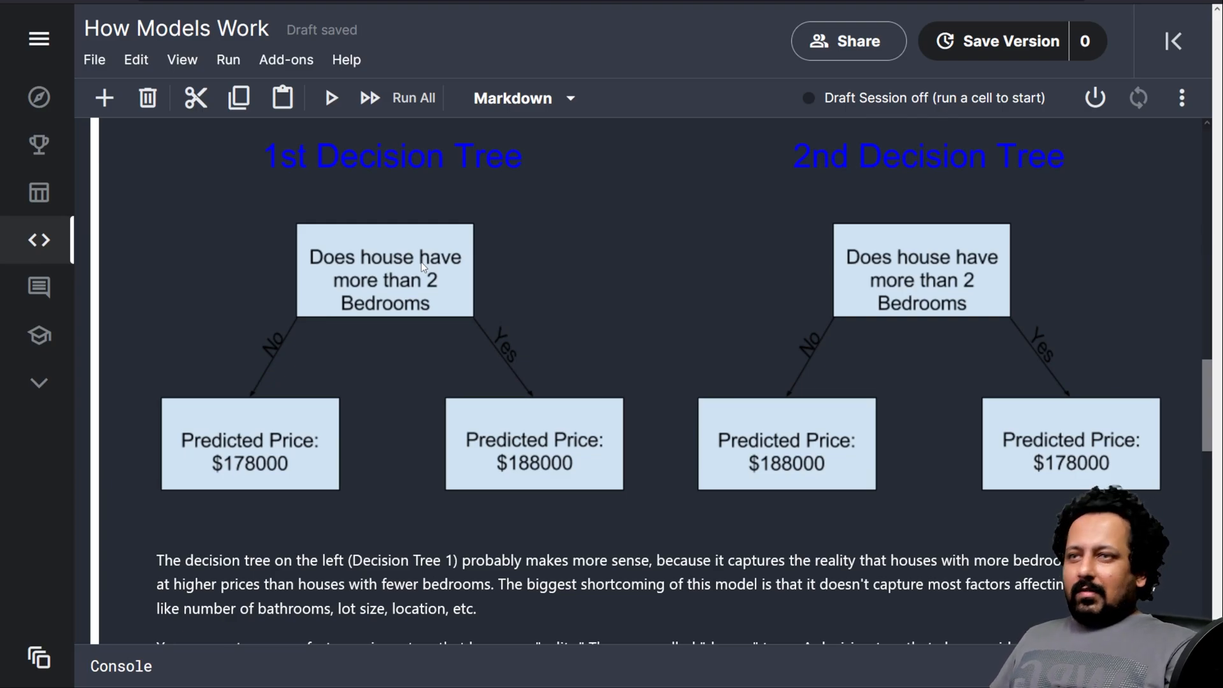
scroll("down", 3)
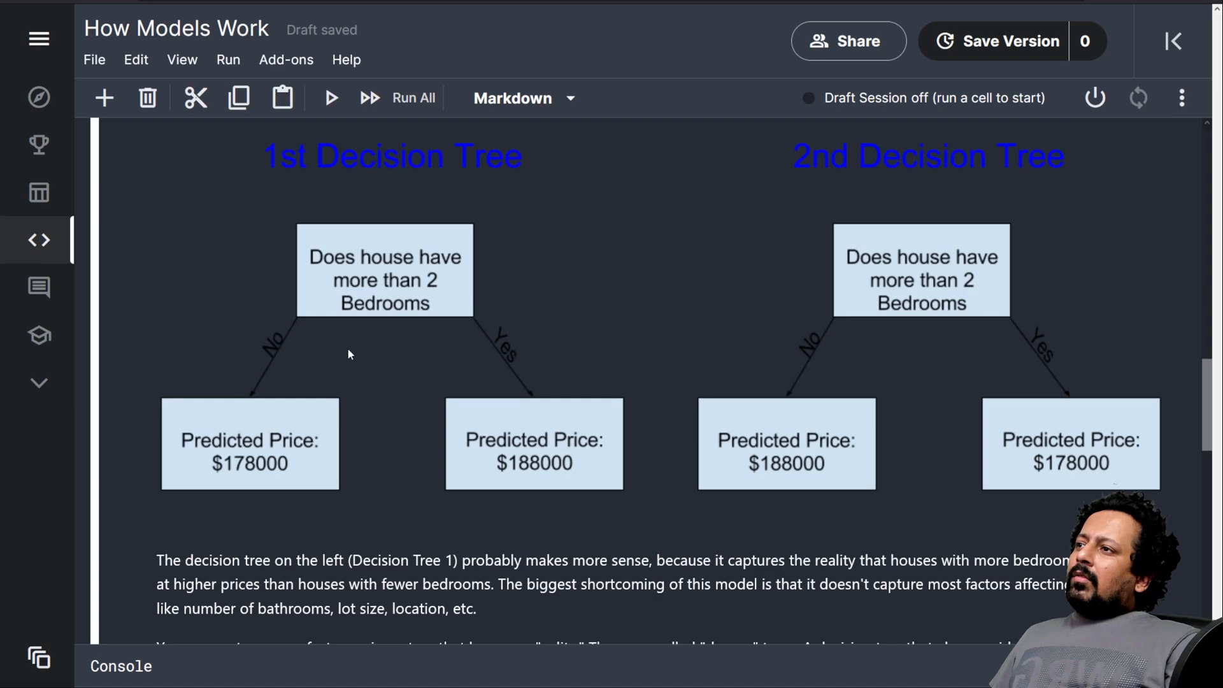
mouse_move(265, 434)
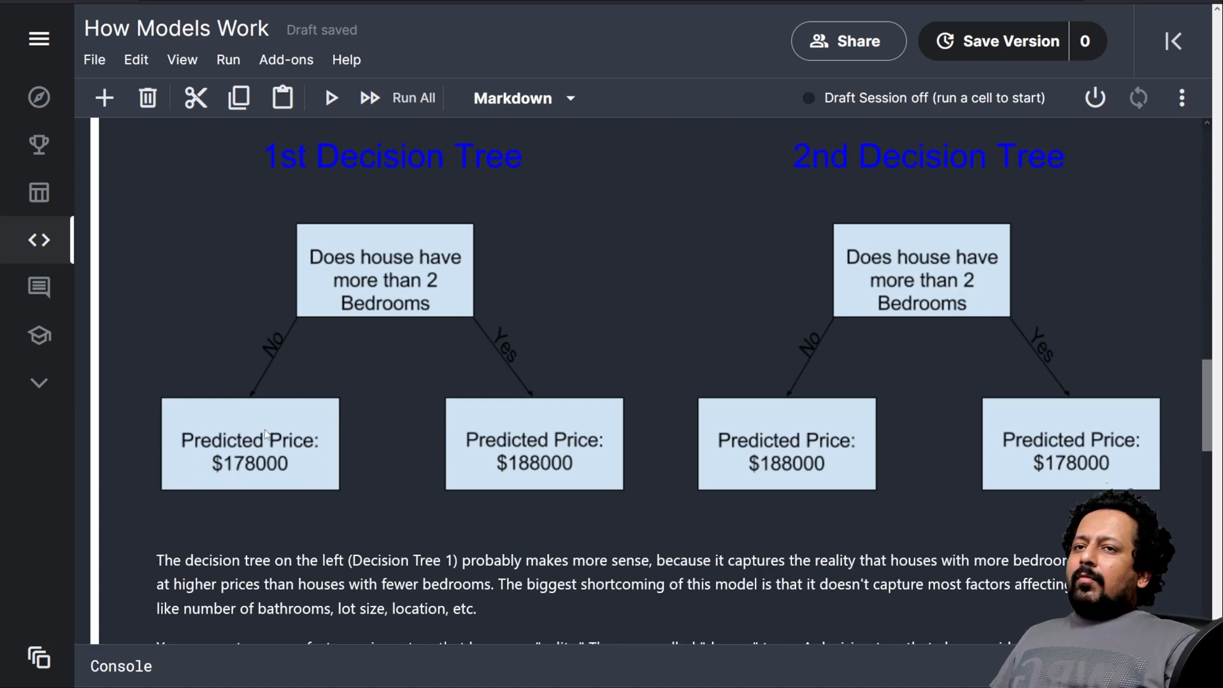
mouse_move(221, 574)
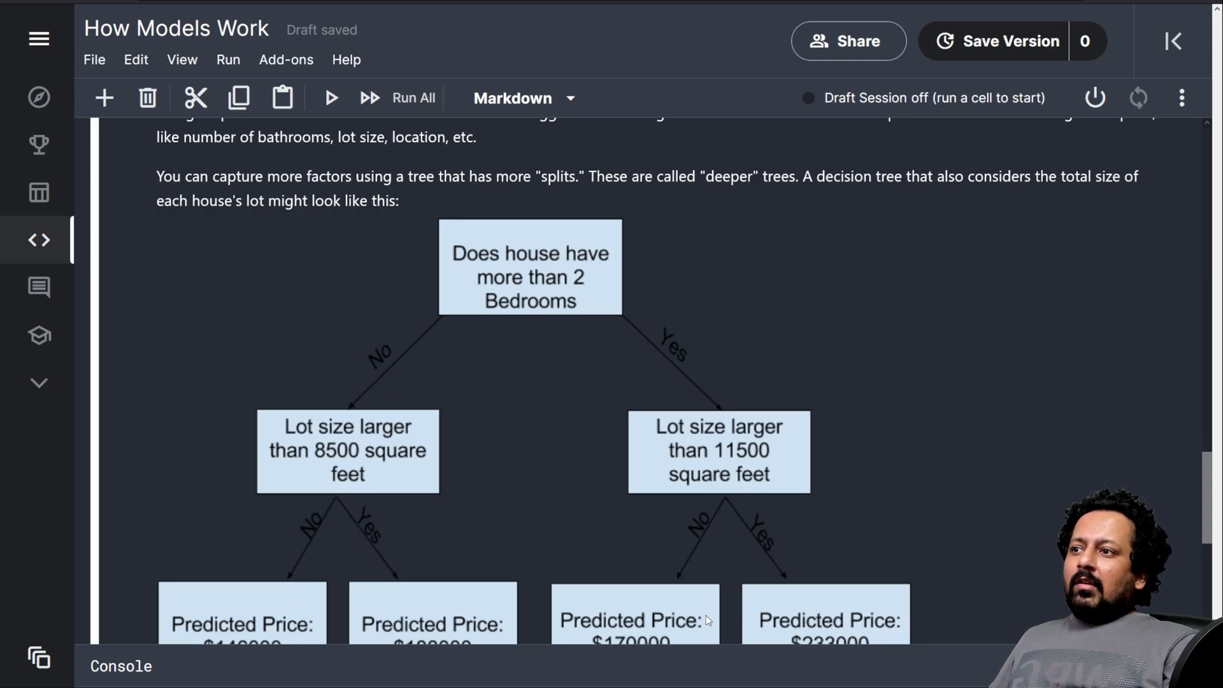
scroll("down", 3)
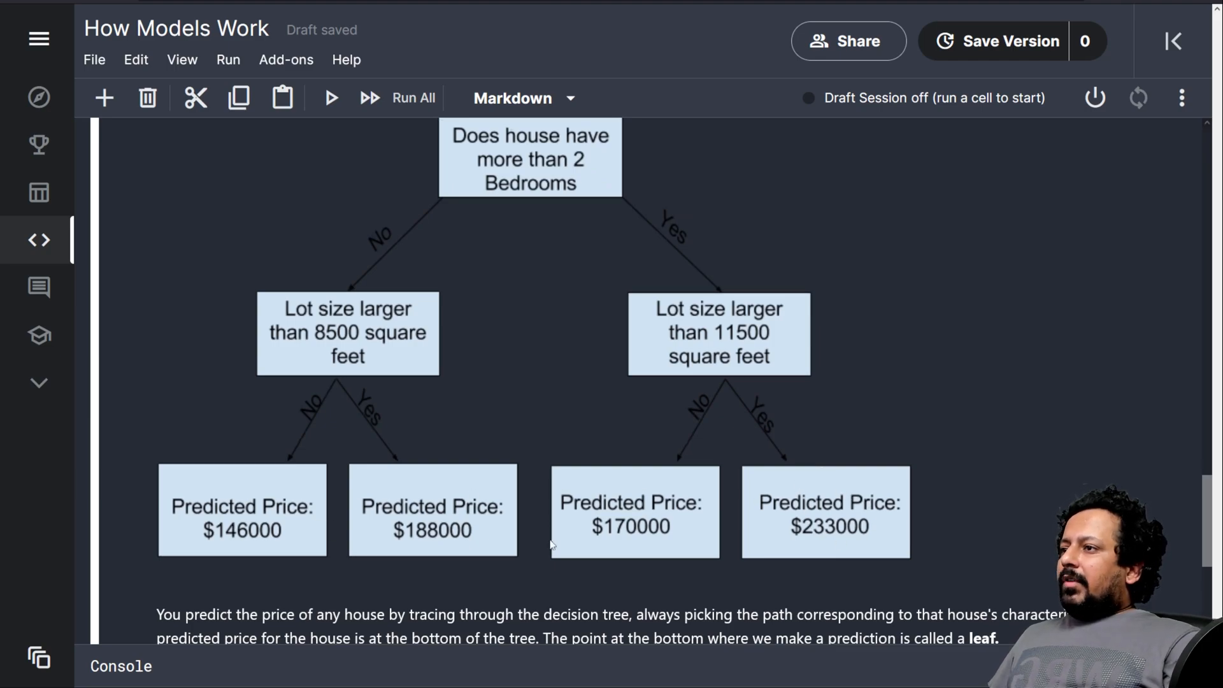
scroll("down", 3)
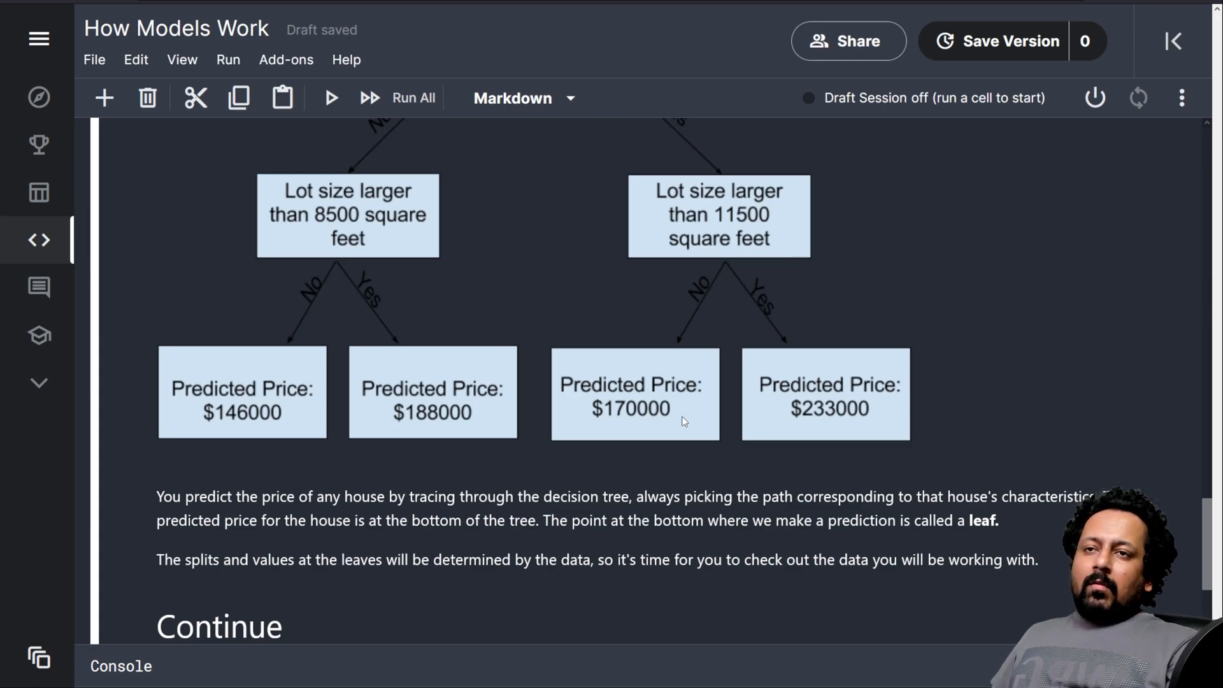
- Scroll back up to the deeper-trees paragraph above the lot-size tree
scroll("up", 3)
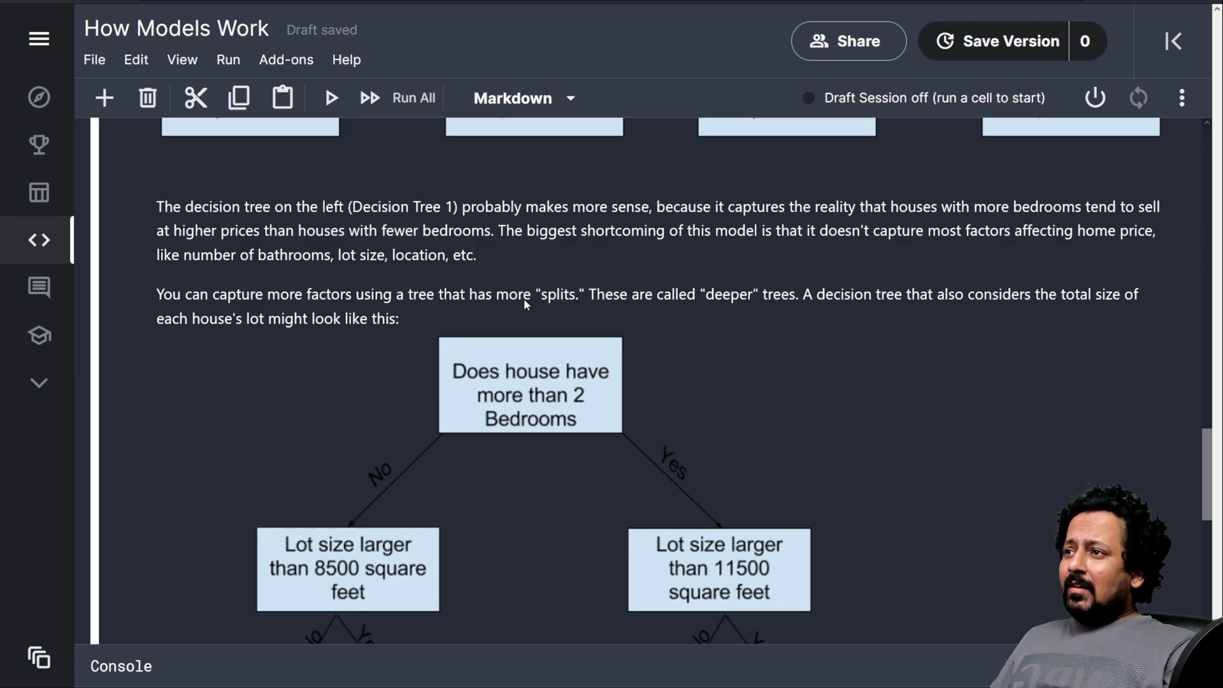
mouse_move(694, 270)
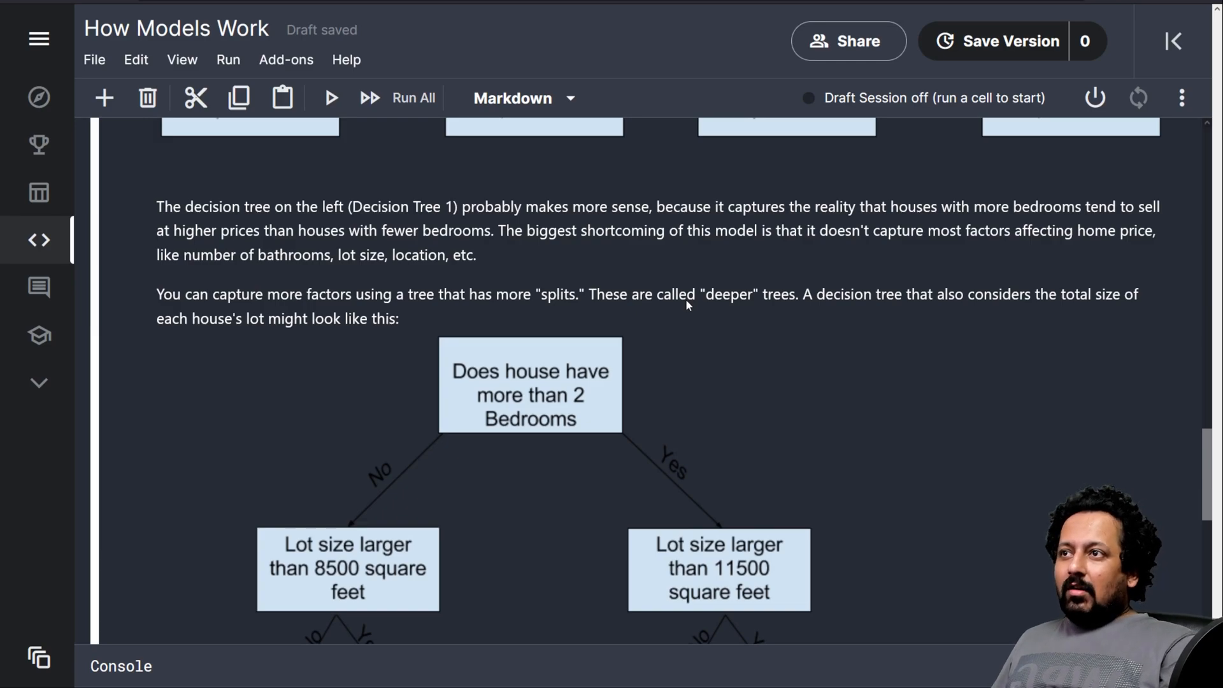
mouse_move(527, 315)
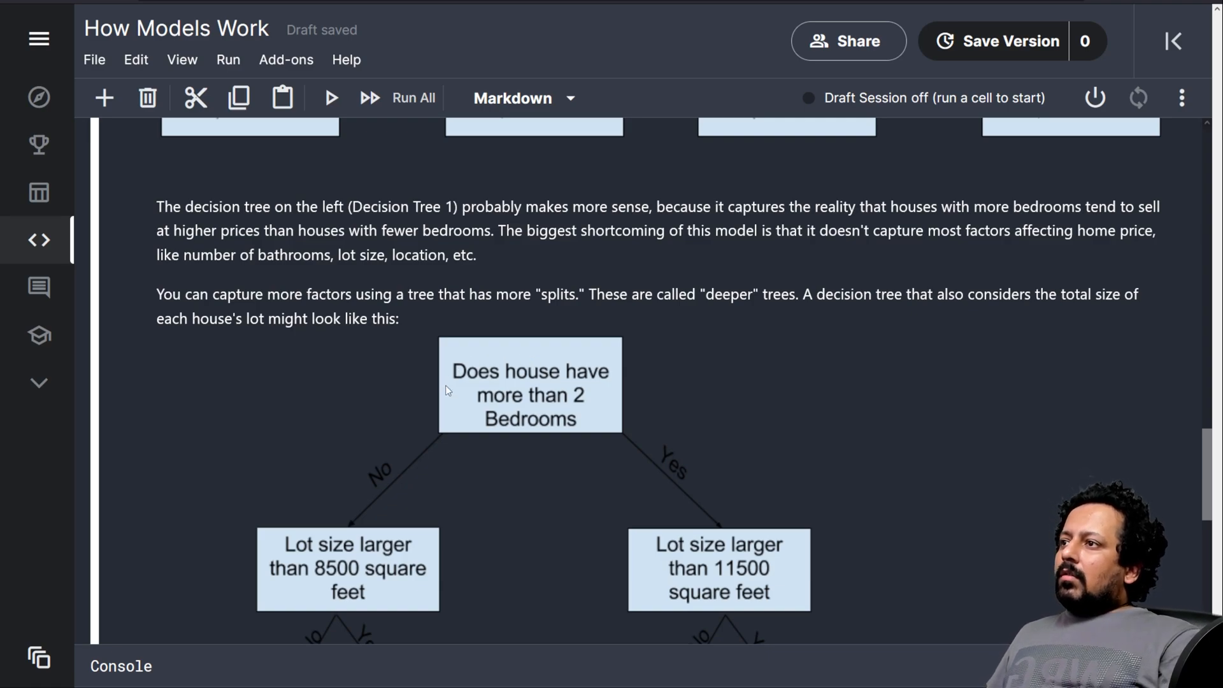
mouse_move(642, 466)
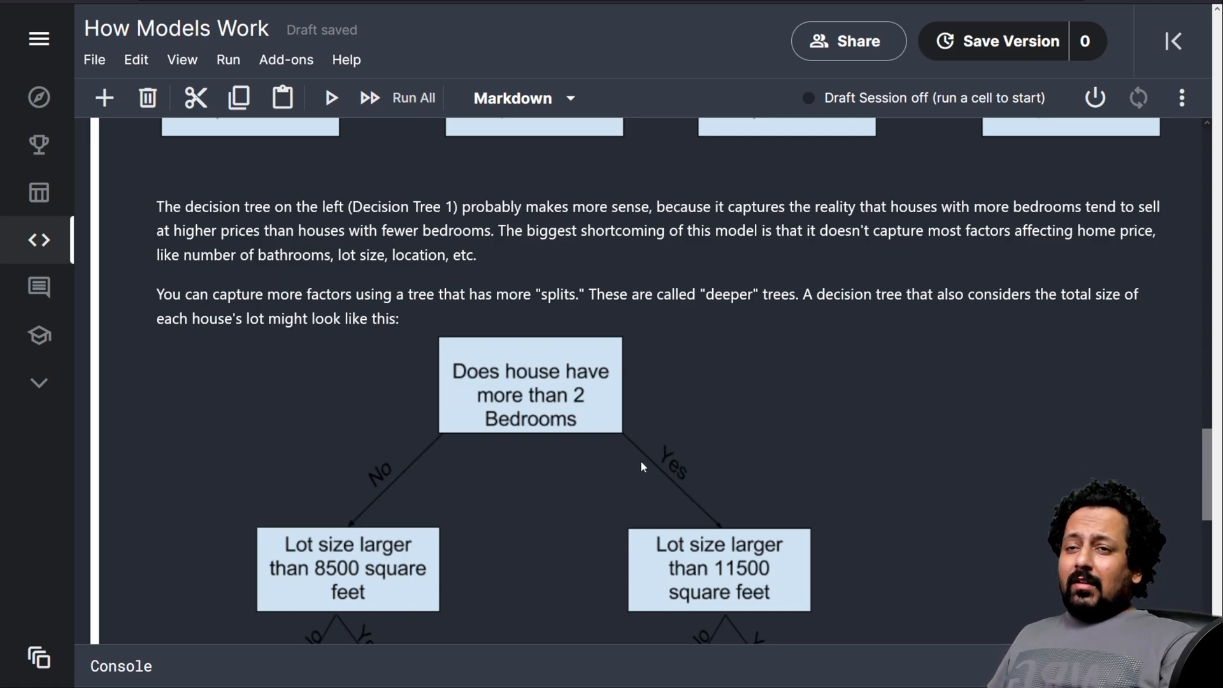
mouse_move(669, 337)
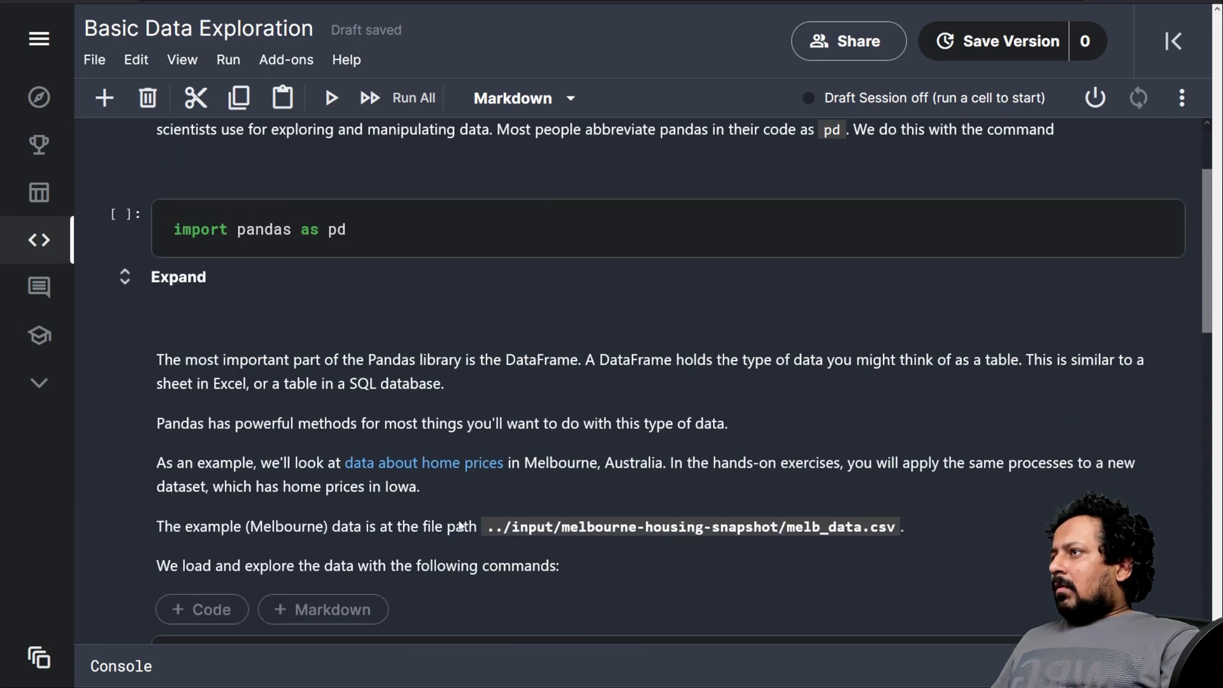
- Add 'import numpy as np' under the pandas import and move to the Melbourne csv-loading cell
scroll("up", 3)
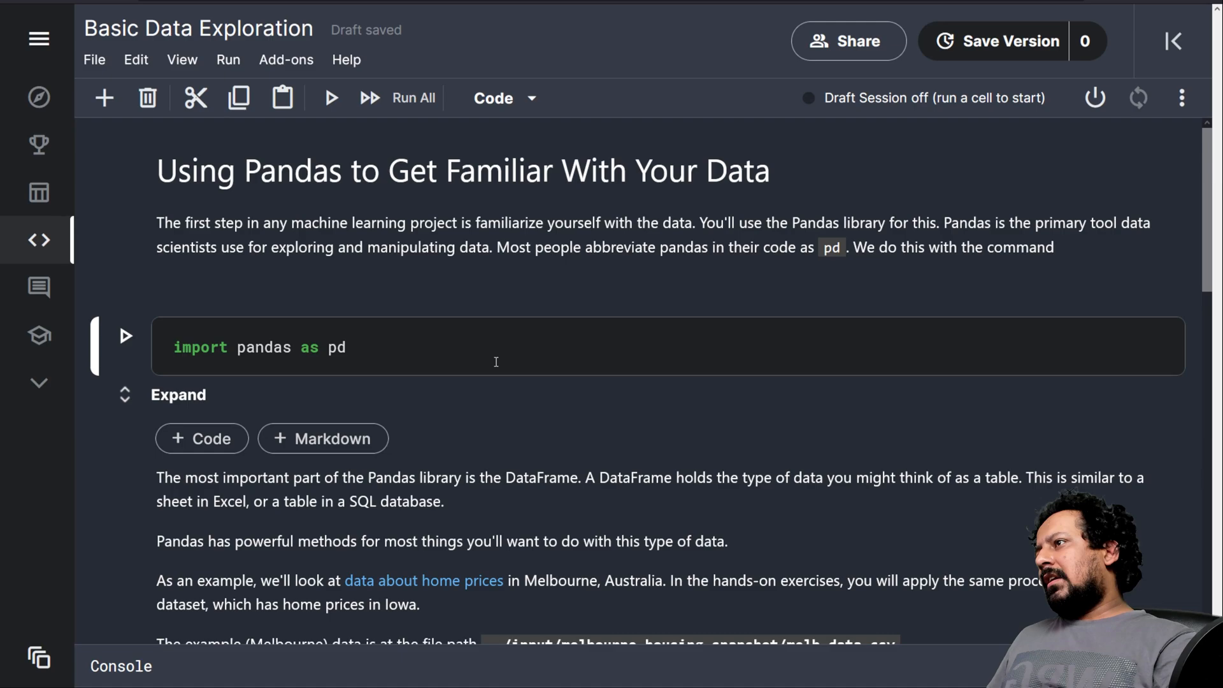
left_click(125, 335)
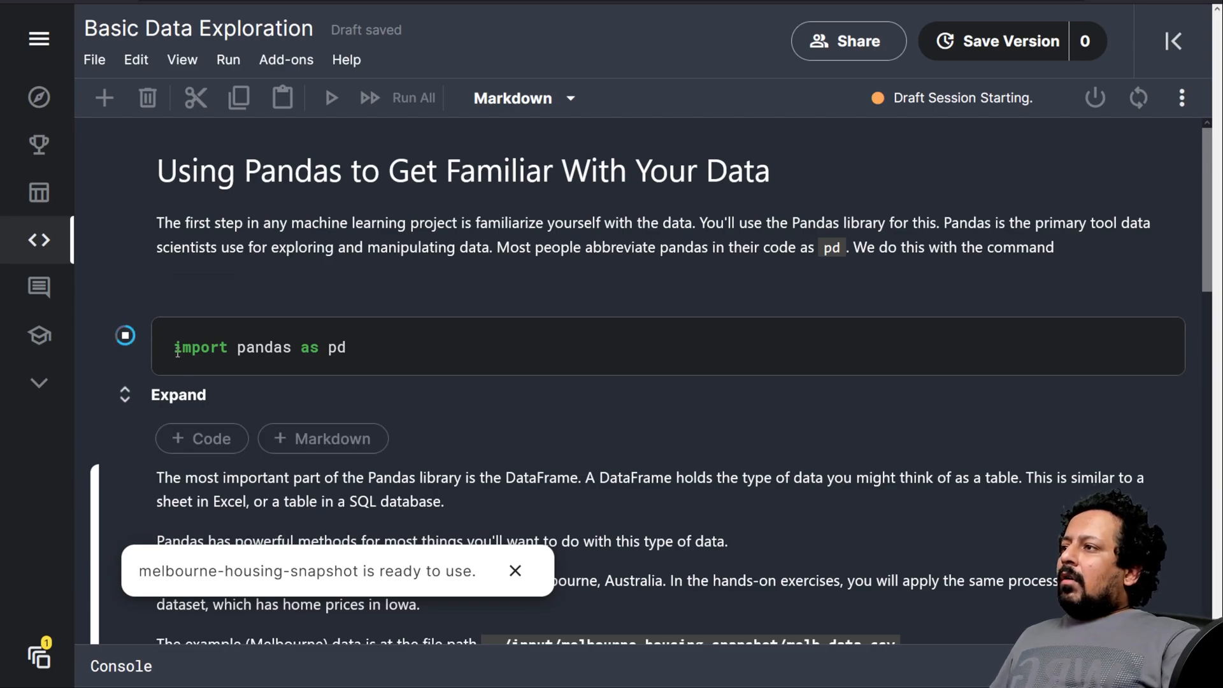
double_click(263, 347)
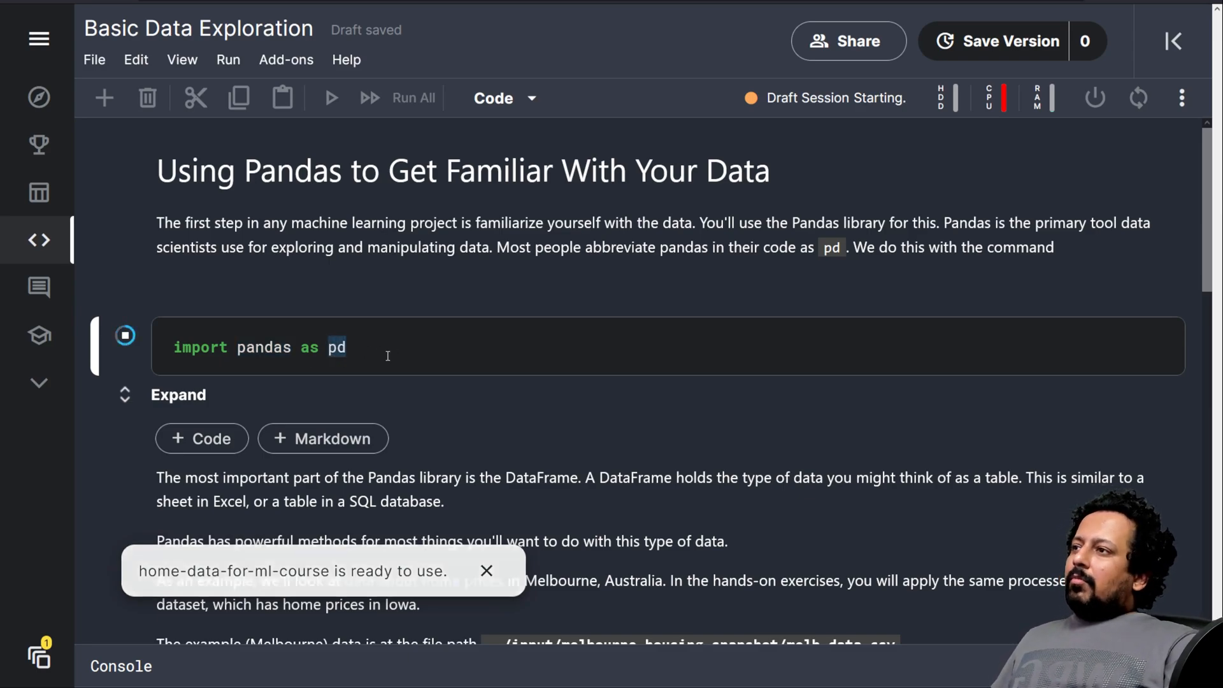
type("import")
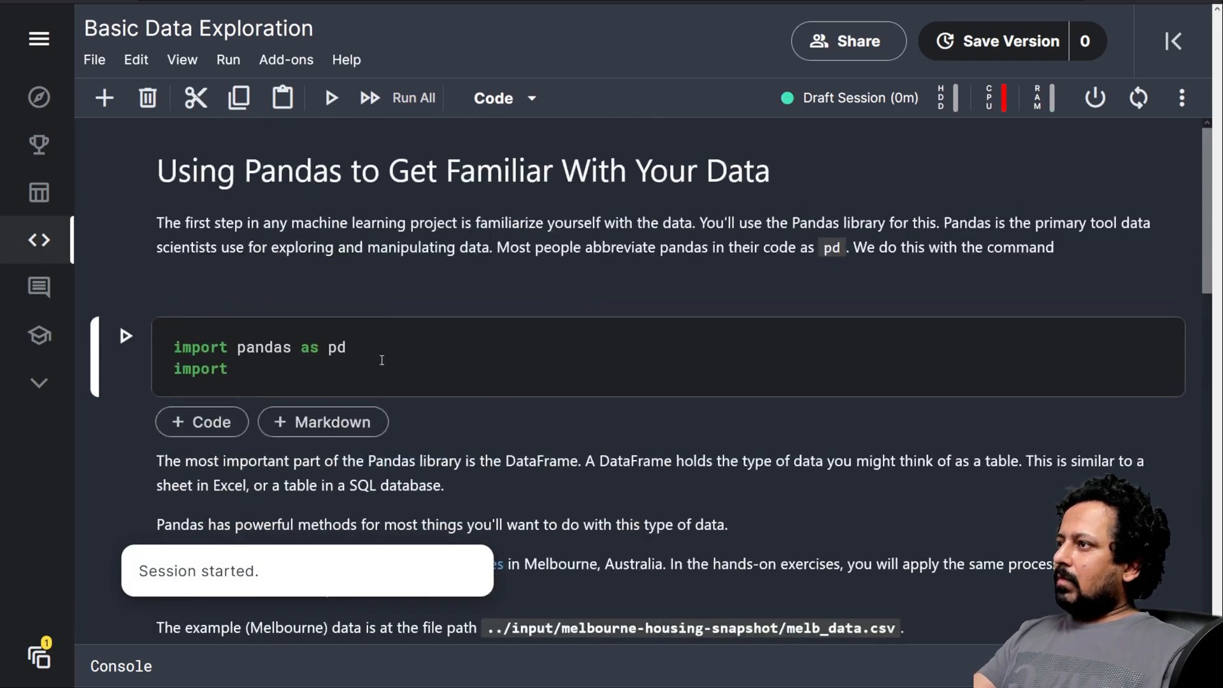
type("mn")
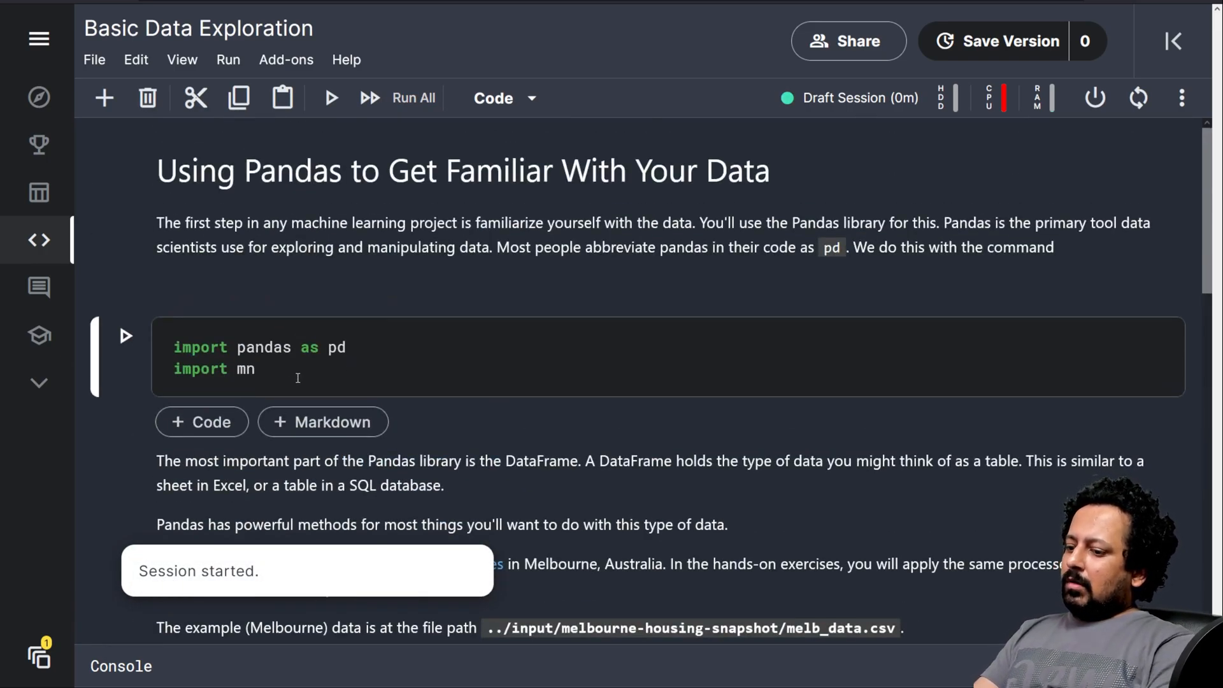
type("umpy a")
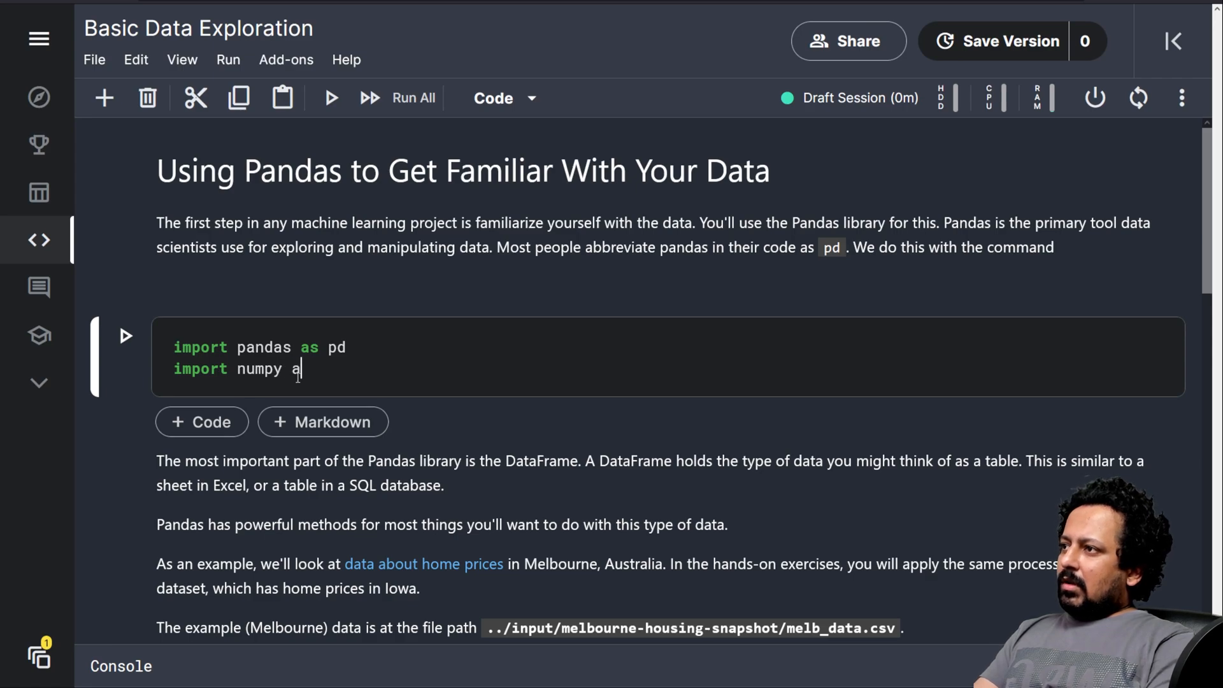
type("s np")
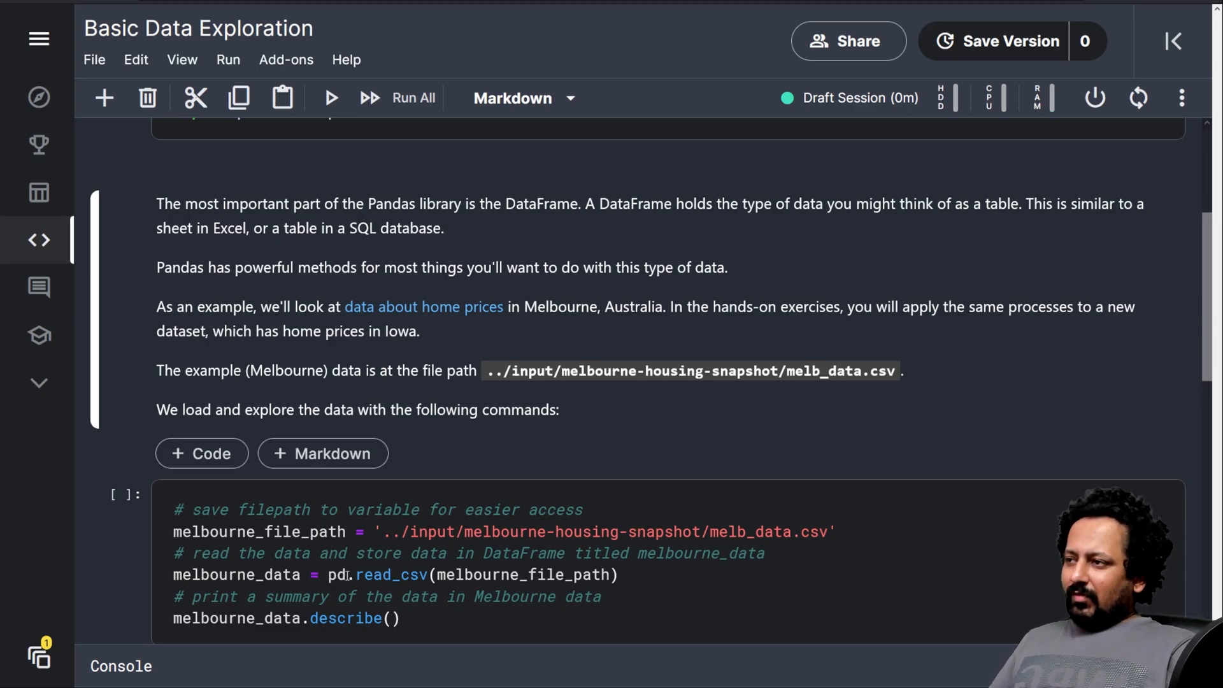
double_click(390, 575)
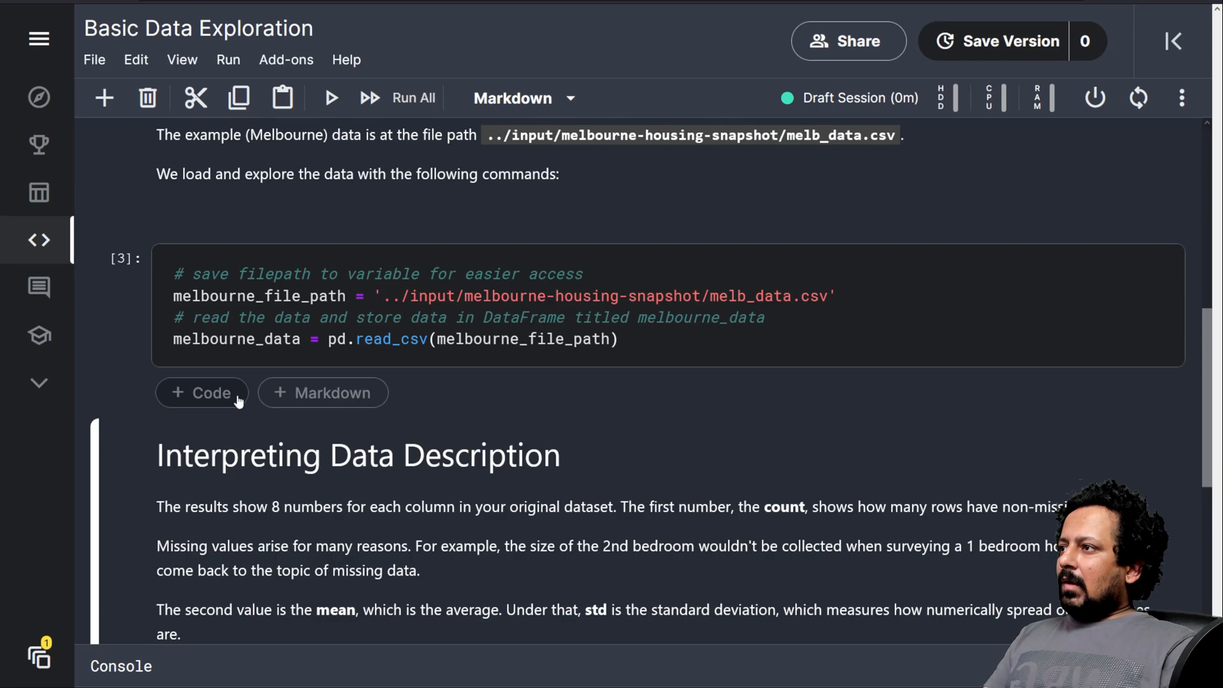
- Add a new code cell and write melbourne_data.head() to show the first rows
left_click(202, 392)
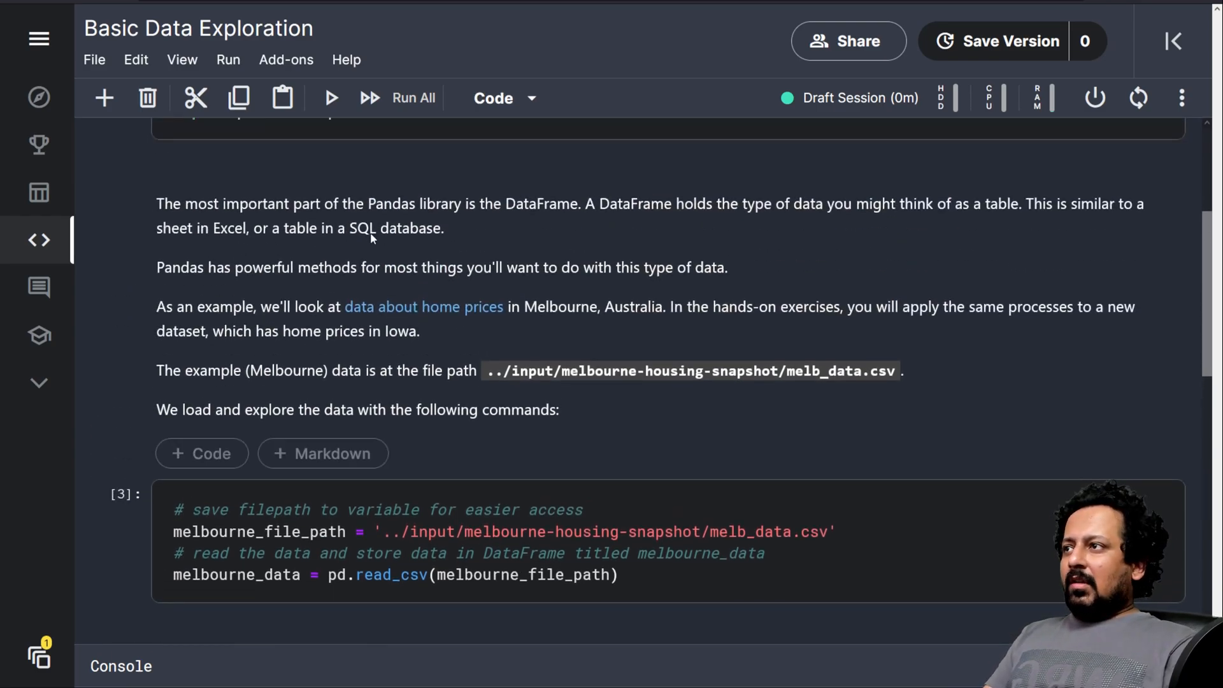
scroll("down", 3)
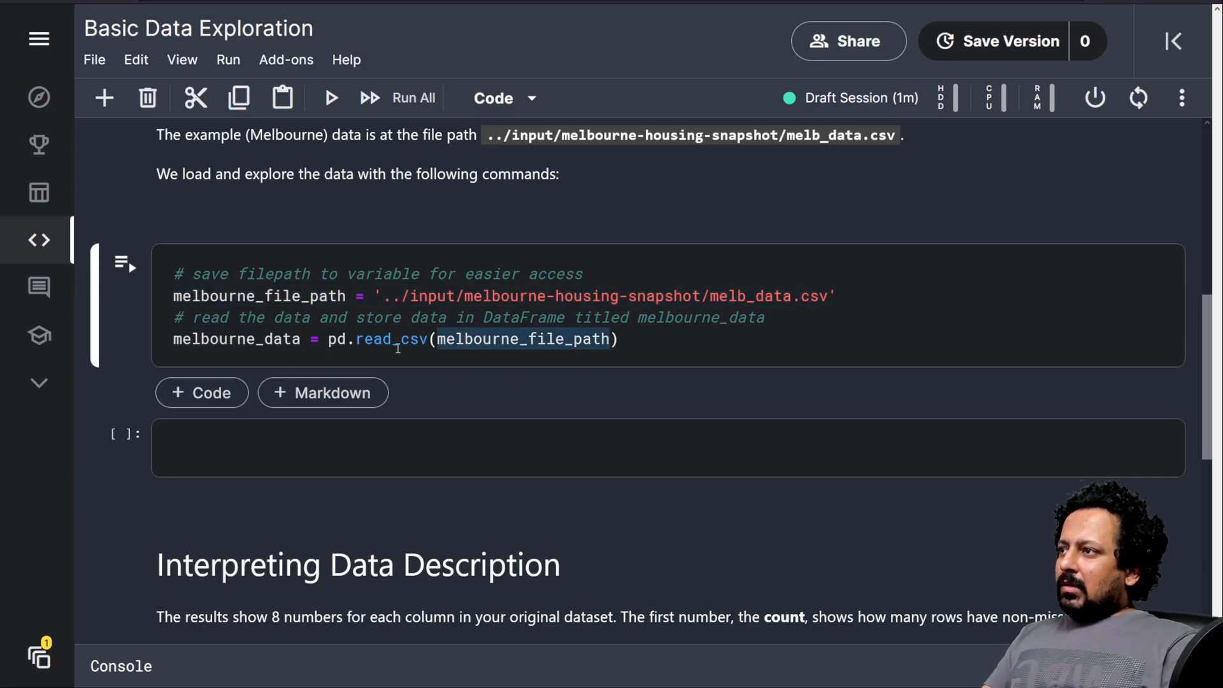
left_click(396, 296)
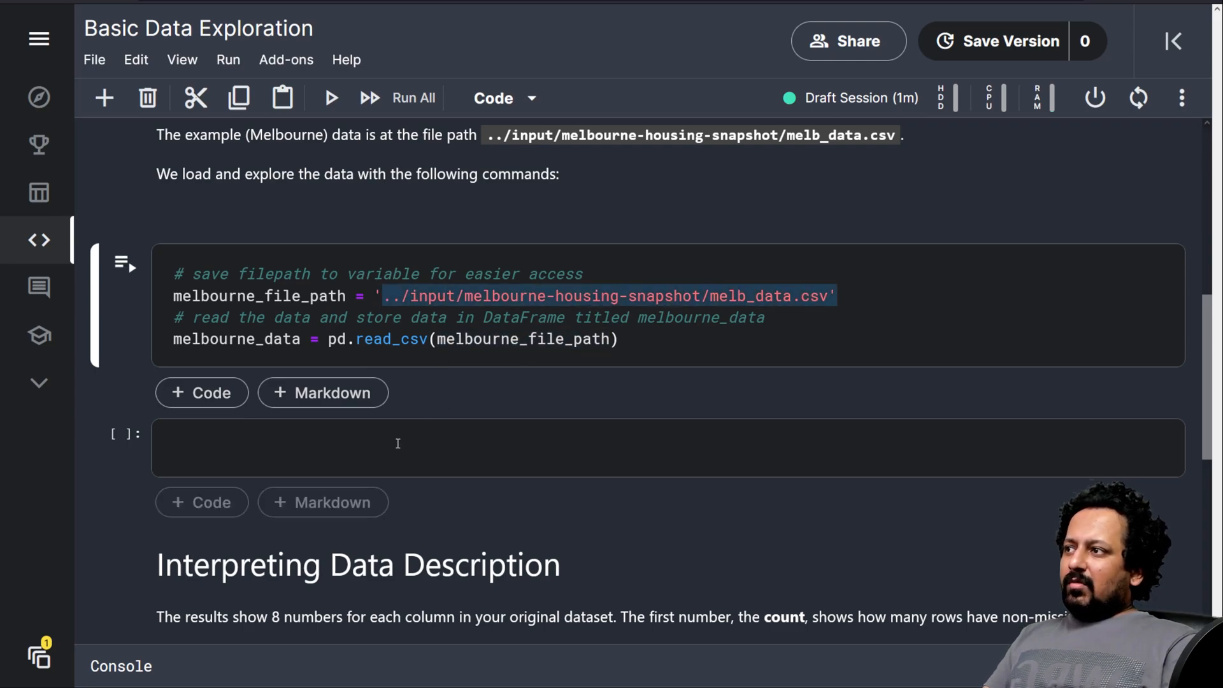
type("melbourne_data")
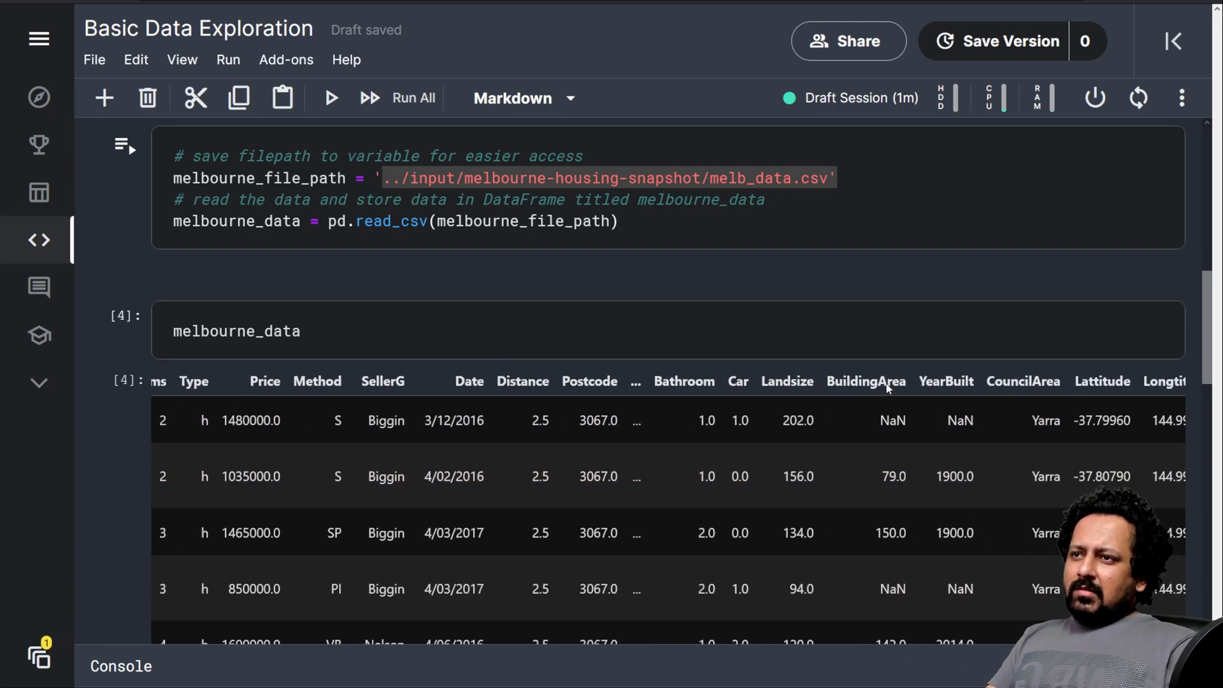
scroll("right", 3)
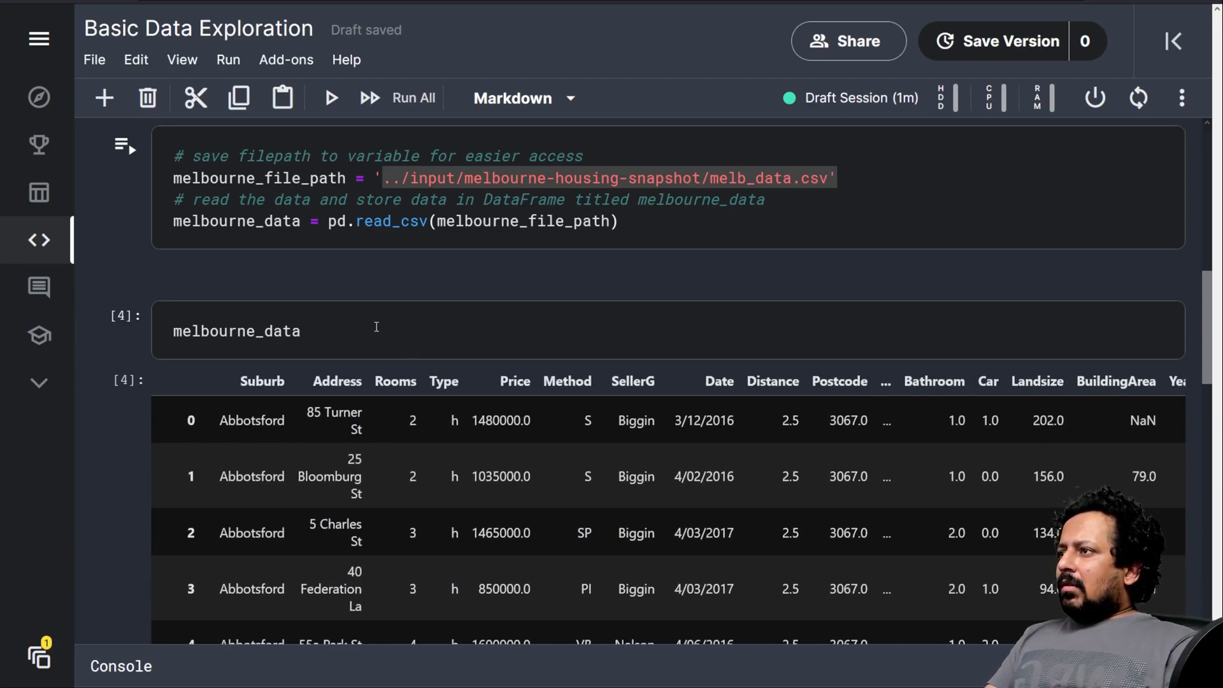
type(".head()")
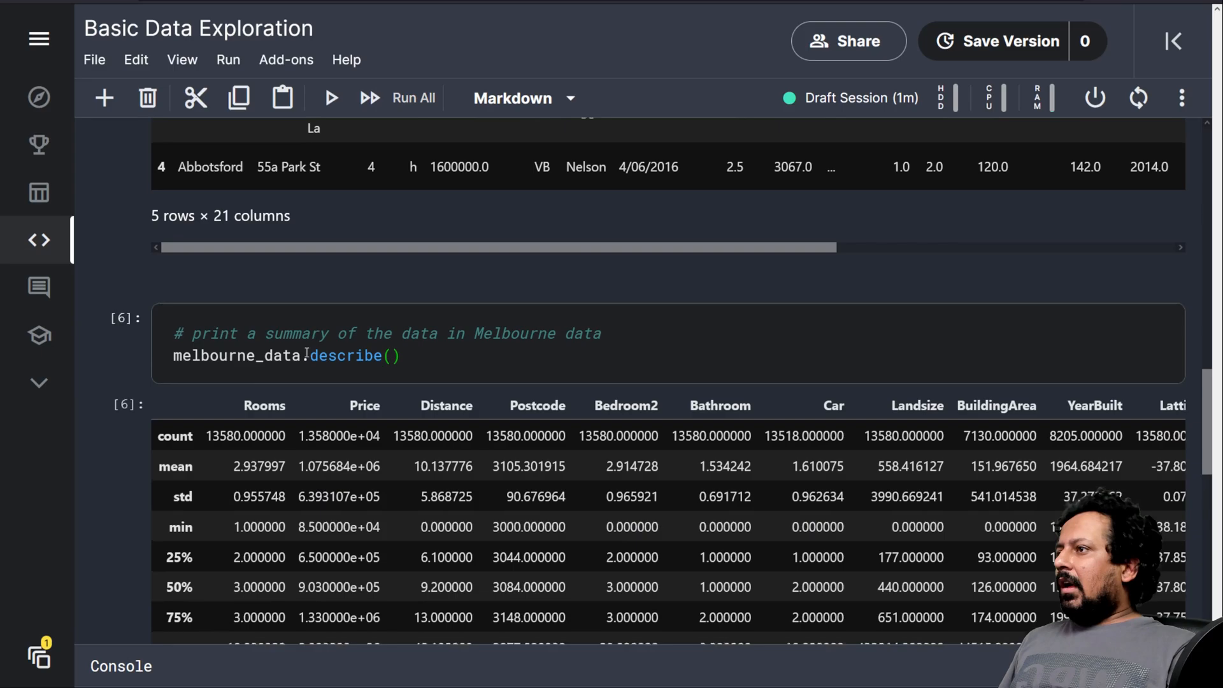
scroll("down", 3)
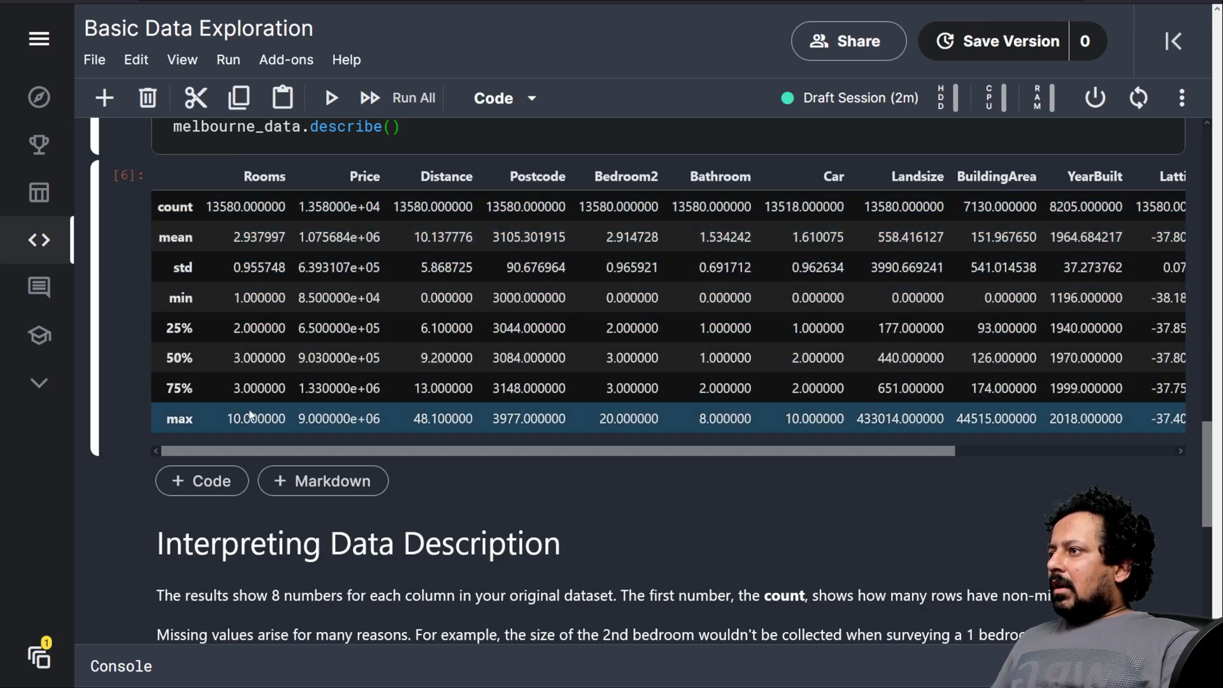
double_click(245, 420)
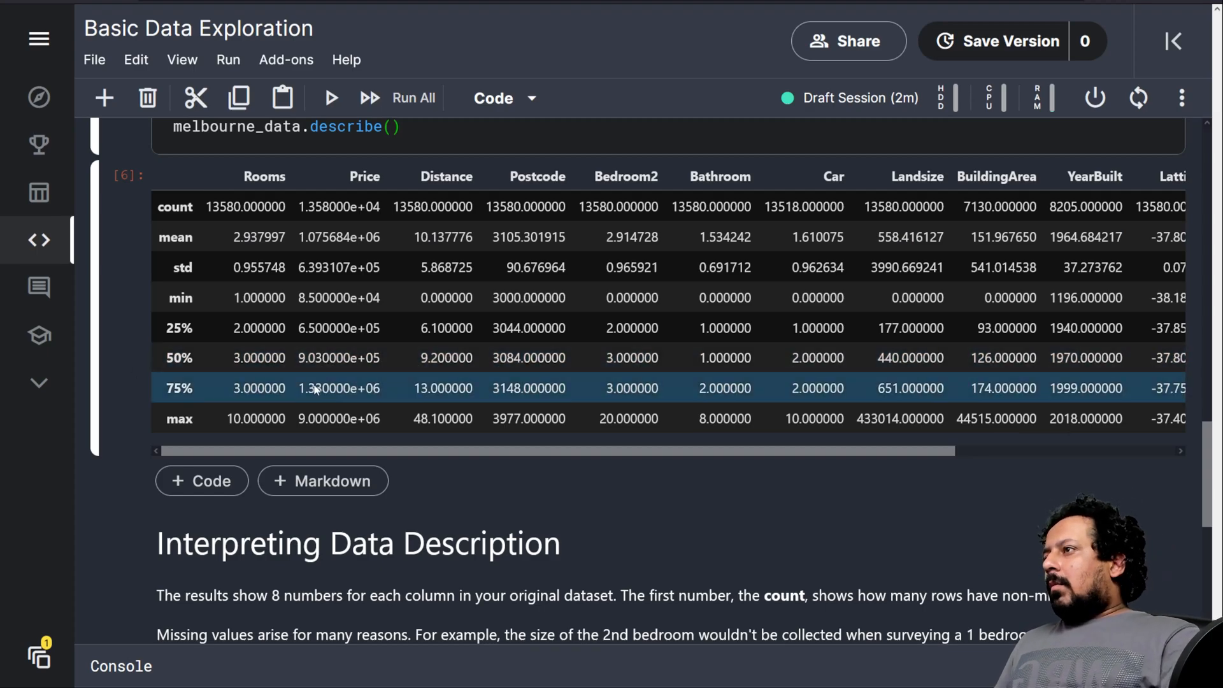
scroll("down", 3)
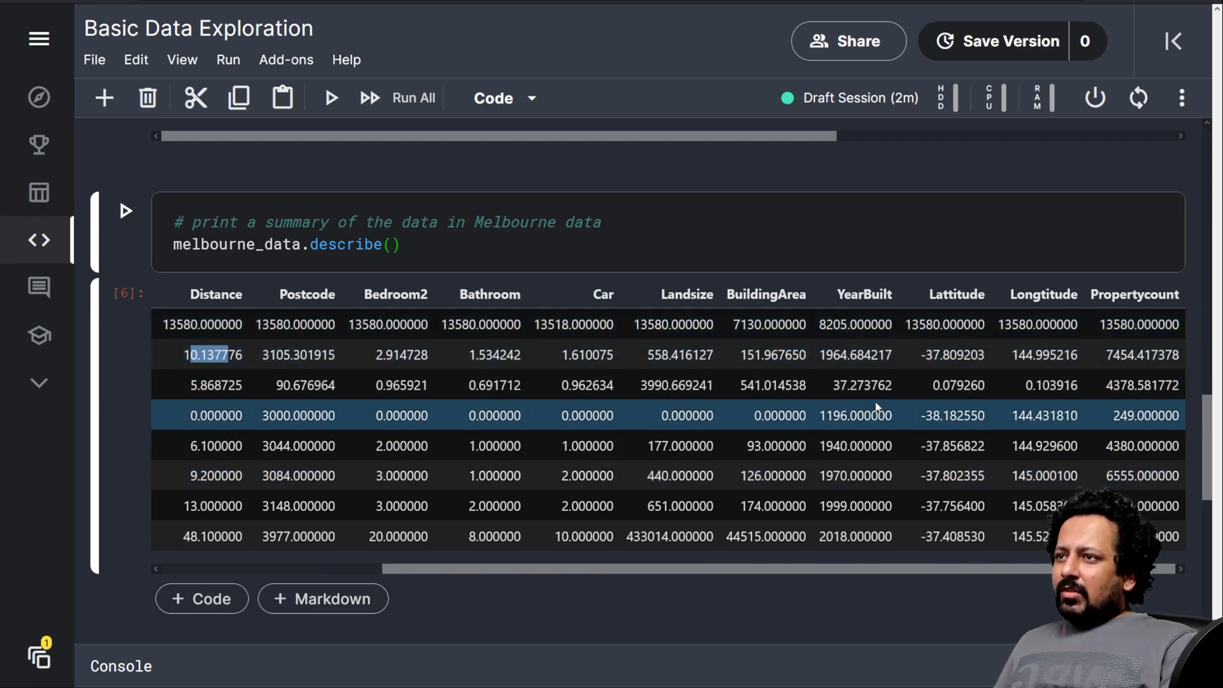
left_click(855, 354)
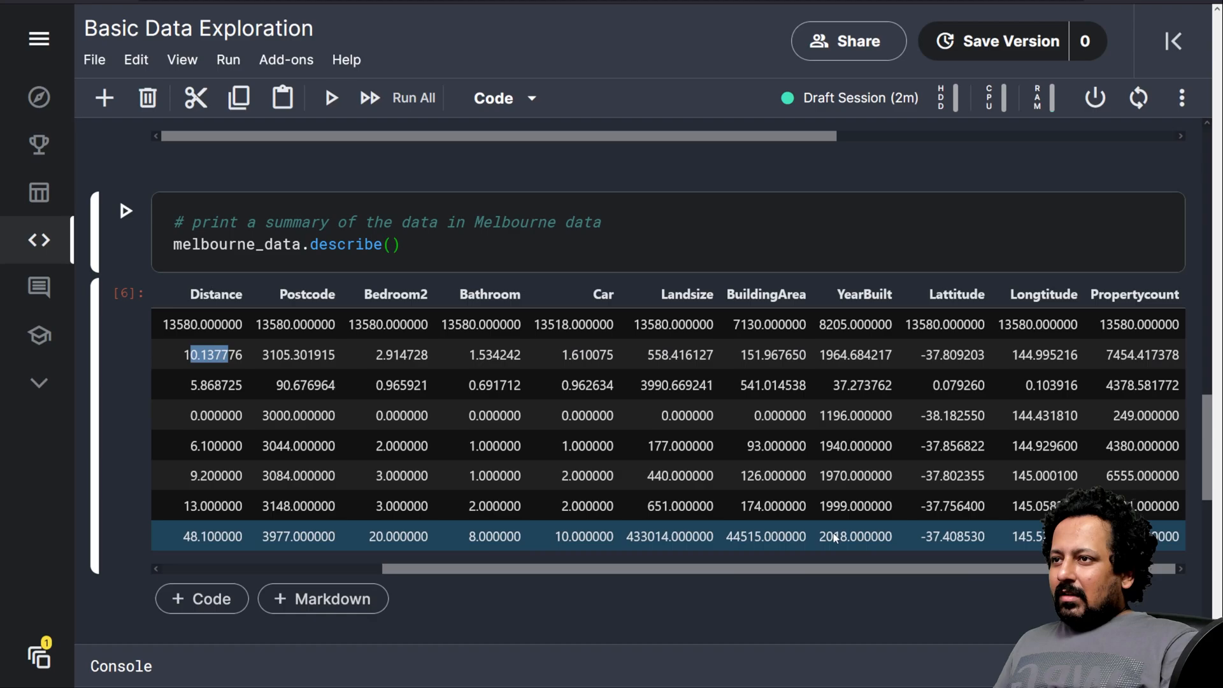
scroll("left", 3)
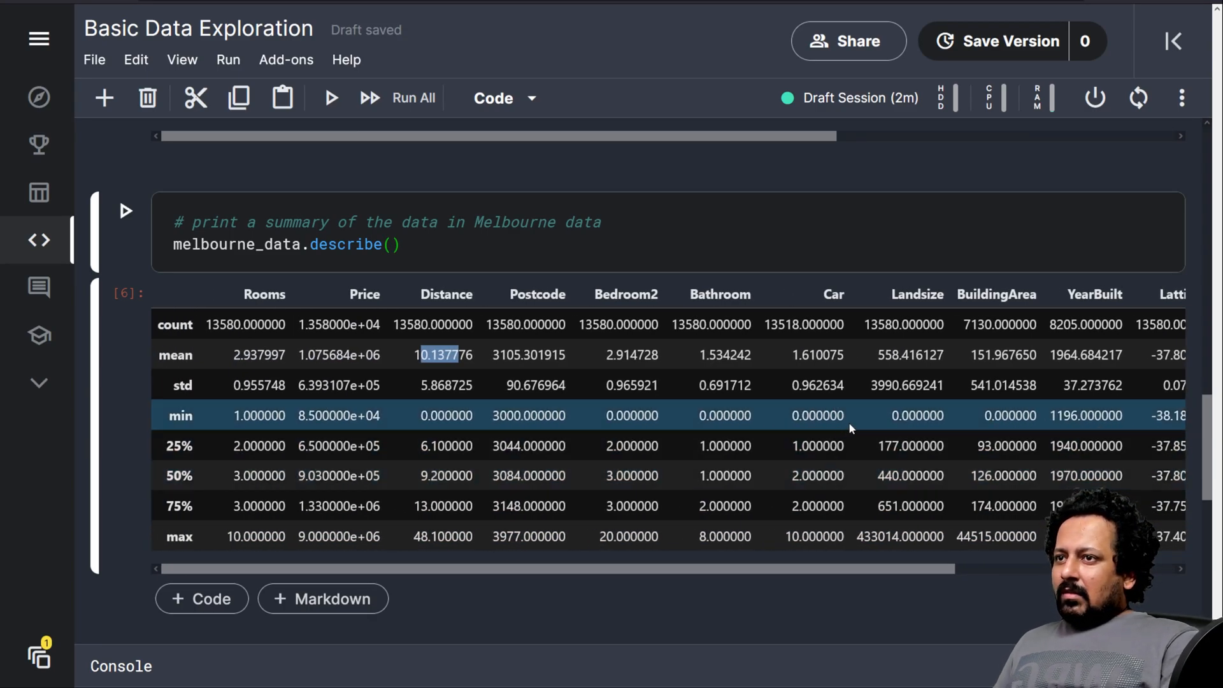
mouse_move(767, 416)
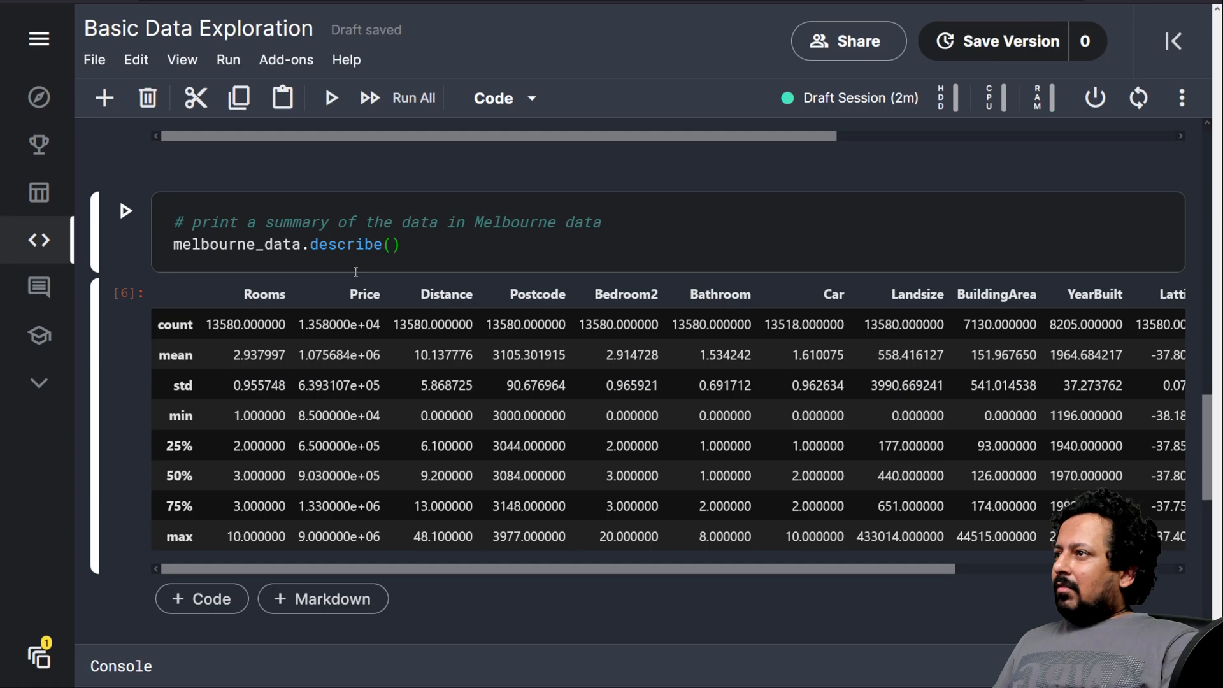
scroll("down", 3)
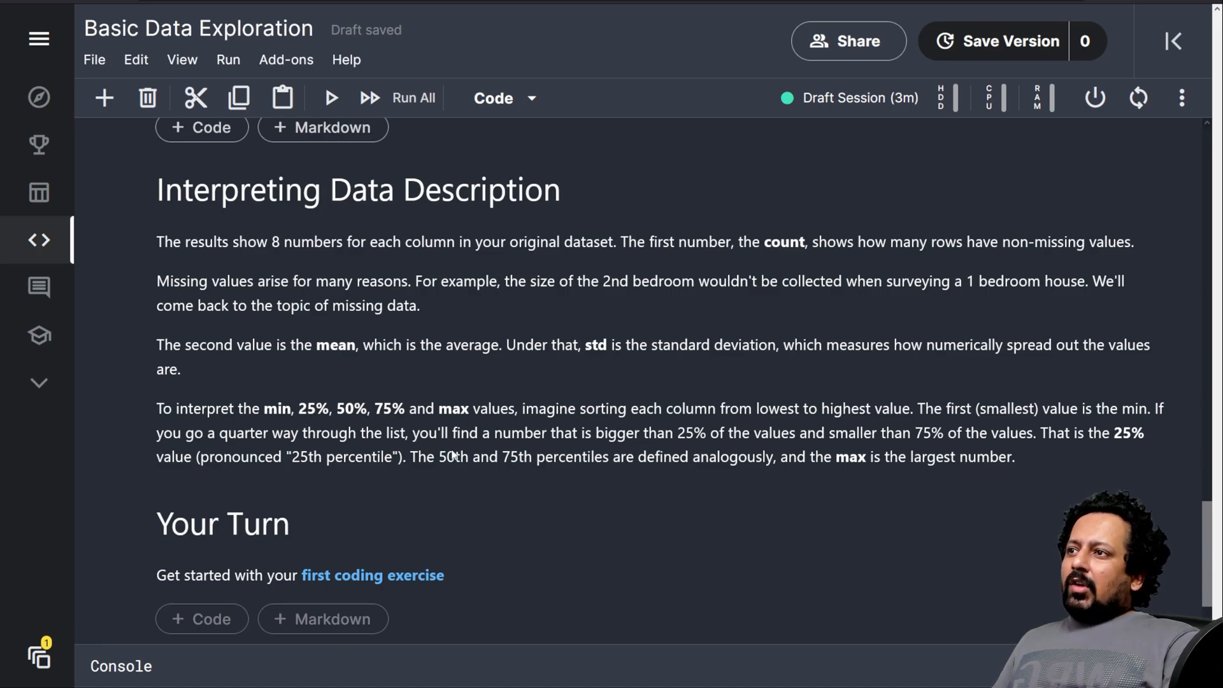
mouse_move(589, 421)
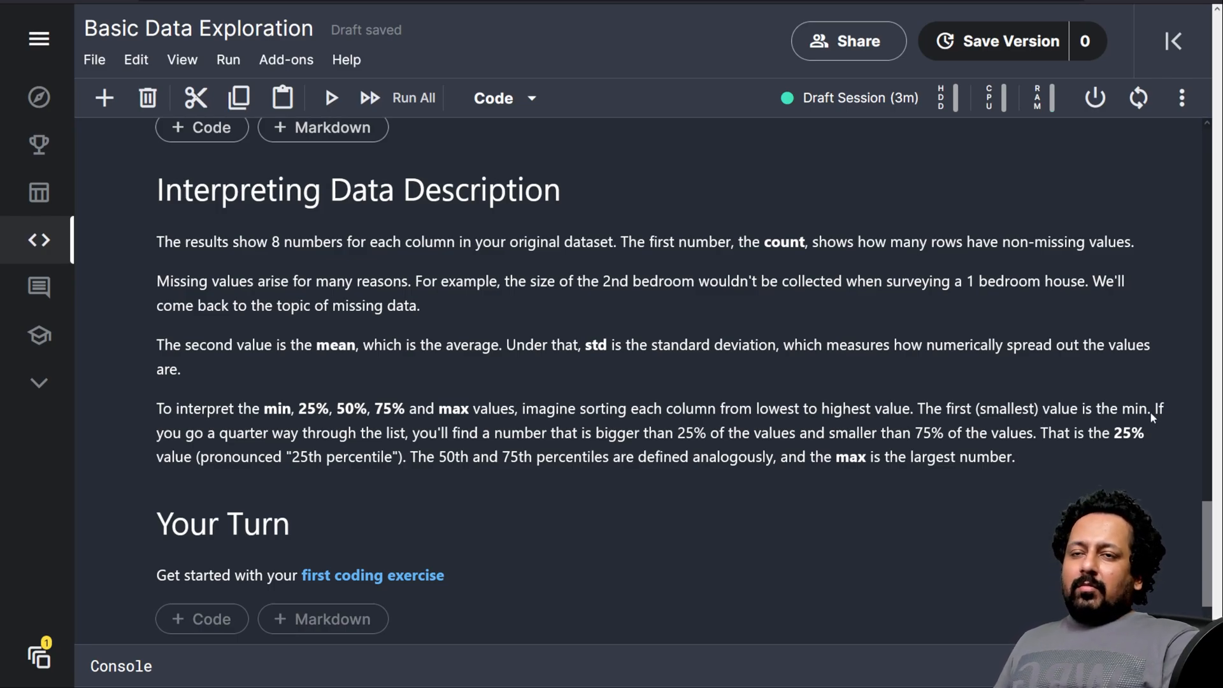
mouse_move(335, 440)
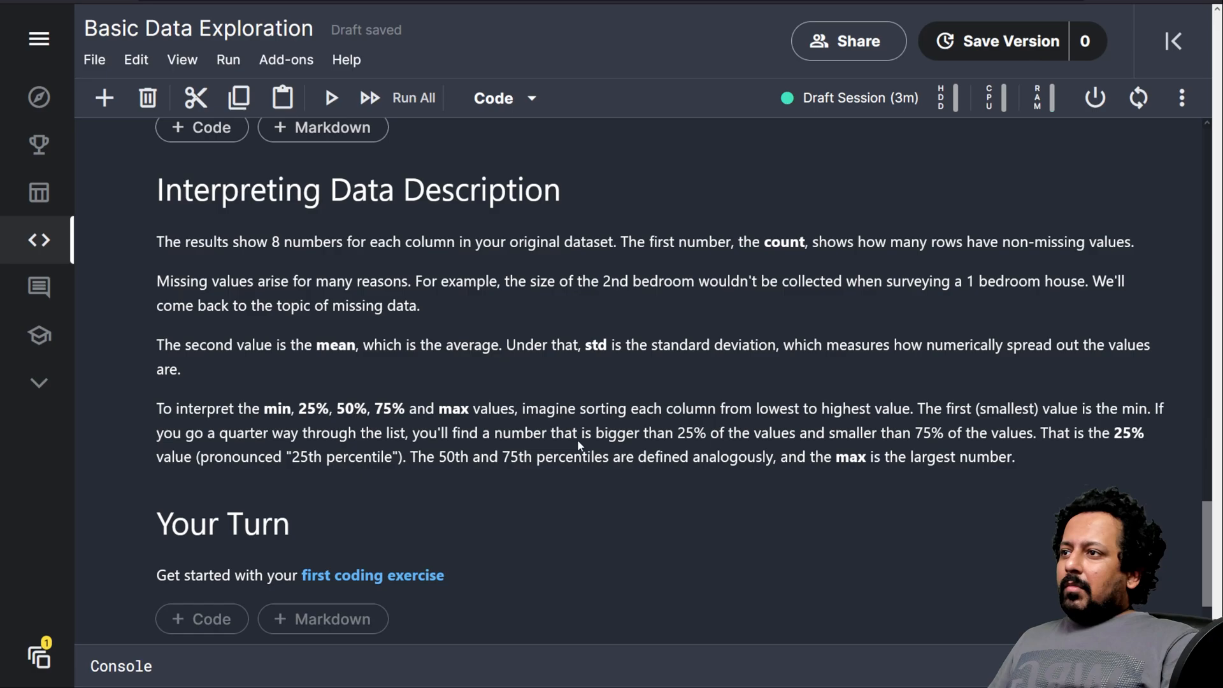
mouse_move(817, 450)
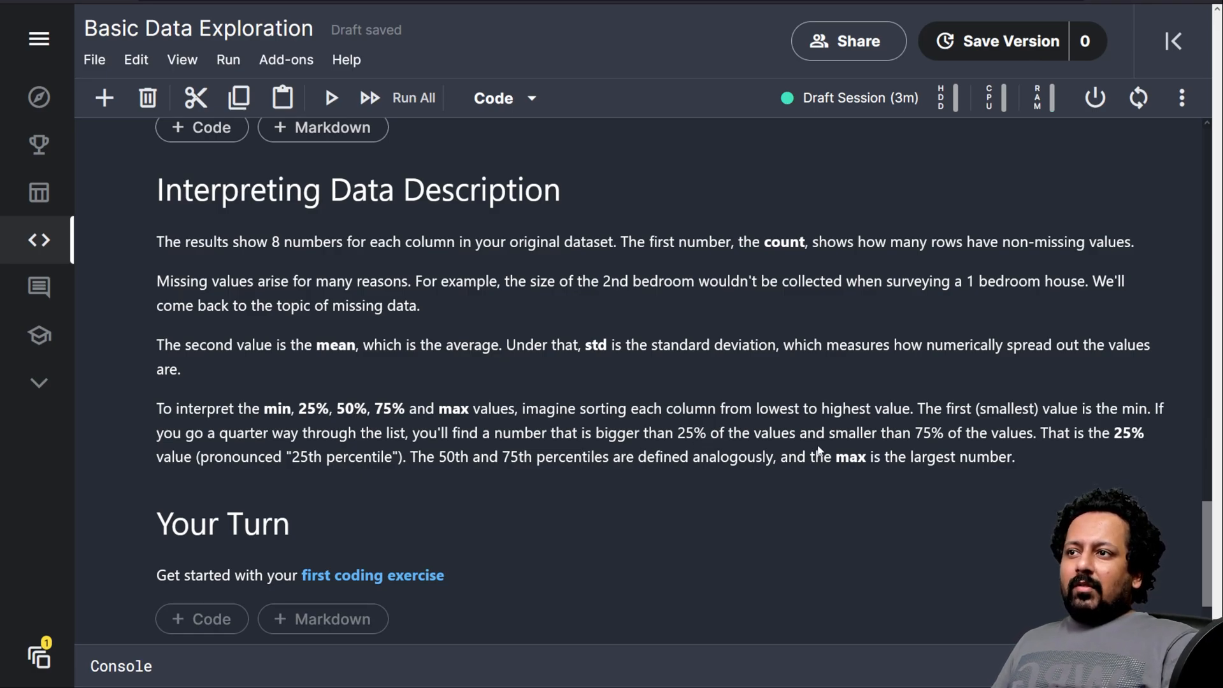
mouse_move(1040, 442)
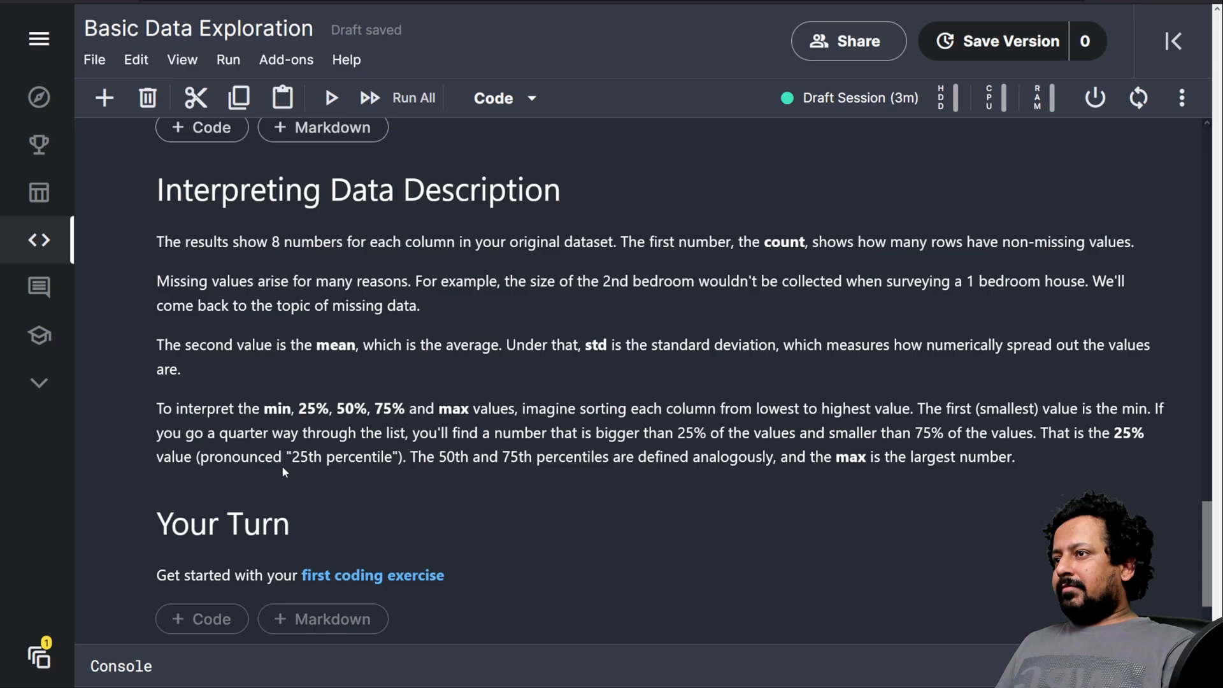
mouse_move(339, 485)
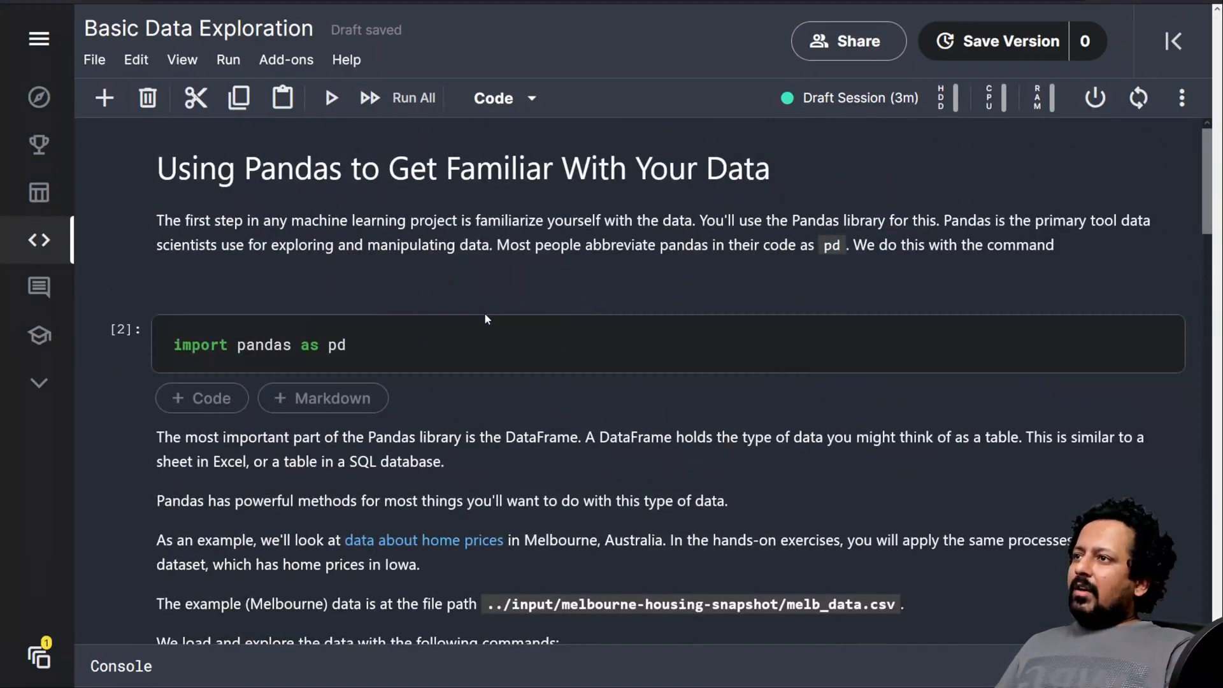
scroll("down", 3)
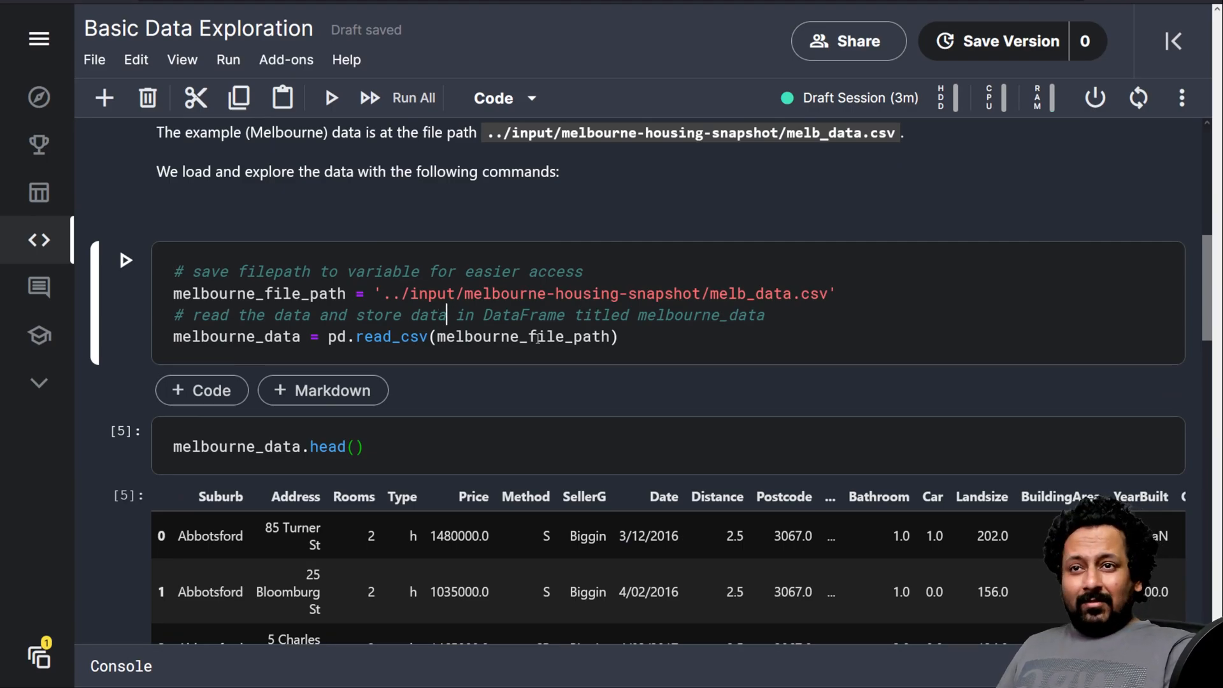
scroll("up", 3)
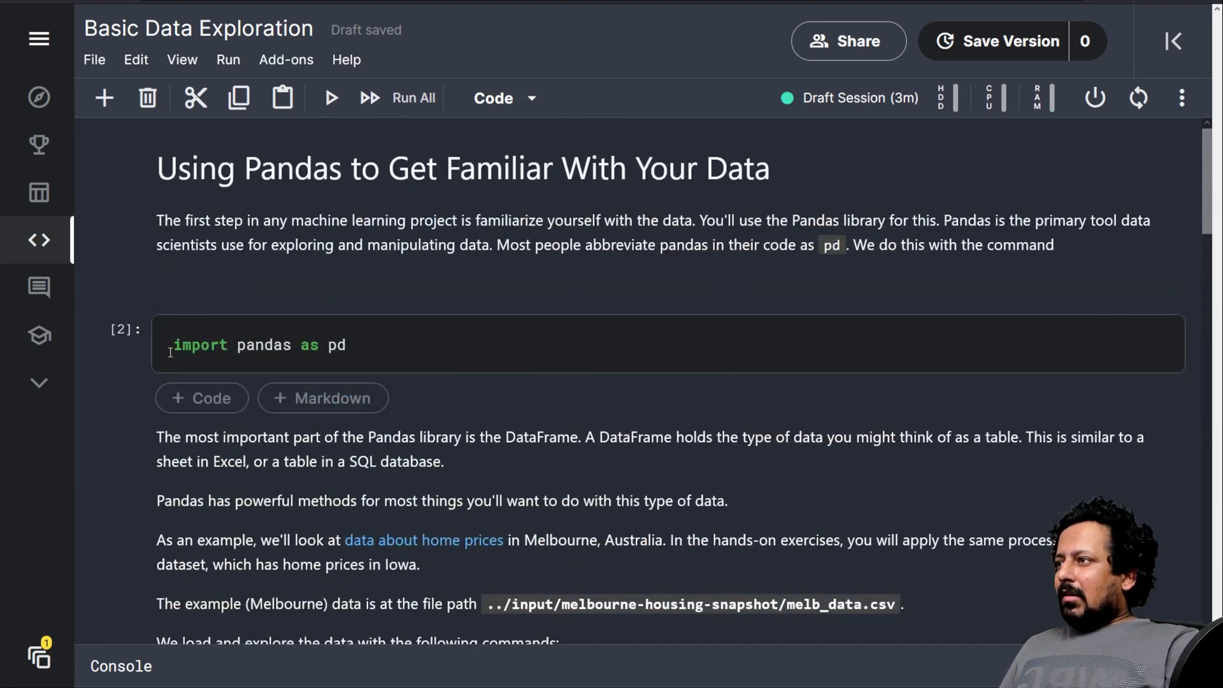
scroll("down", 3)
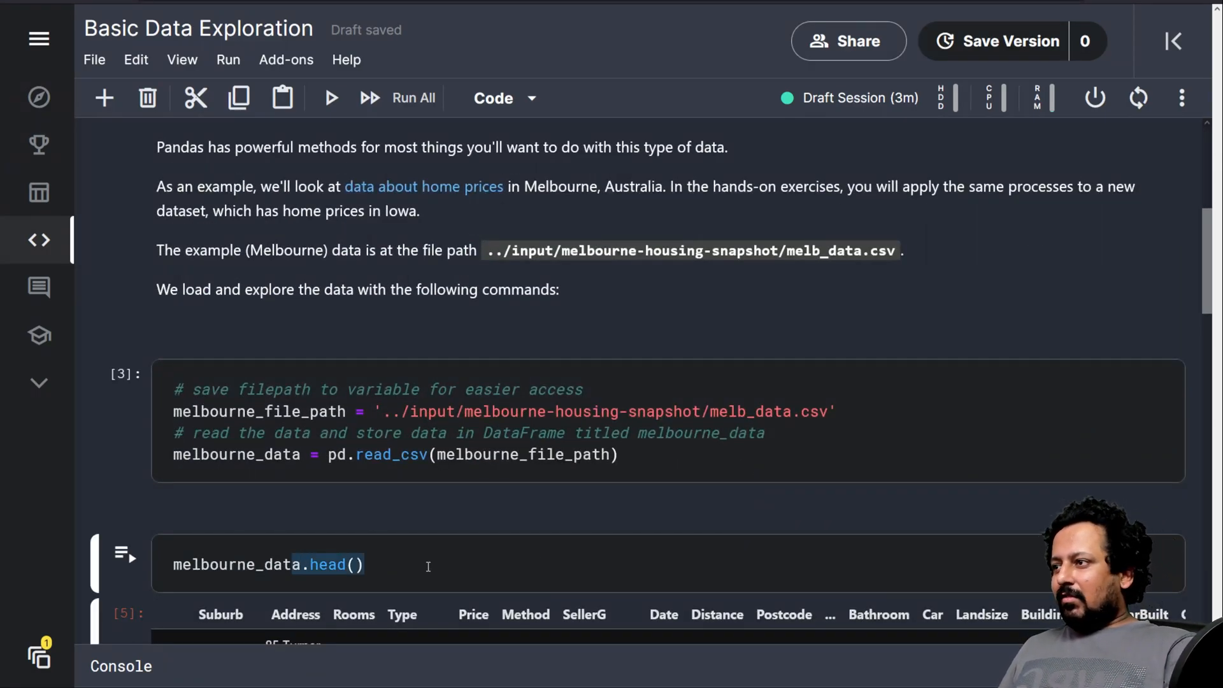
scroll("down", 3)
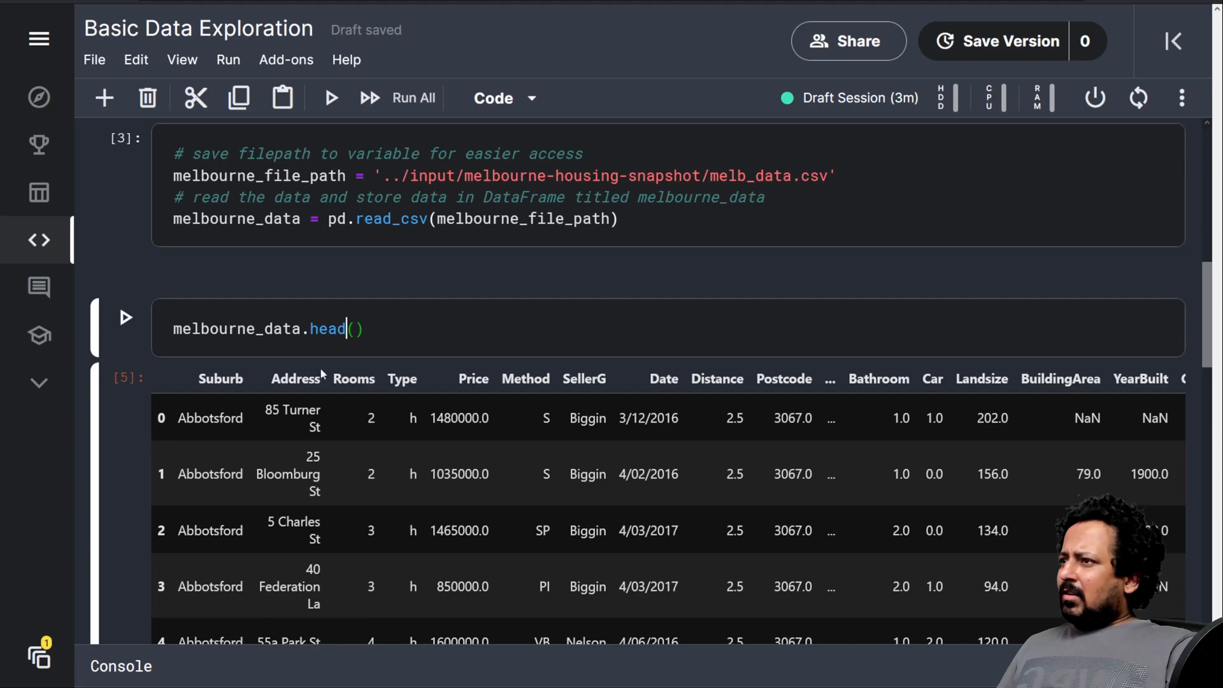
scroll("down", 3)
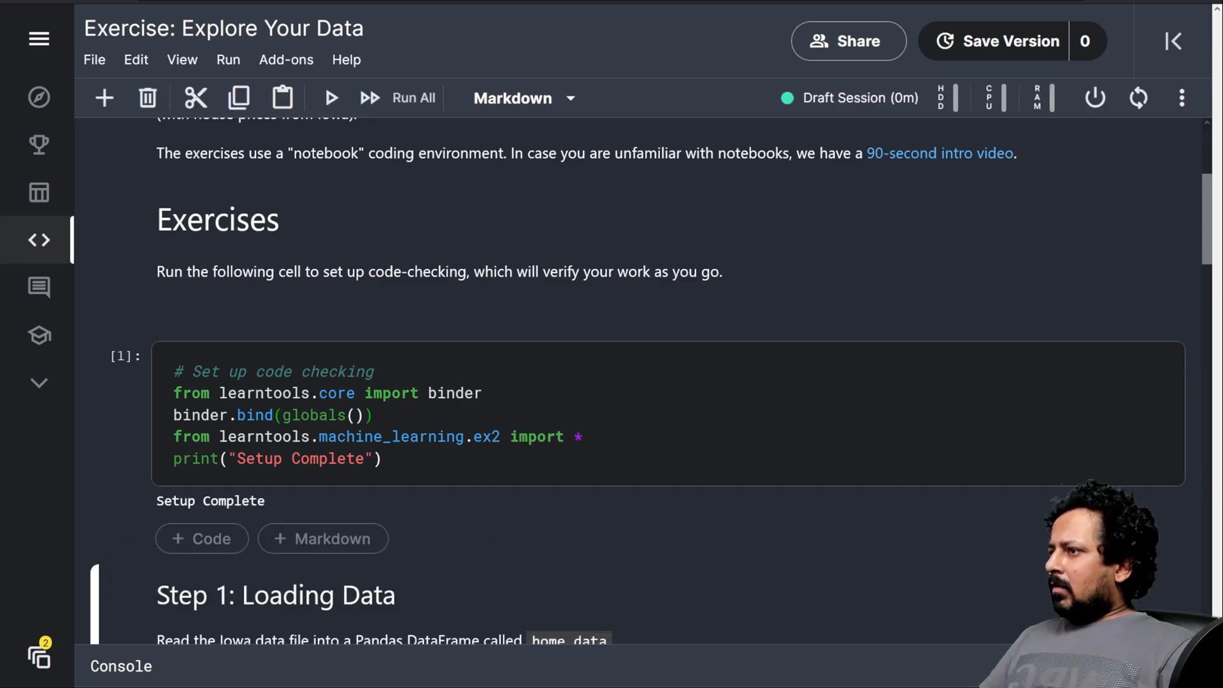
- Fill the Step 1 blank with home_data = pd.read_csv(iowa_file_path) so the check reports Correct
scroll("down", 3)
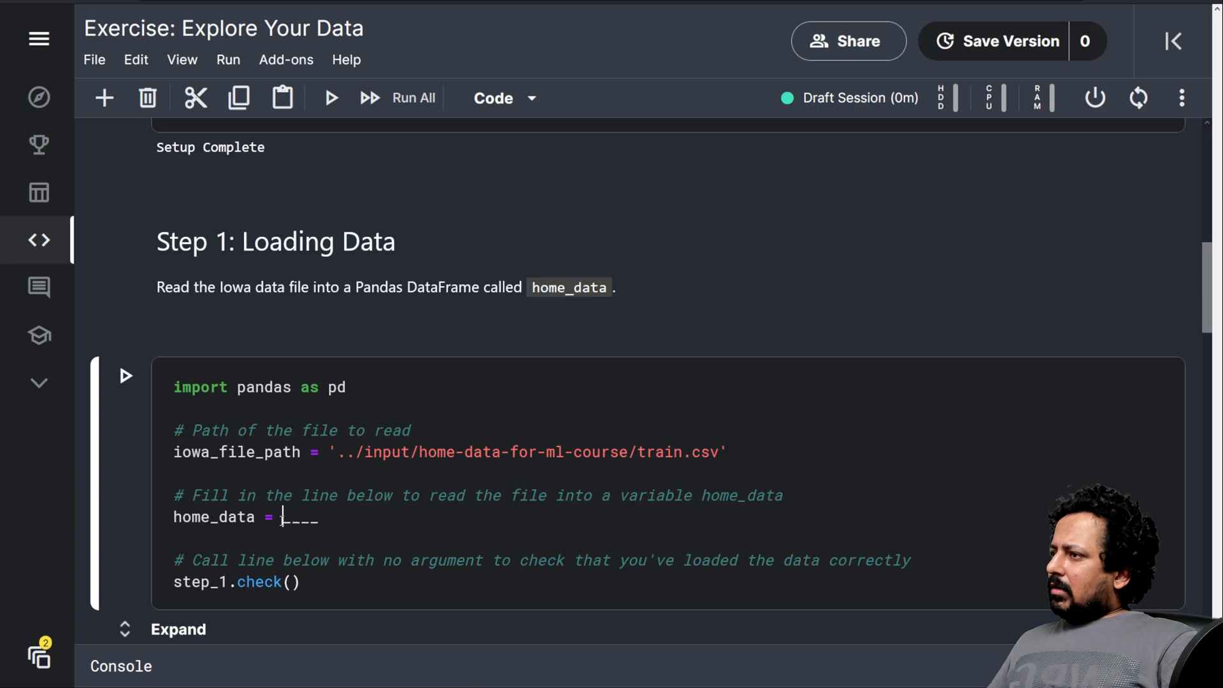
double_click(300, 516)
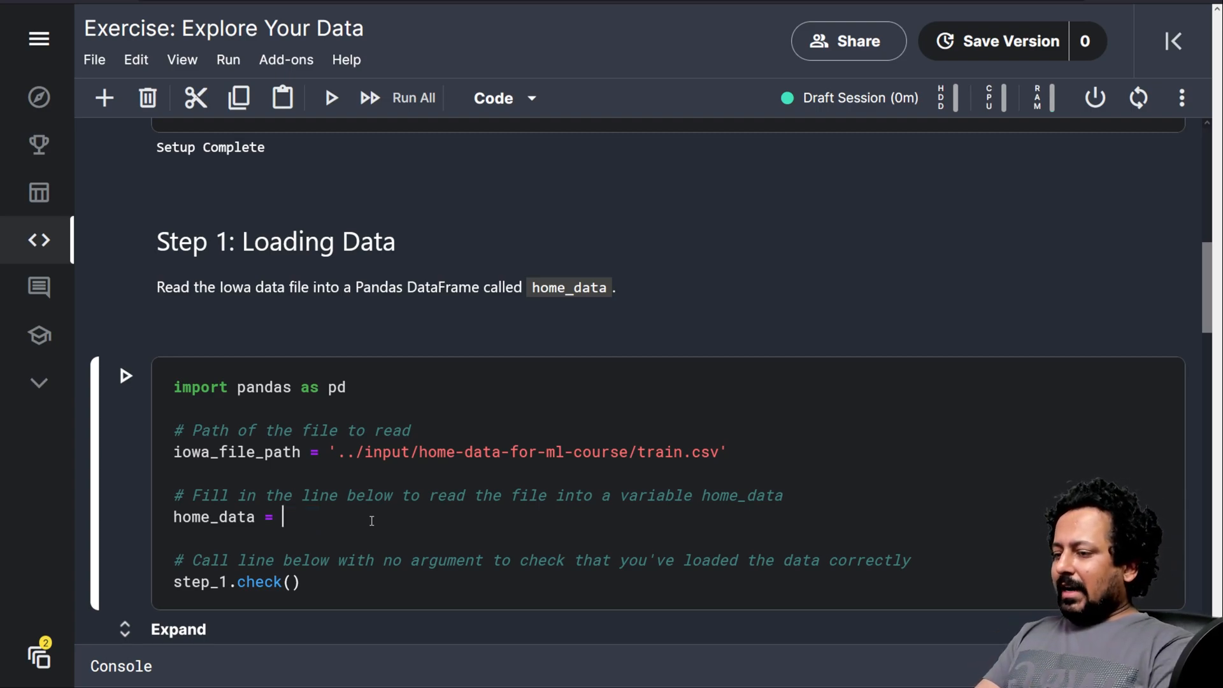
type("pd.read_csv(")
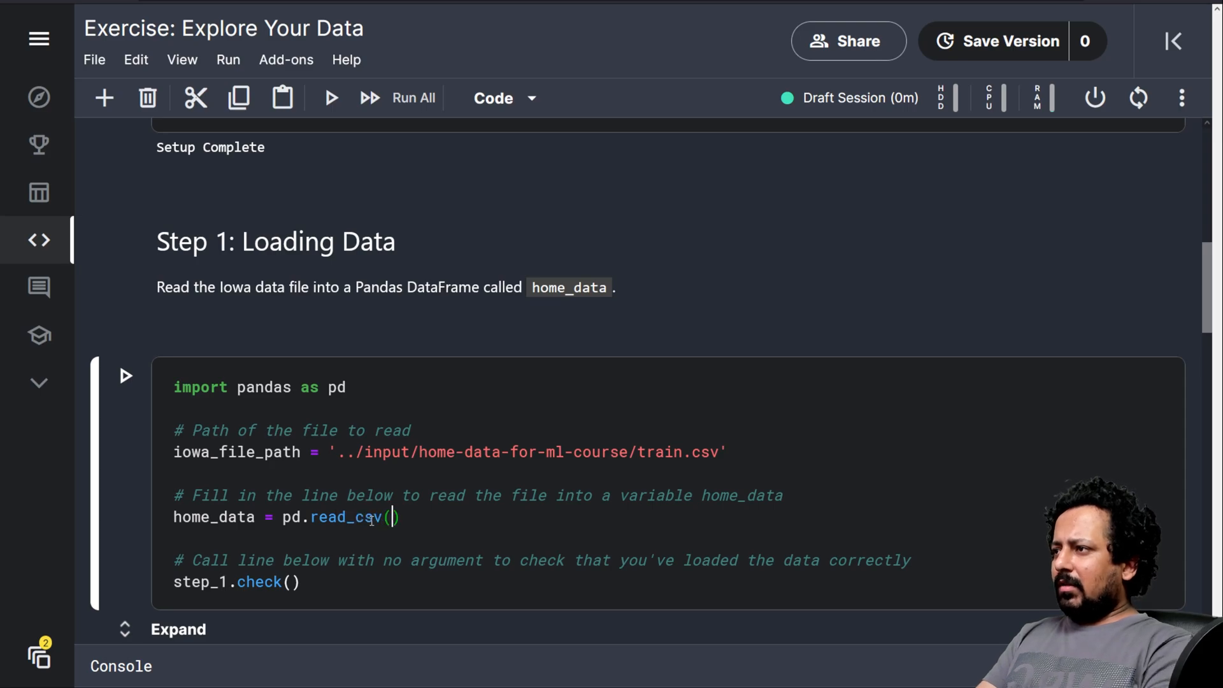
type("iowa")
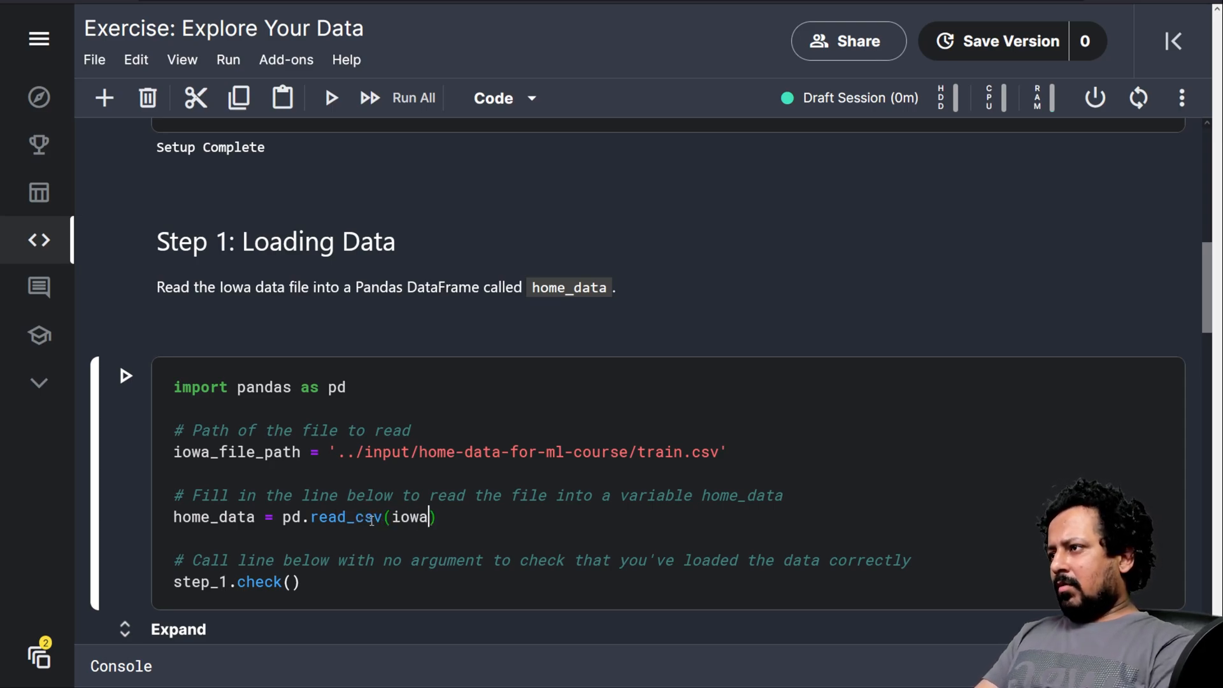
type("_file_path")
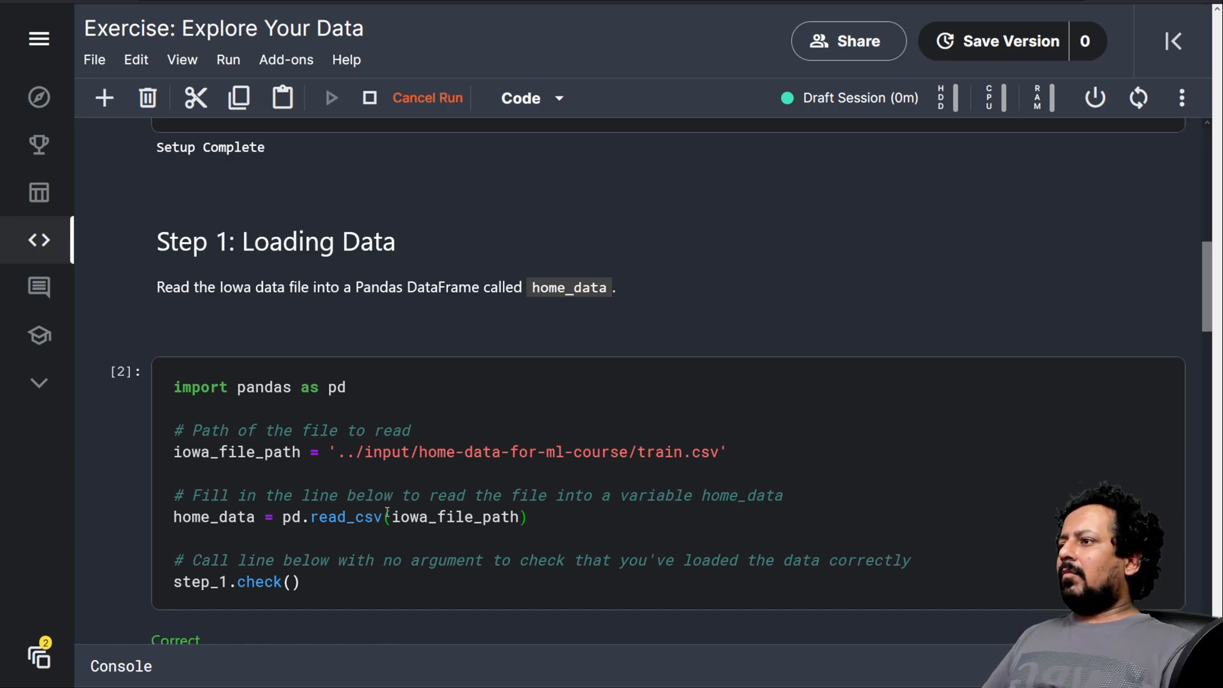
scroll("down", 3)
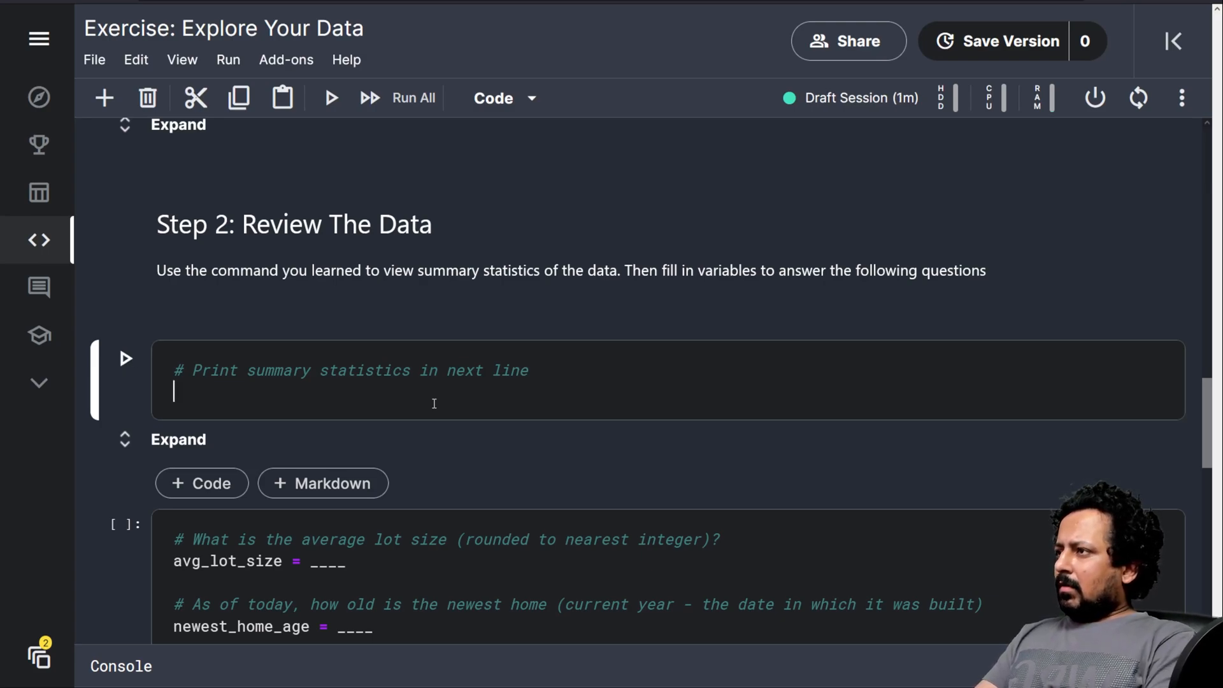
- Write home_data.describe() in the Step 2 cell and view its summary statistics table
type("df")
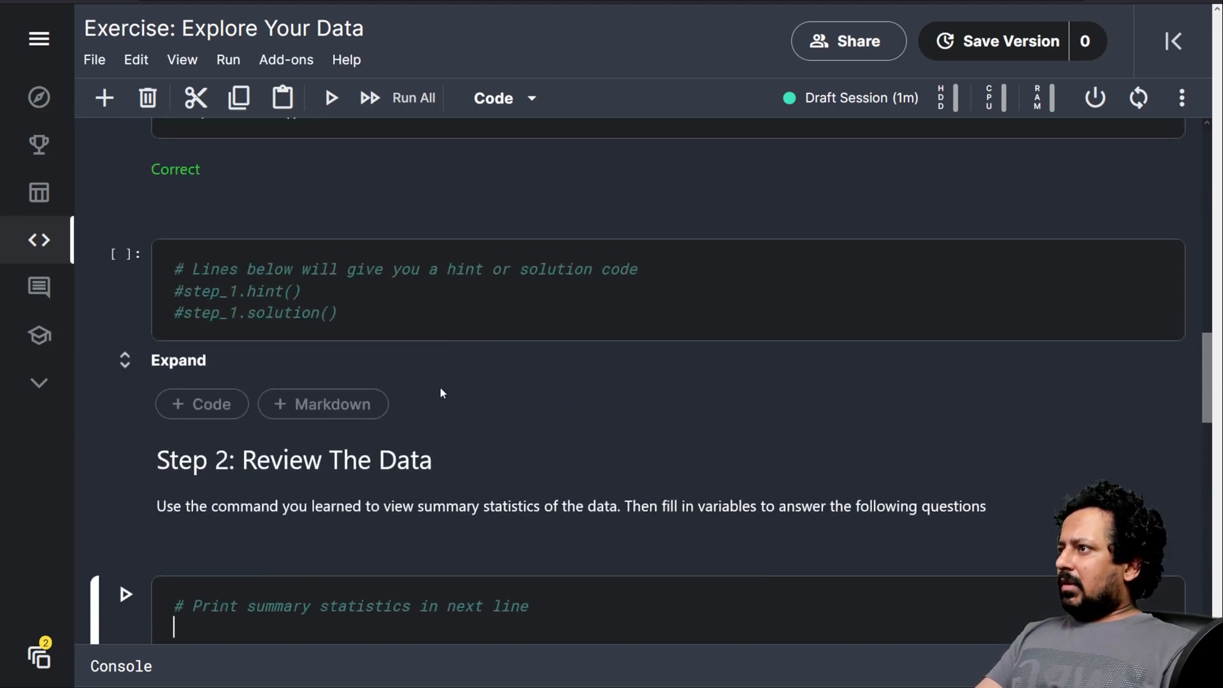
scroll("down", 3)
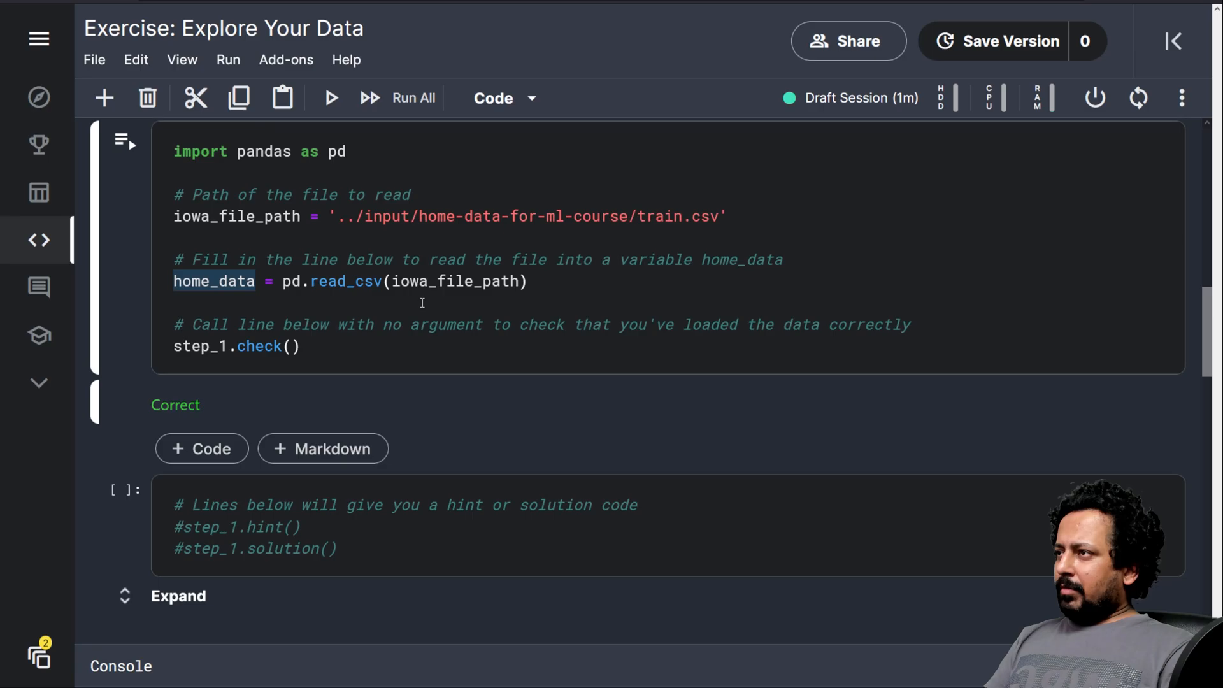
scroll("down", 3)
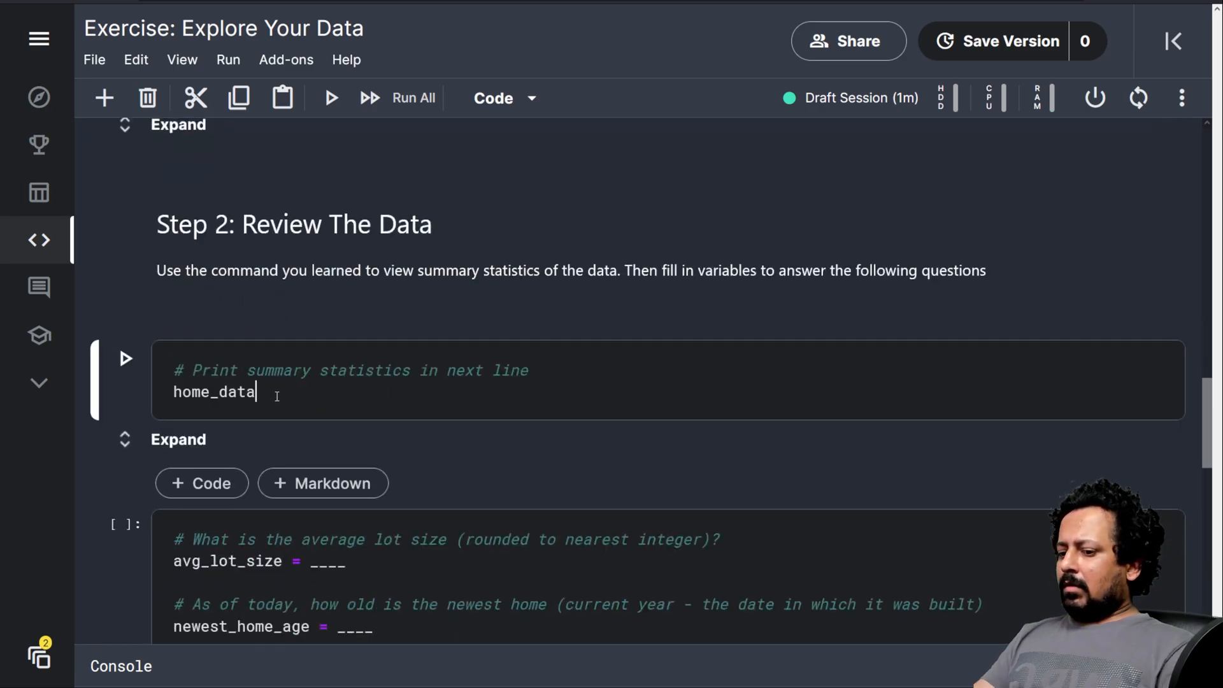
type(".describer")
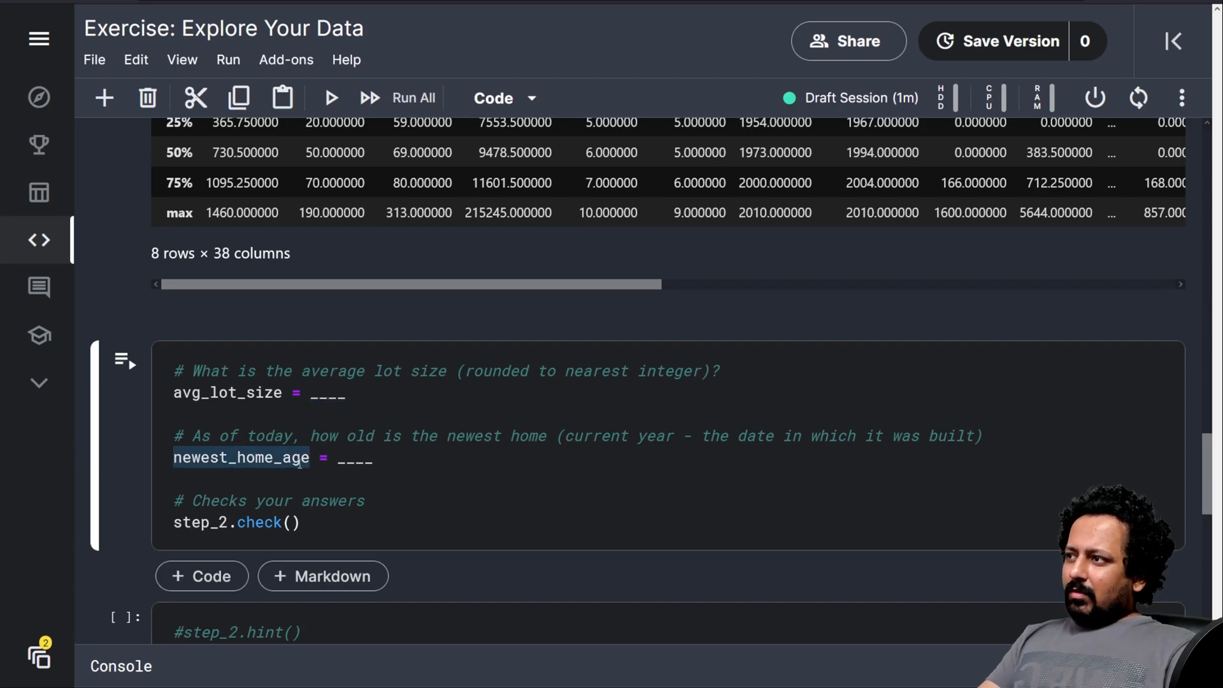
scroll("down", 3)
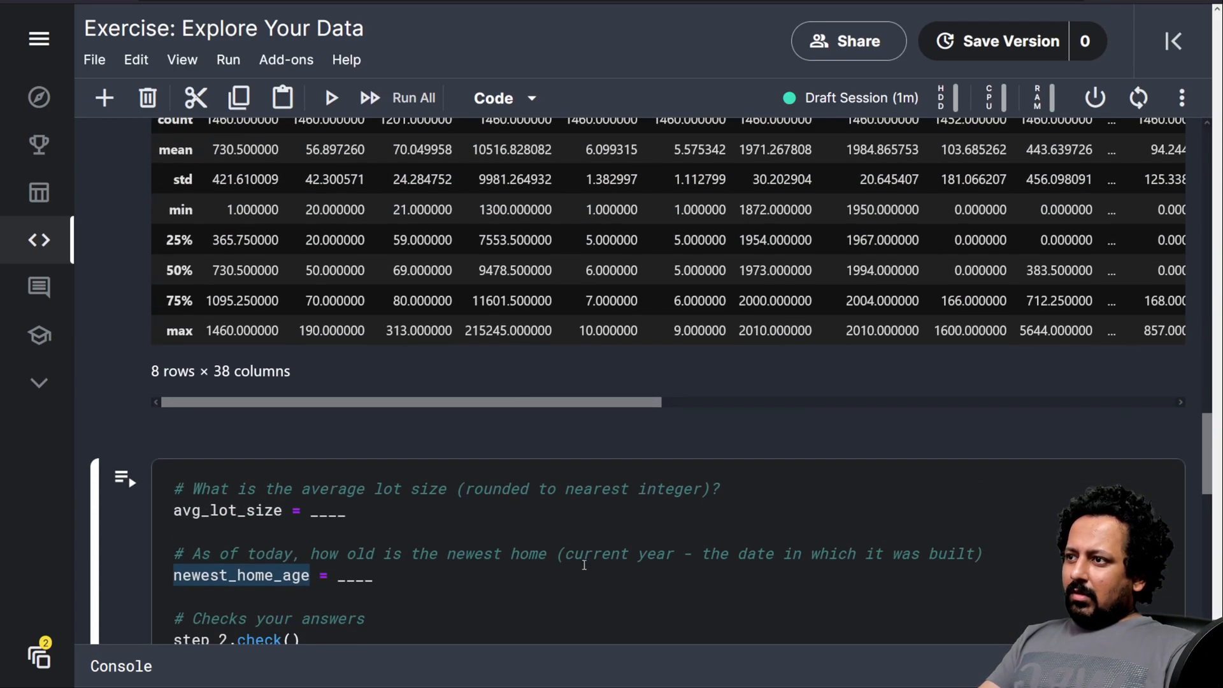
mouse_move(318, 595)
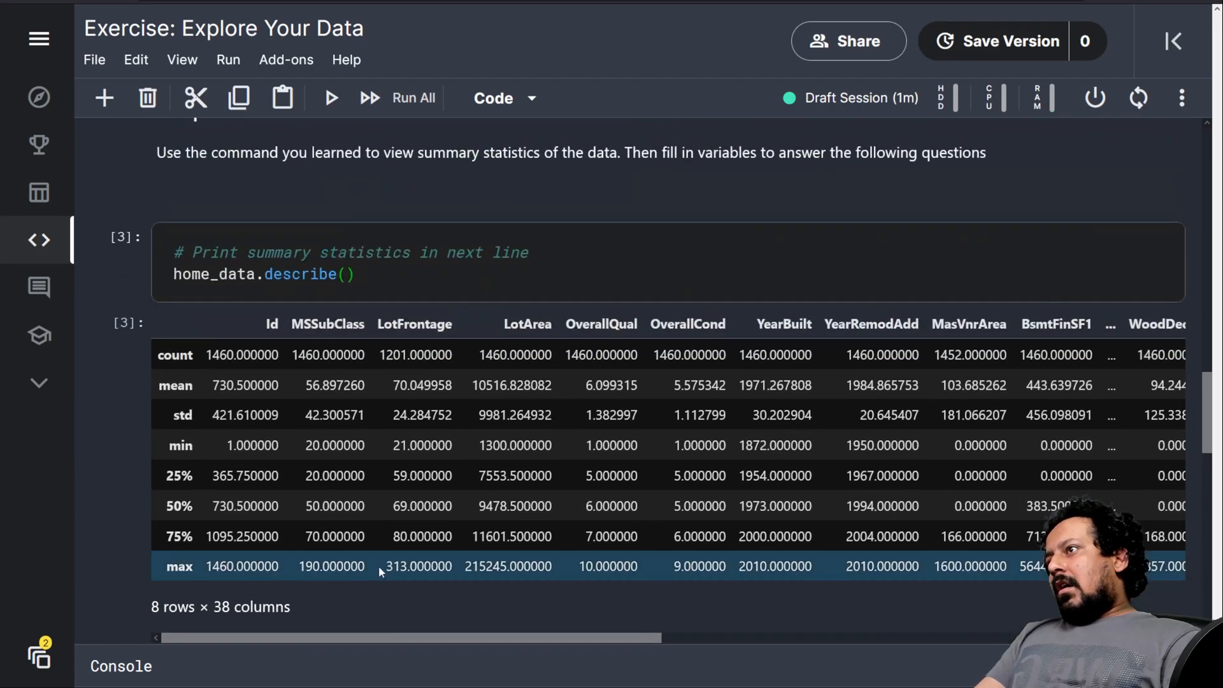
scroll("right", 3)
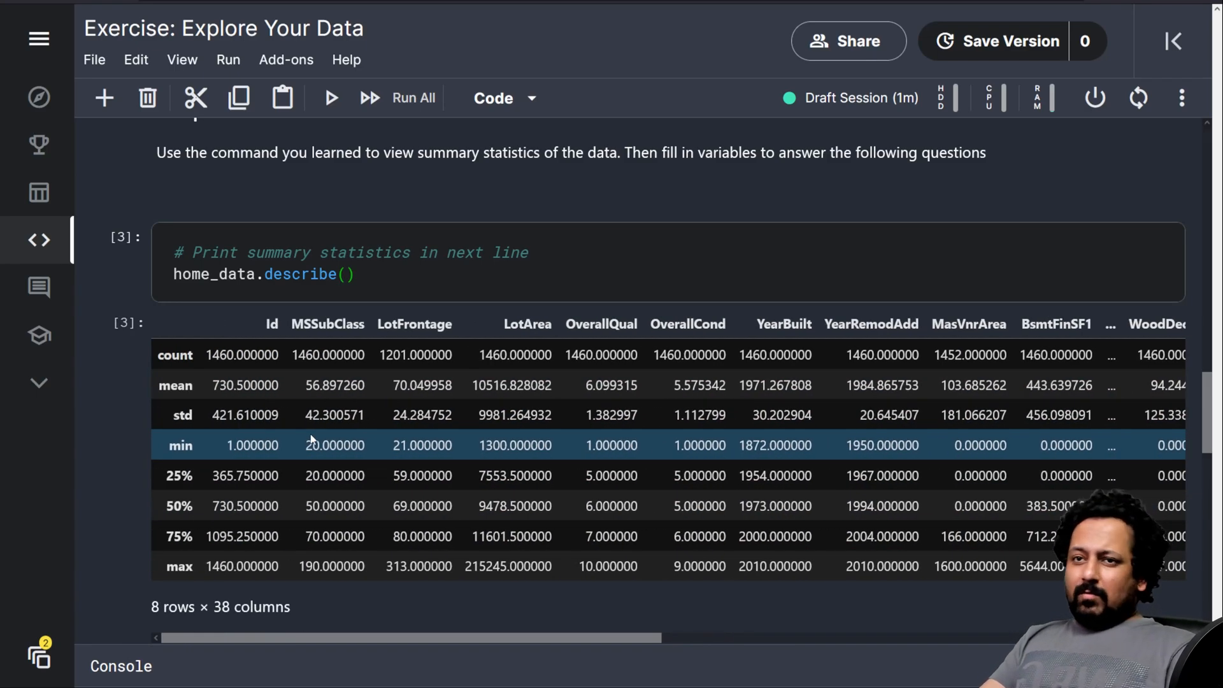
scroll("down", 3)
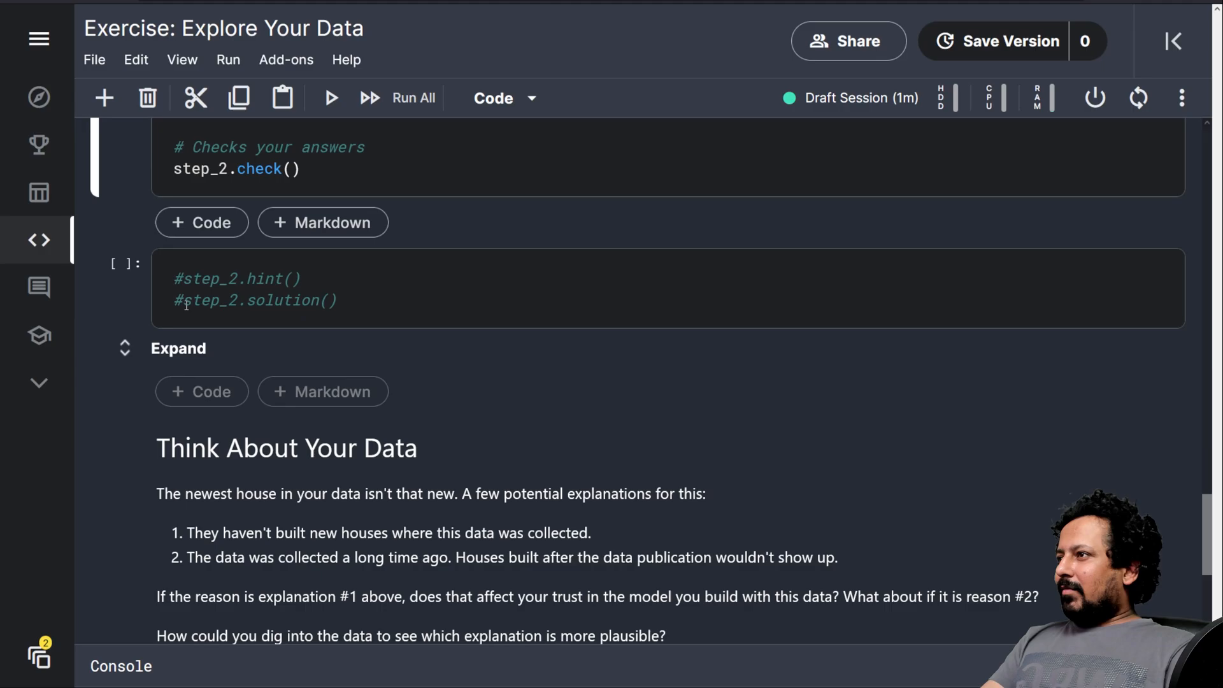
- Enter avg_lot_size = 10517, run the Step 2 answer check, and decline the Up next lesson offer
left_click(330, 98)
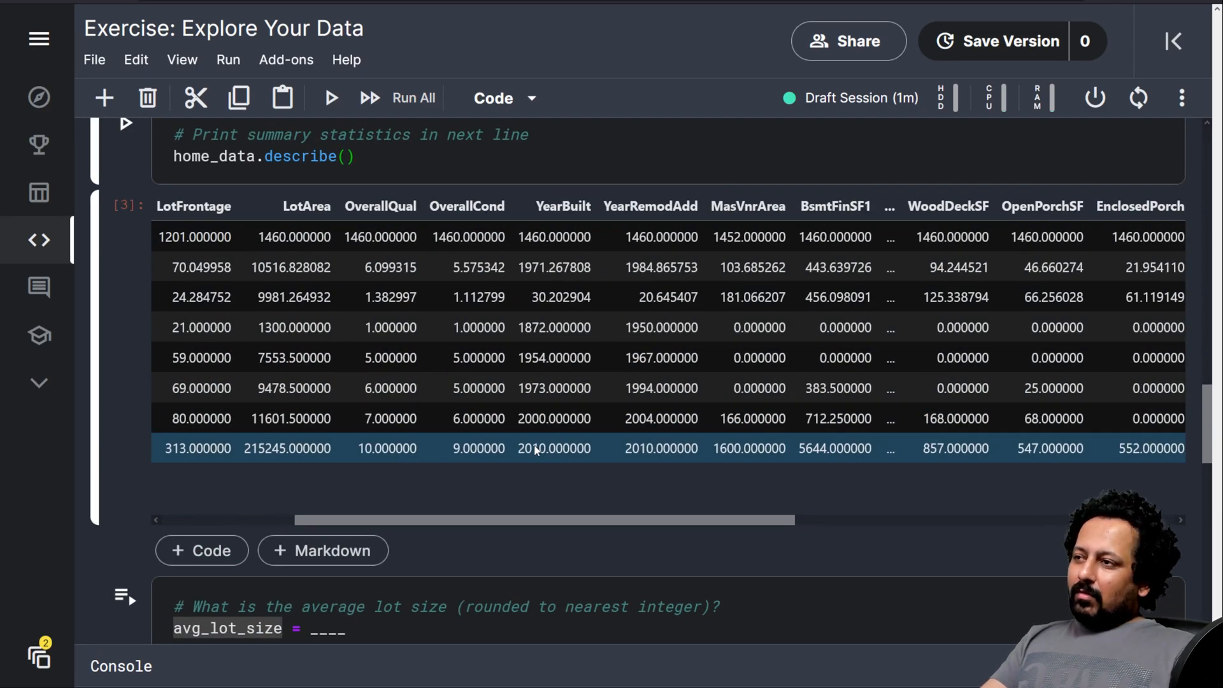
mouse_move(573, 444)
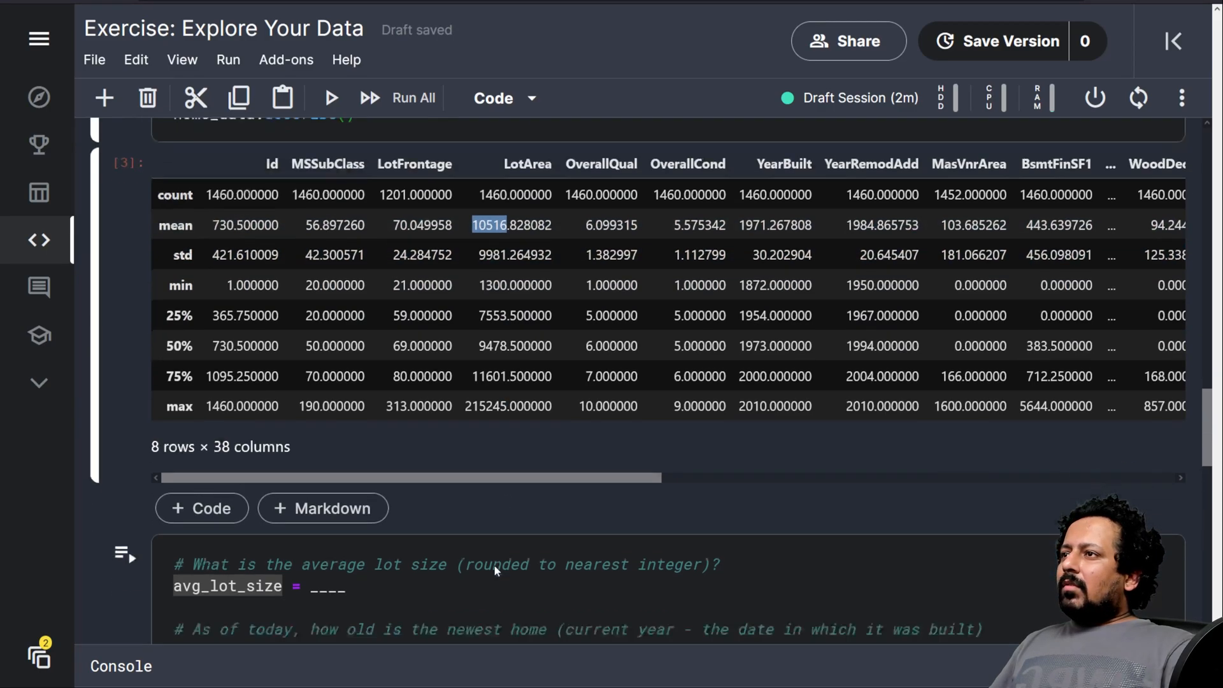
scroll("down", 3)
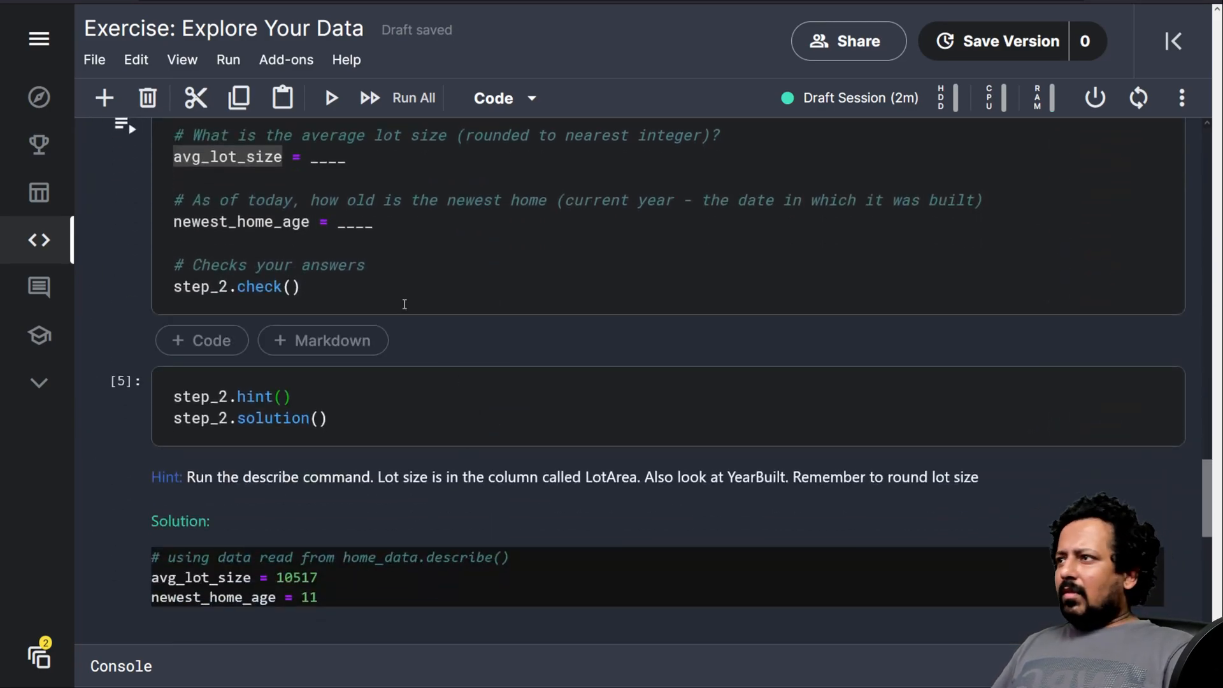
double_click(327, 156)
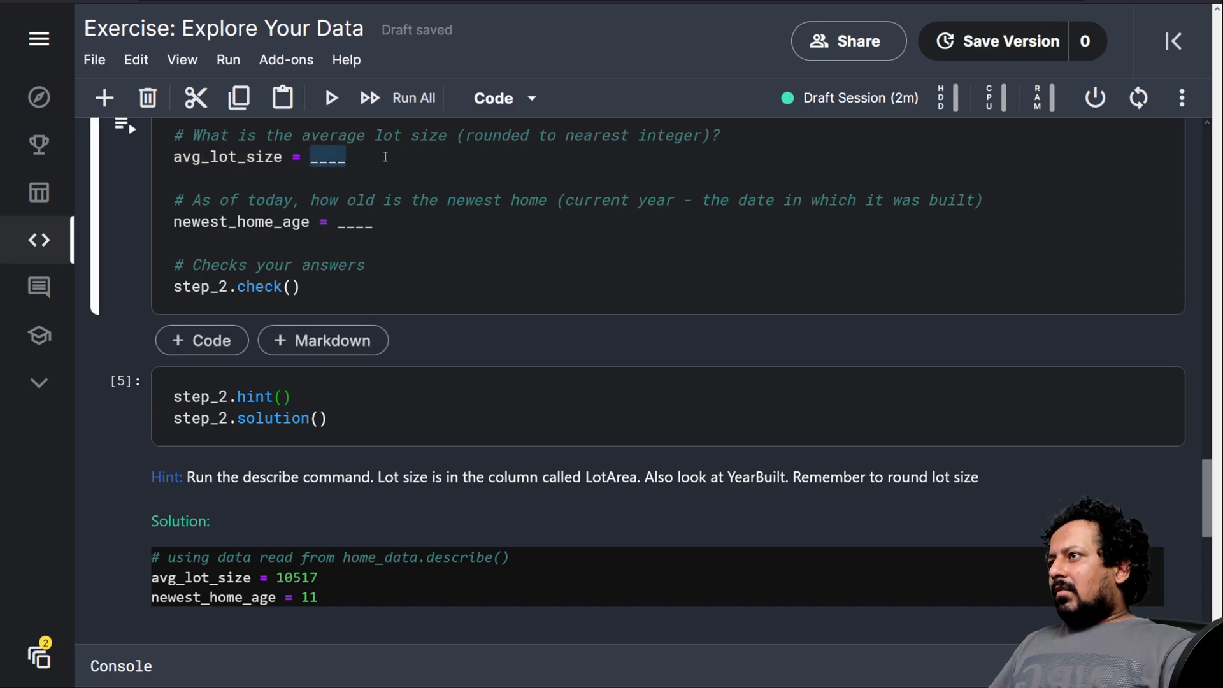
type("10517")
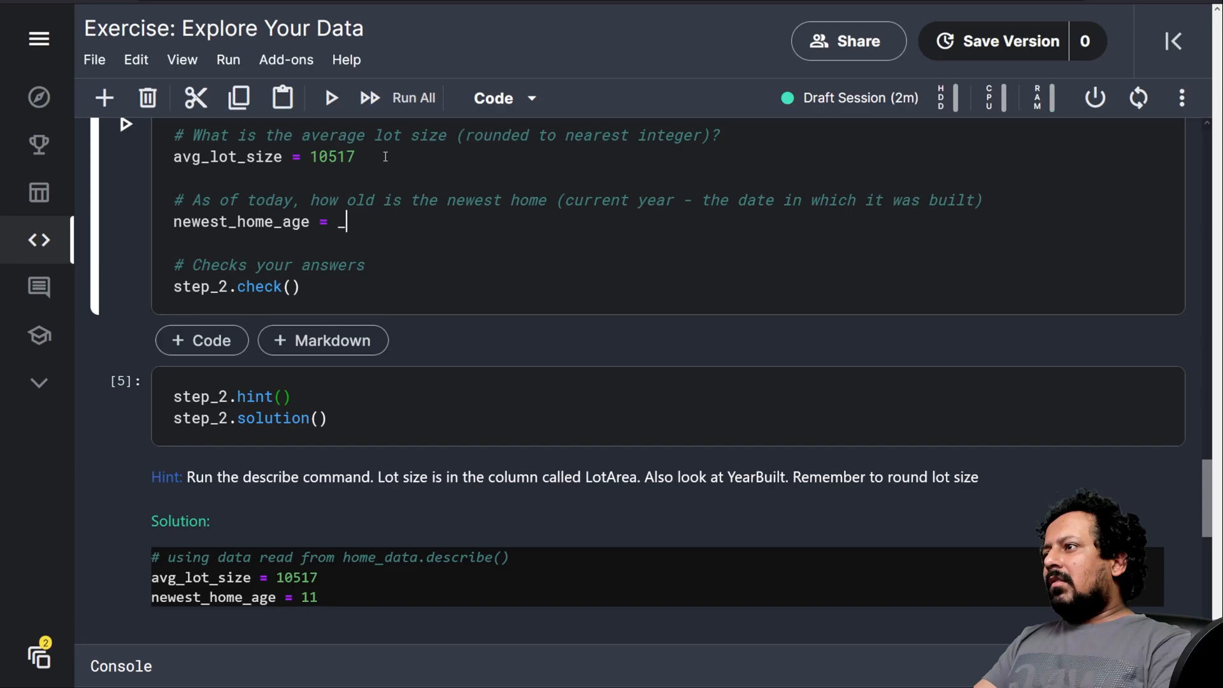
left_click(330, 98)
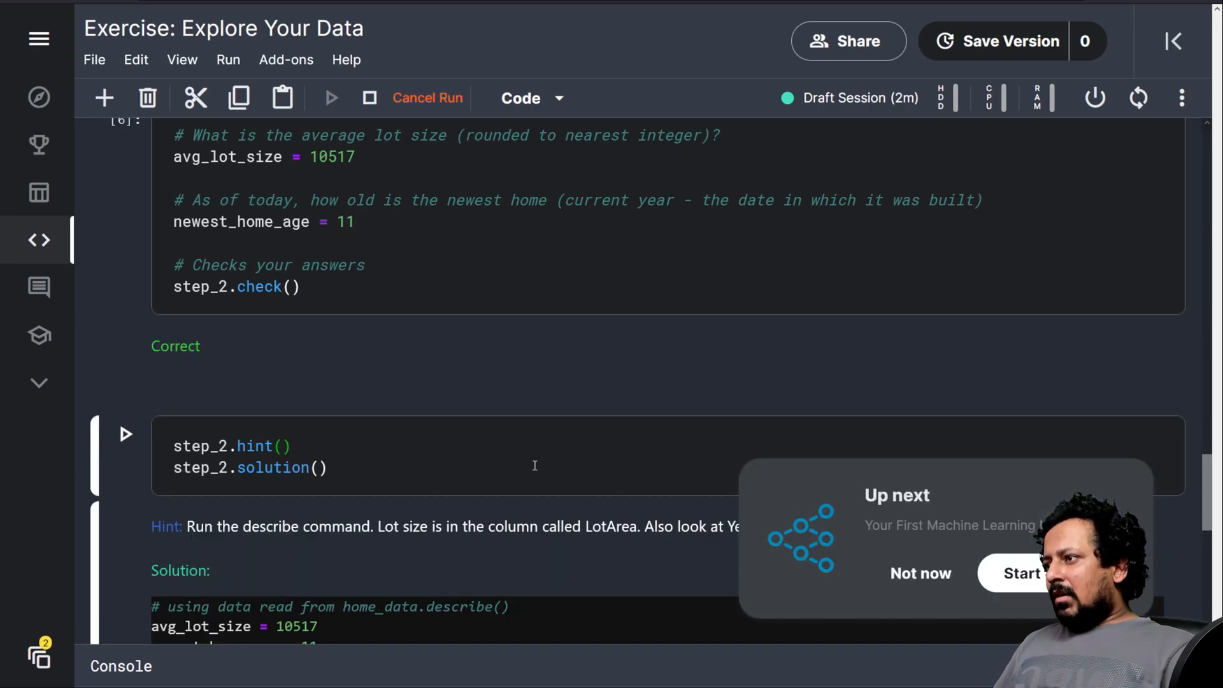
scroll("down", 3)
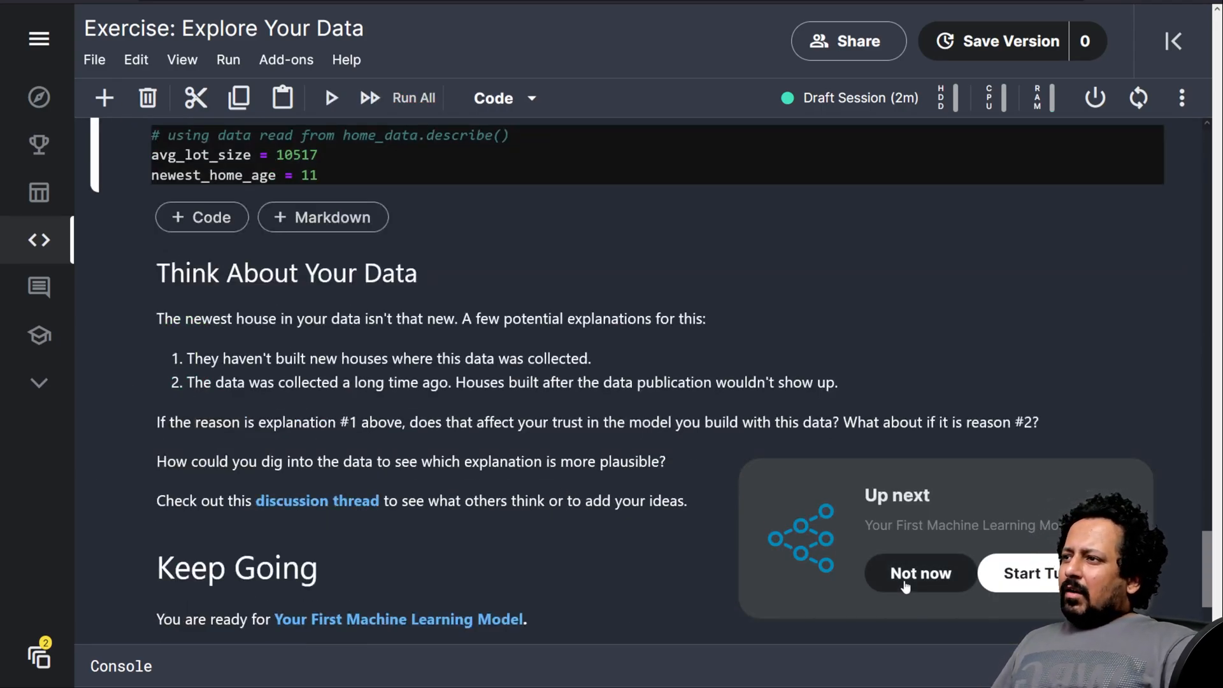
left_click(920, 573)
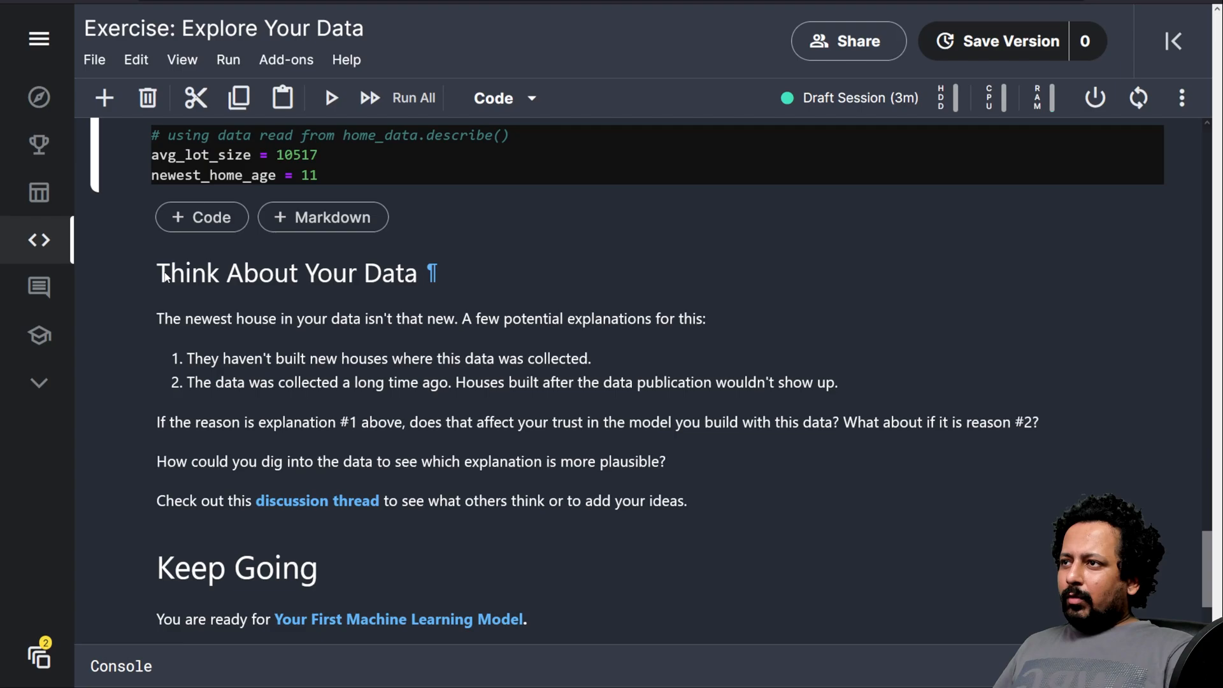
mouse_move(165, 342)
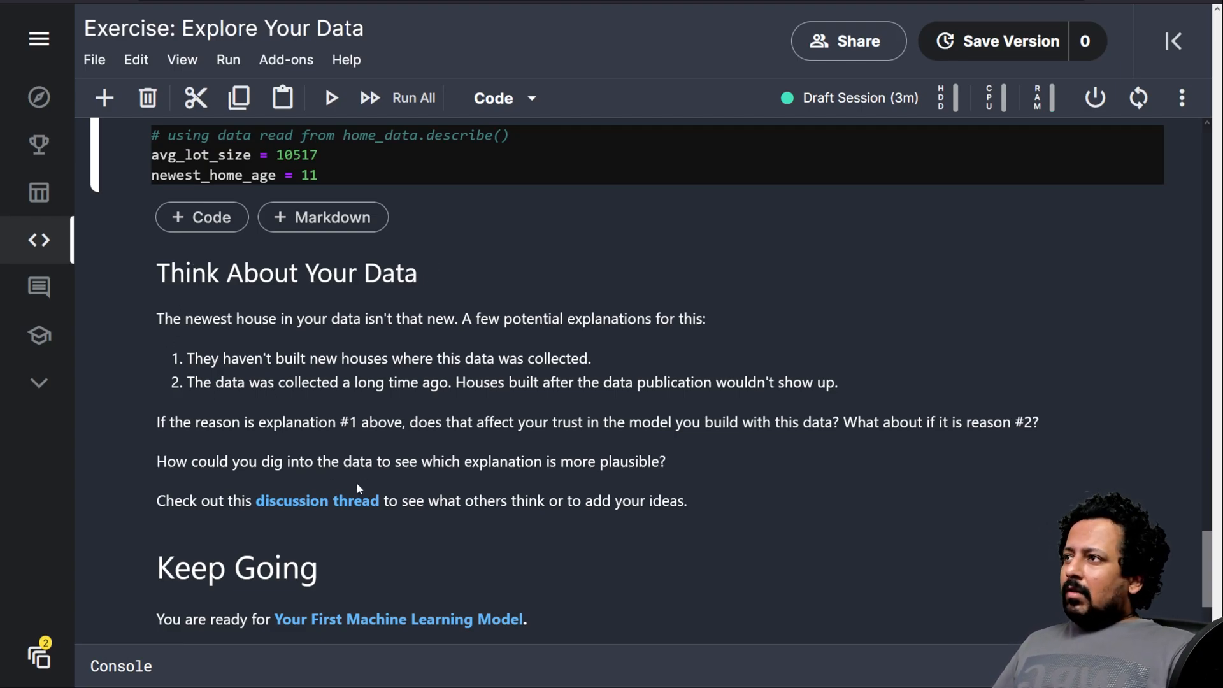
- Replace the typed 10517 with avg_lot_size = int(home_data.LotArea.mean())
scroll("up", 3)
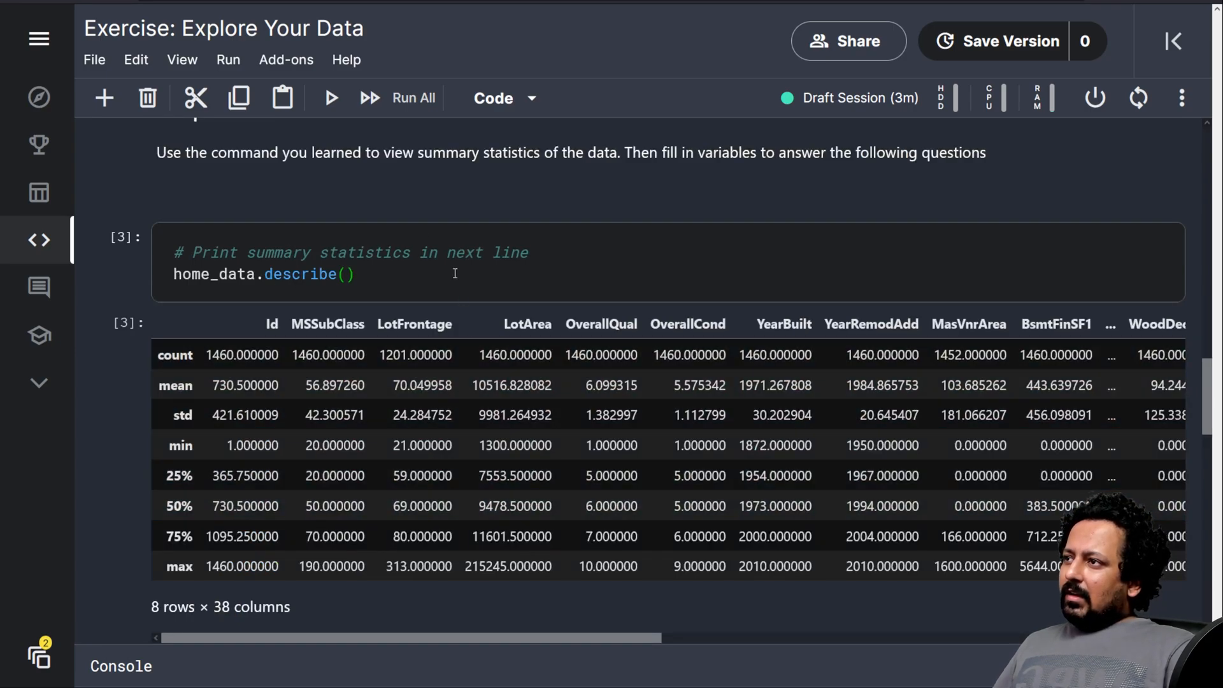
scroll("down", 3)
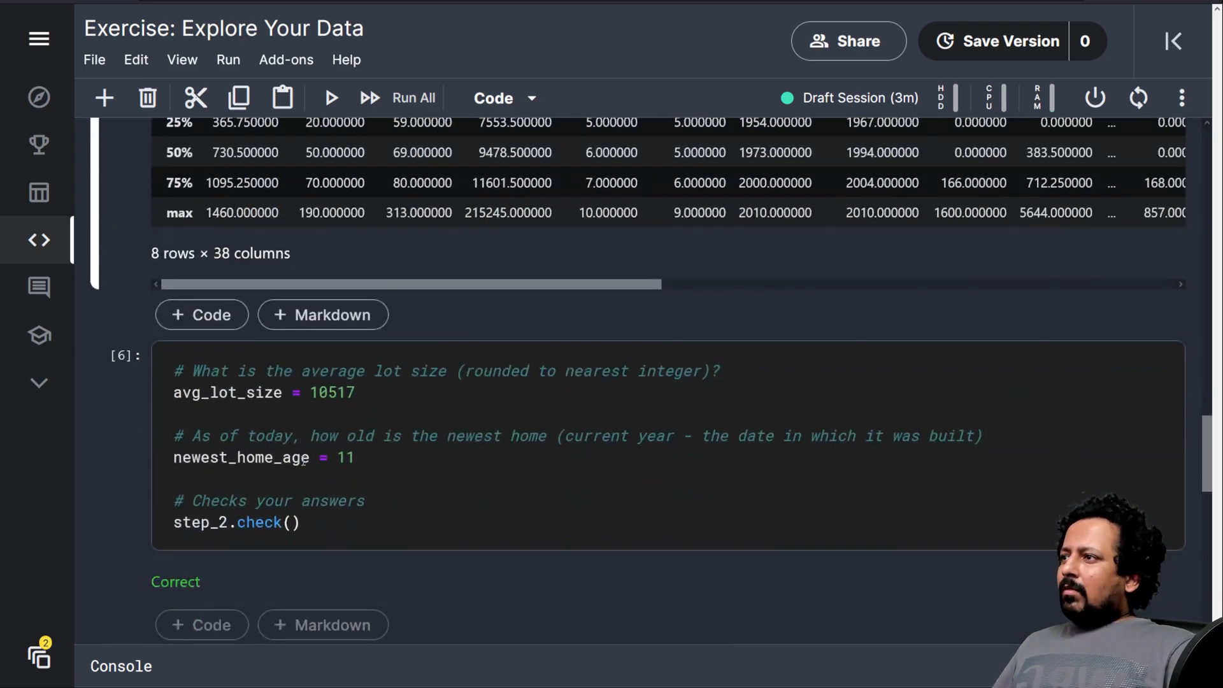
double_click(331, 392)
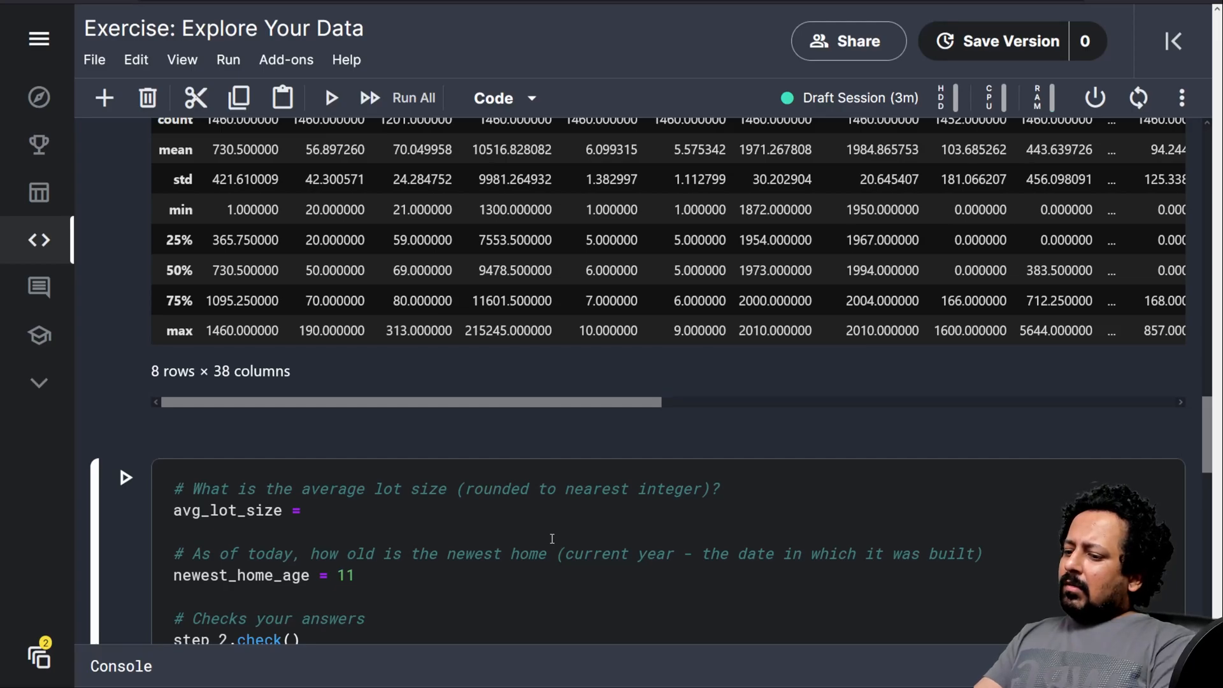
type("home_data.")
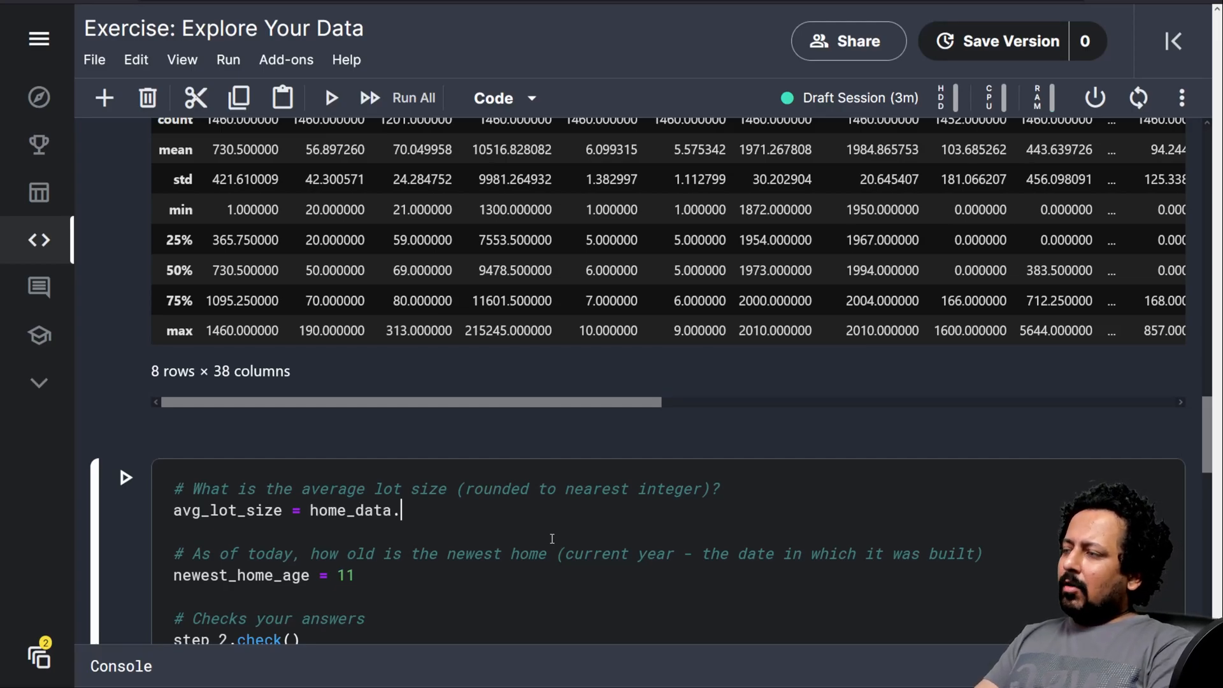
scroll("down", 3)
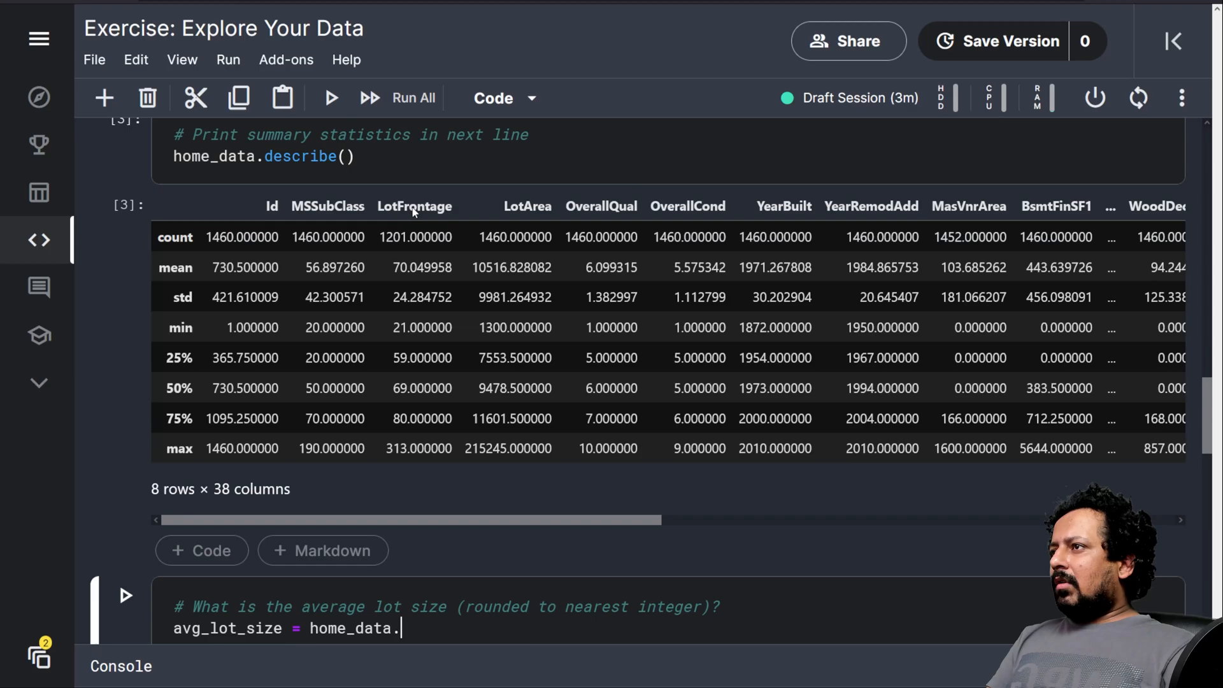
double_click(414, 206)
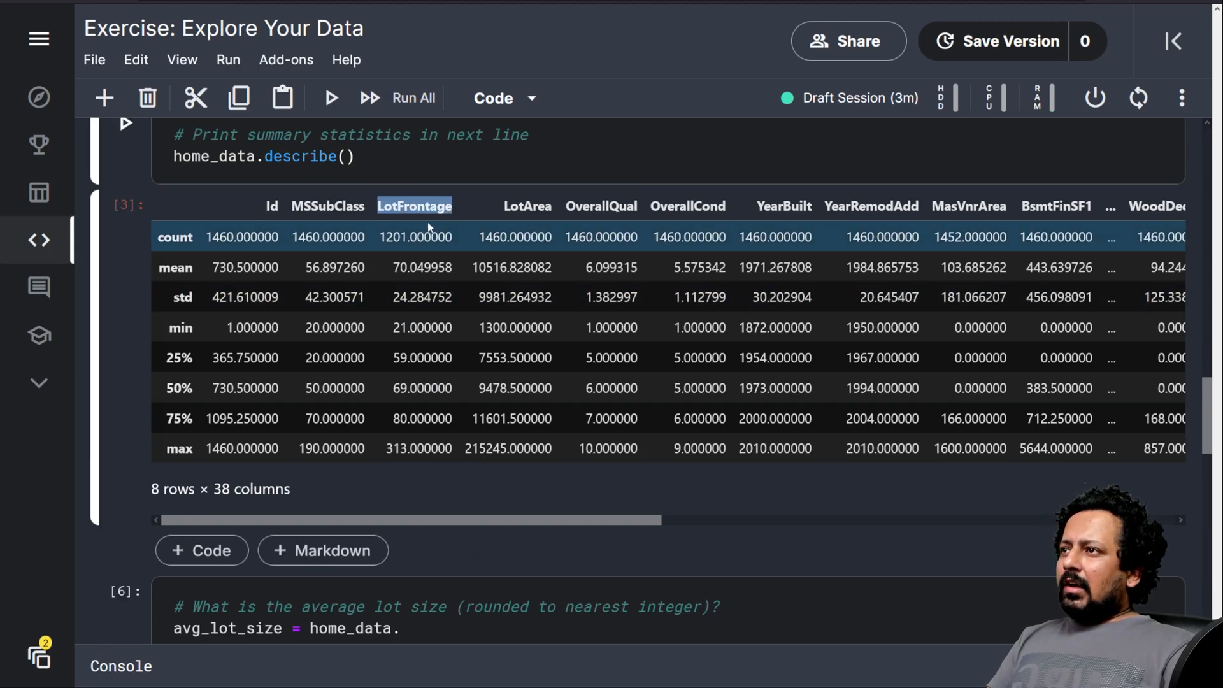
scroll("down", 3)
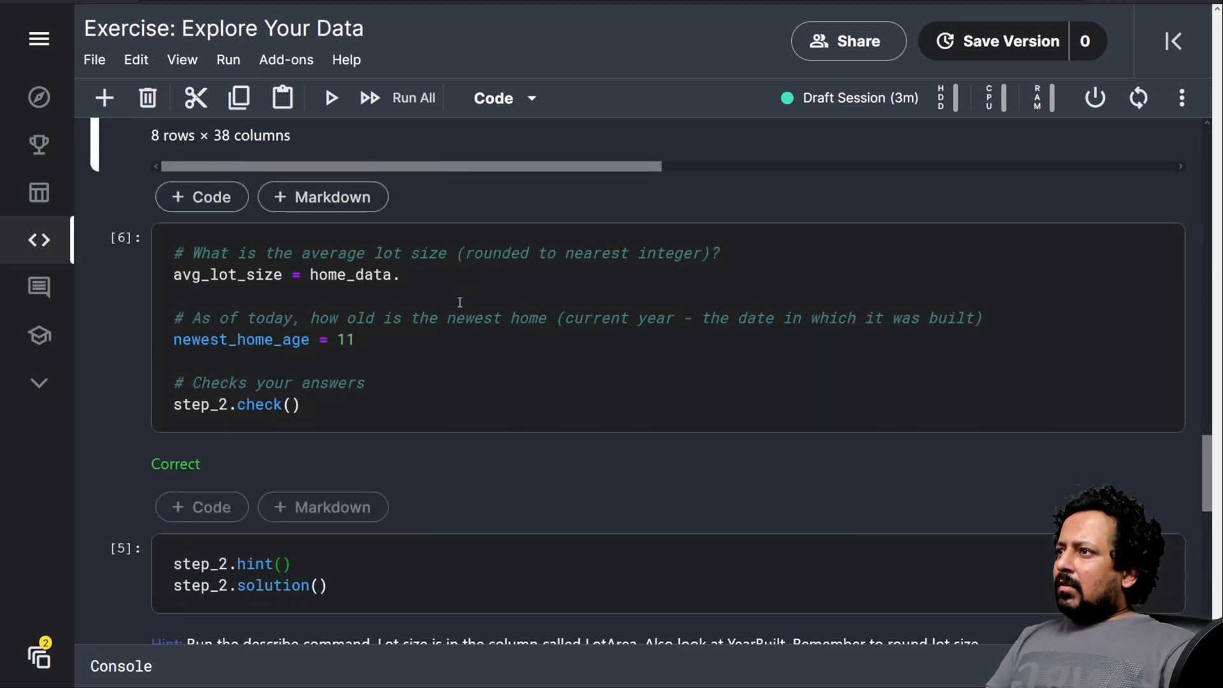
type("LotArea.mean")
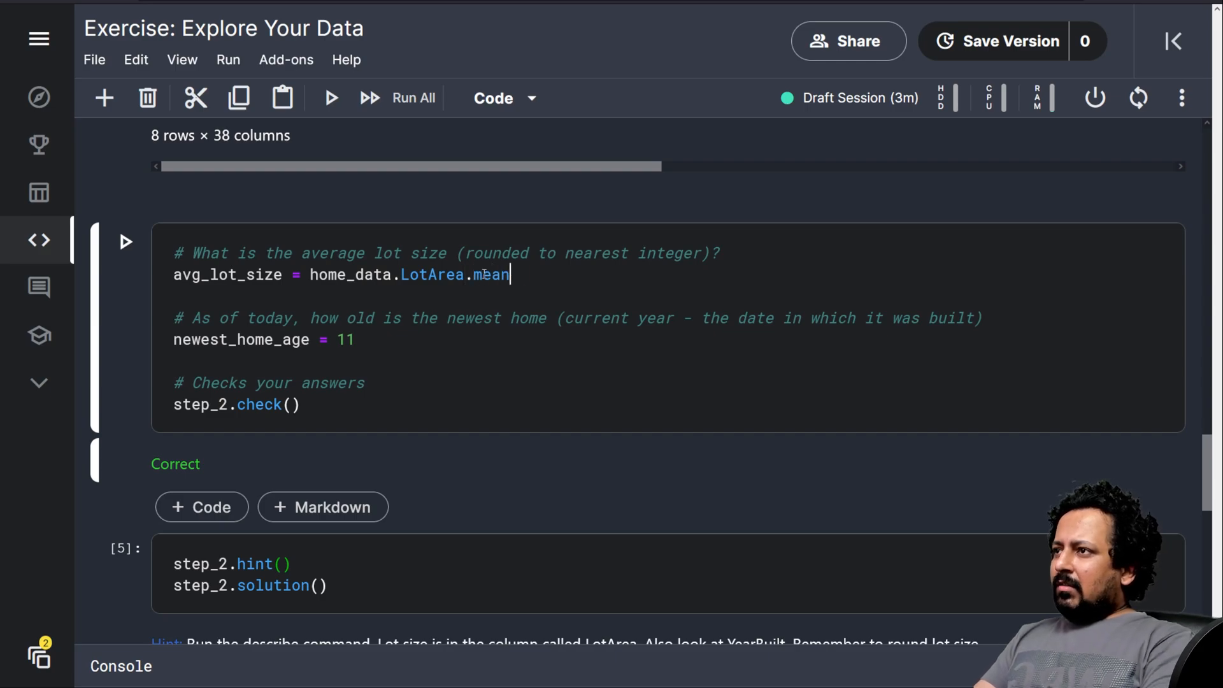
type("()")
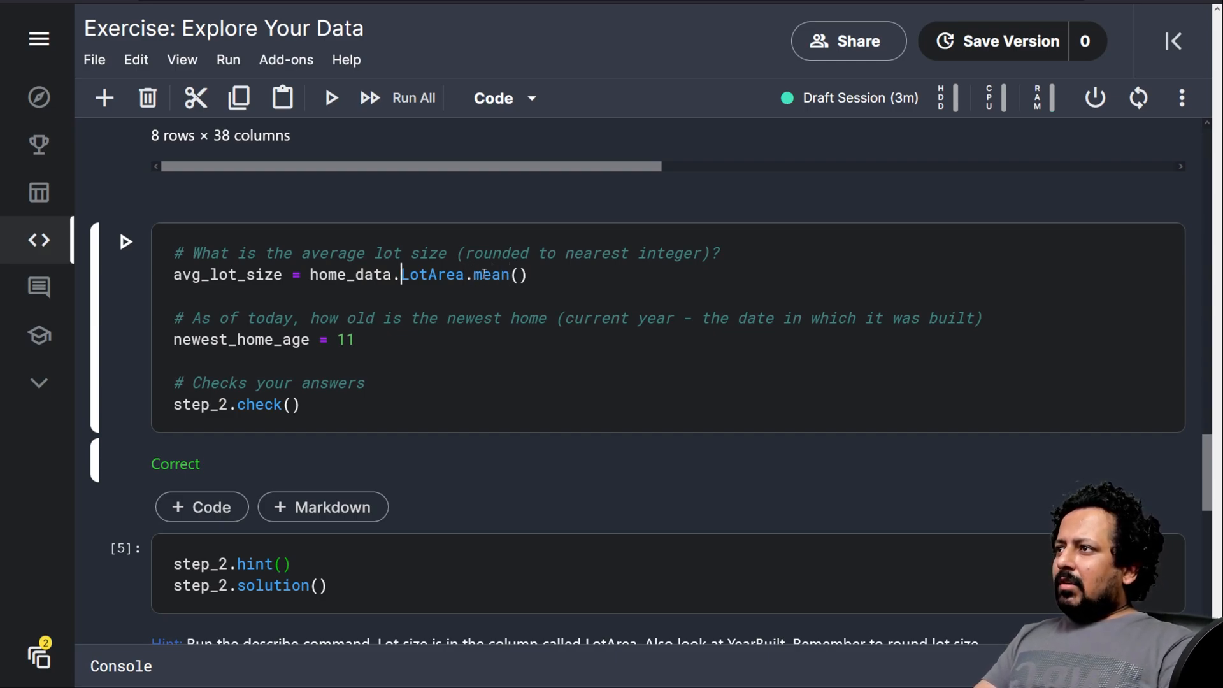
type("int(")
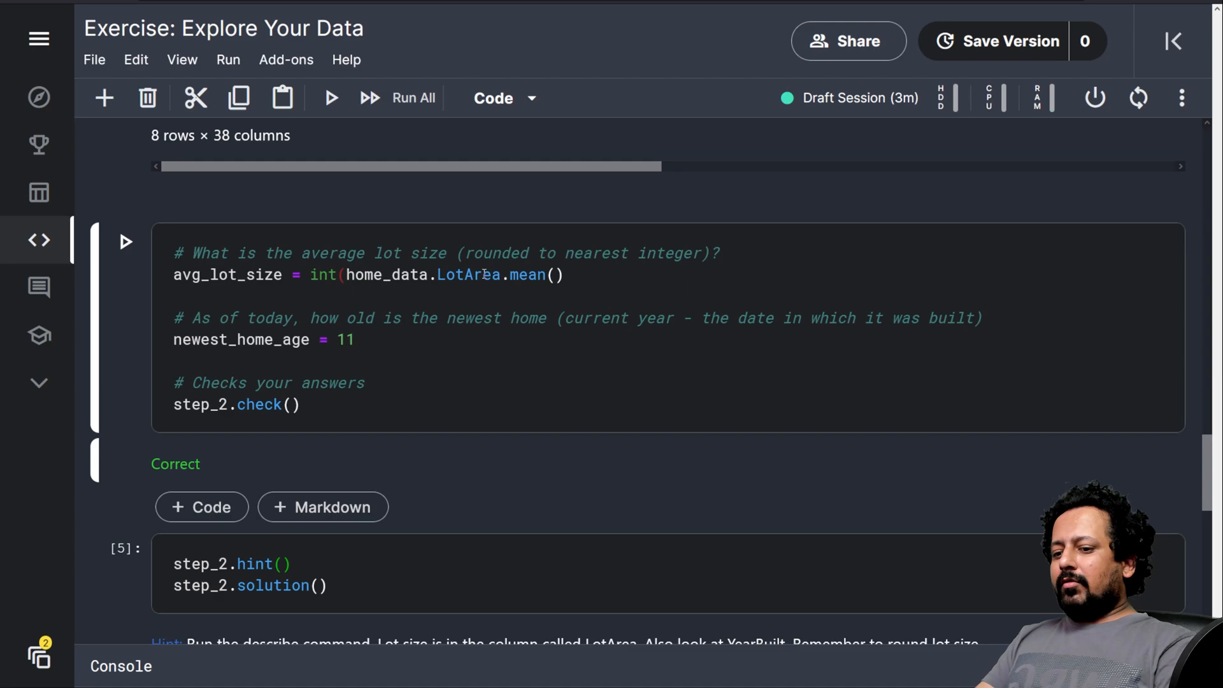
type(")")
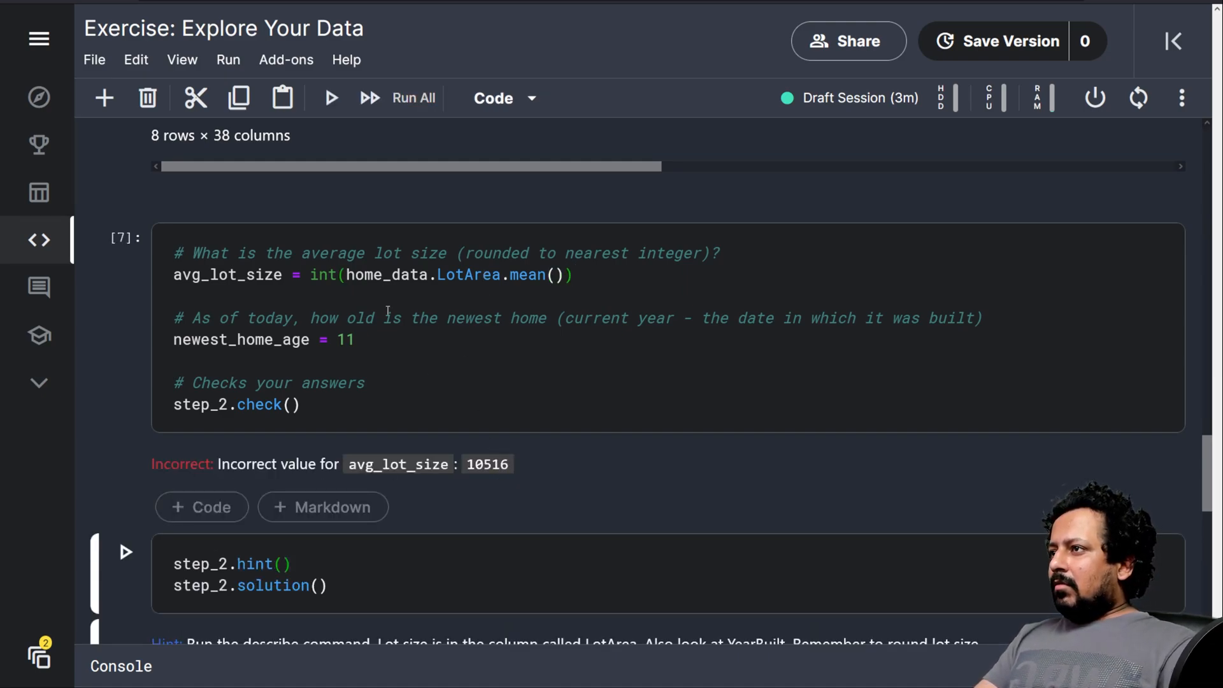
- Run the answer cell so the LotArea mean check reports Correct, then move to the newest_home_age line
left_click_drag(311, 275, 572, 275)
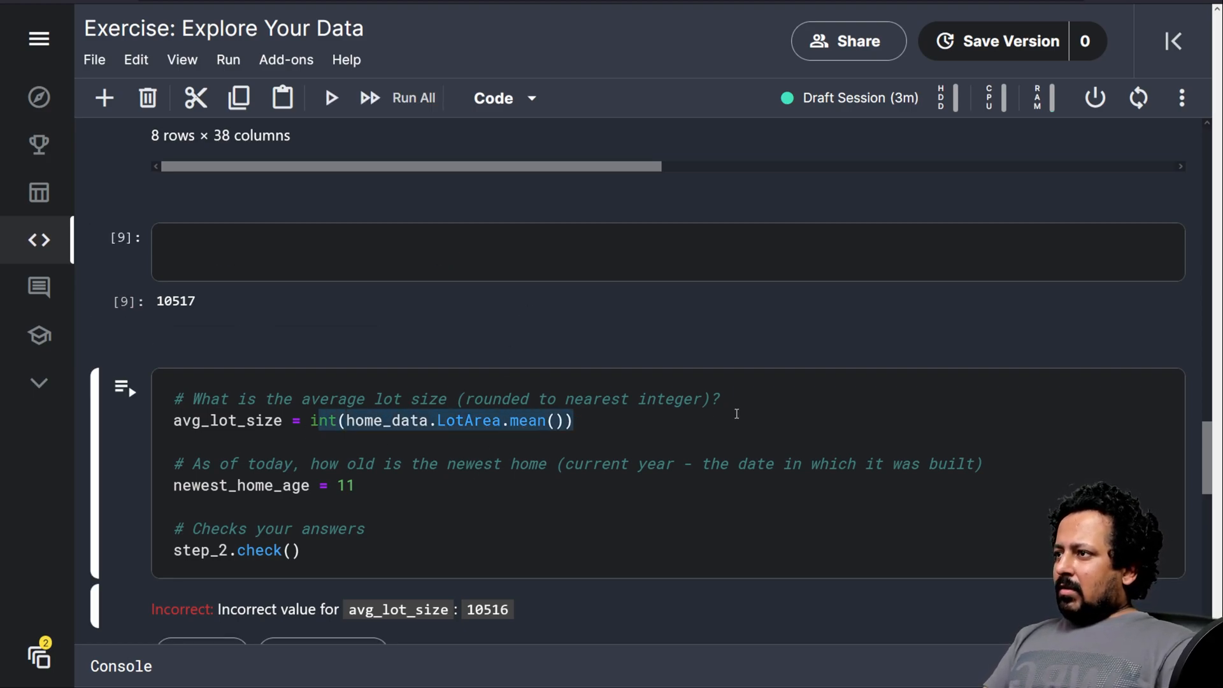
left_click(330, 98)
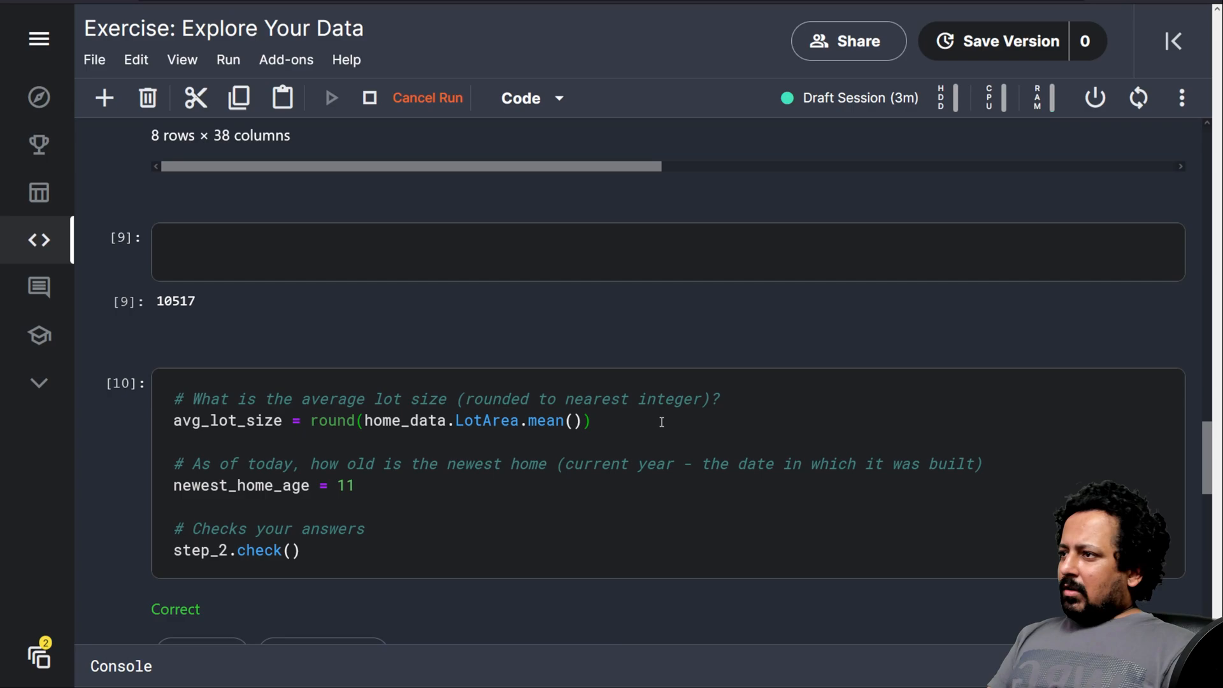
left_click(355, 485)
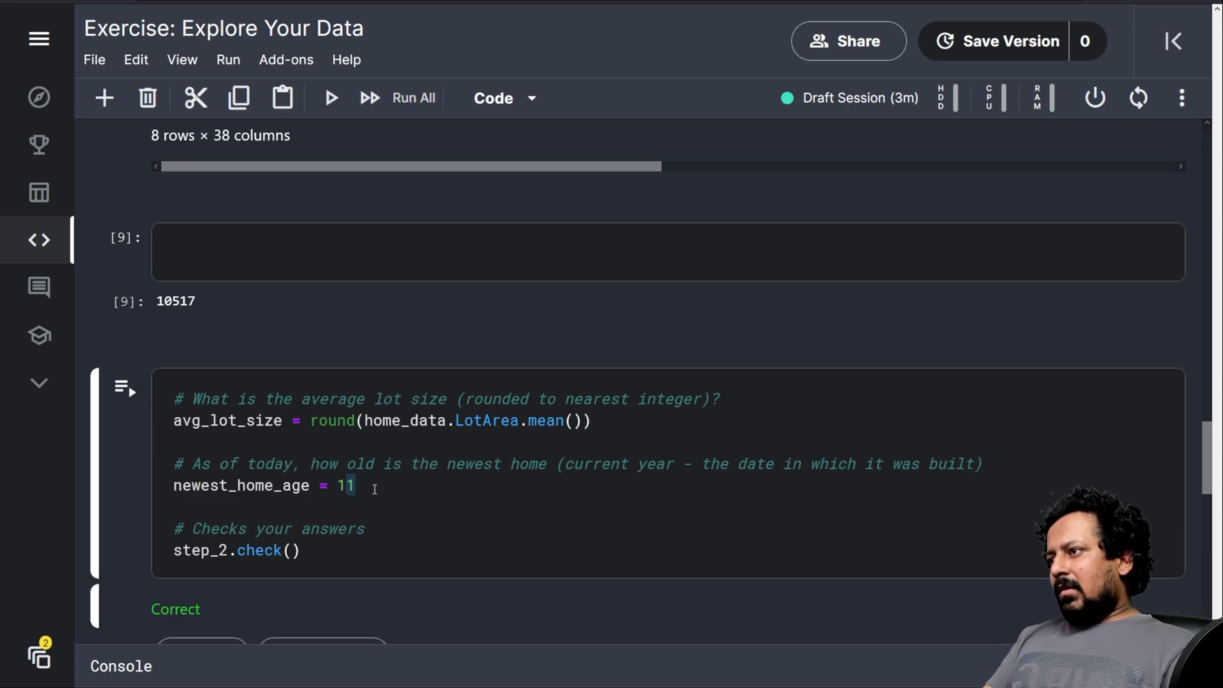
- Set newest_home_age = 2021 - home_data.YearBuilt.max() and rerun the check, still Correct
type("2021")
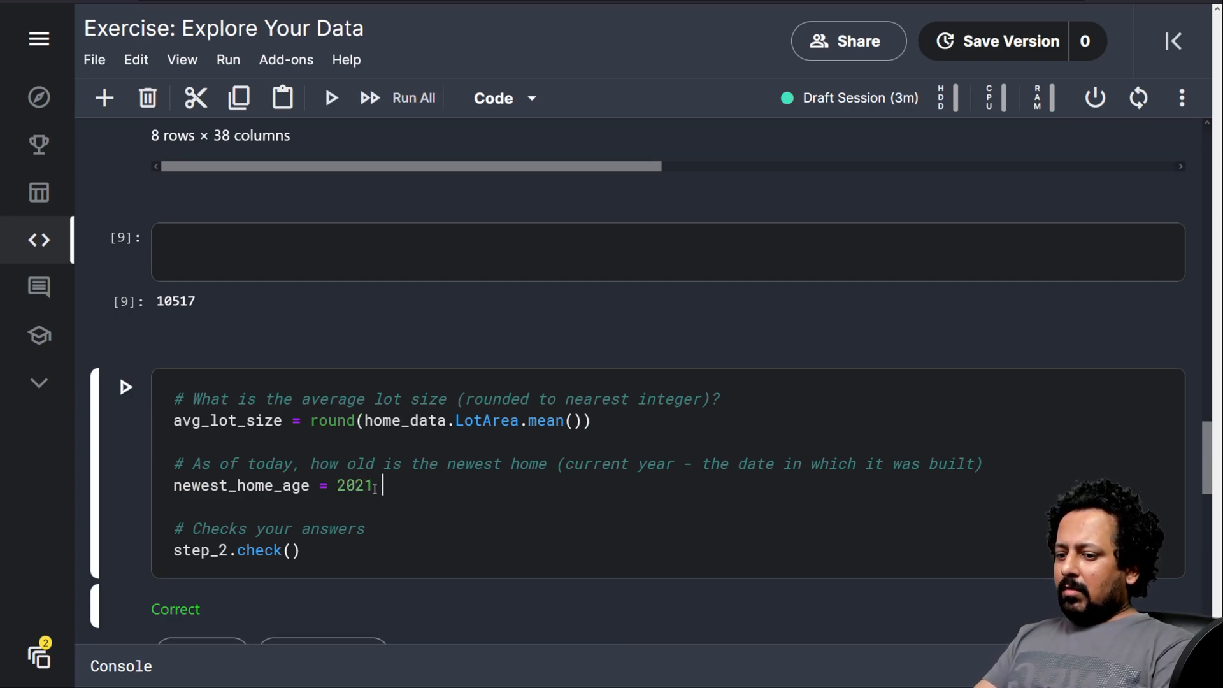
type("-")
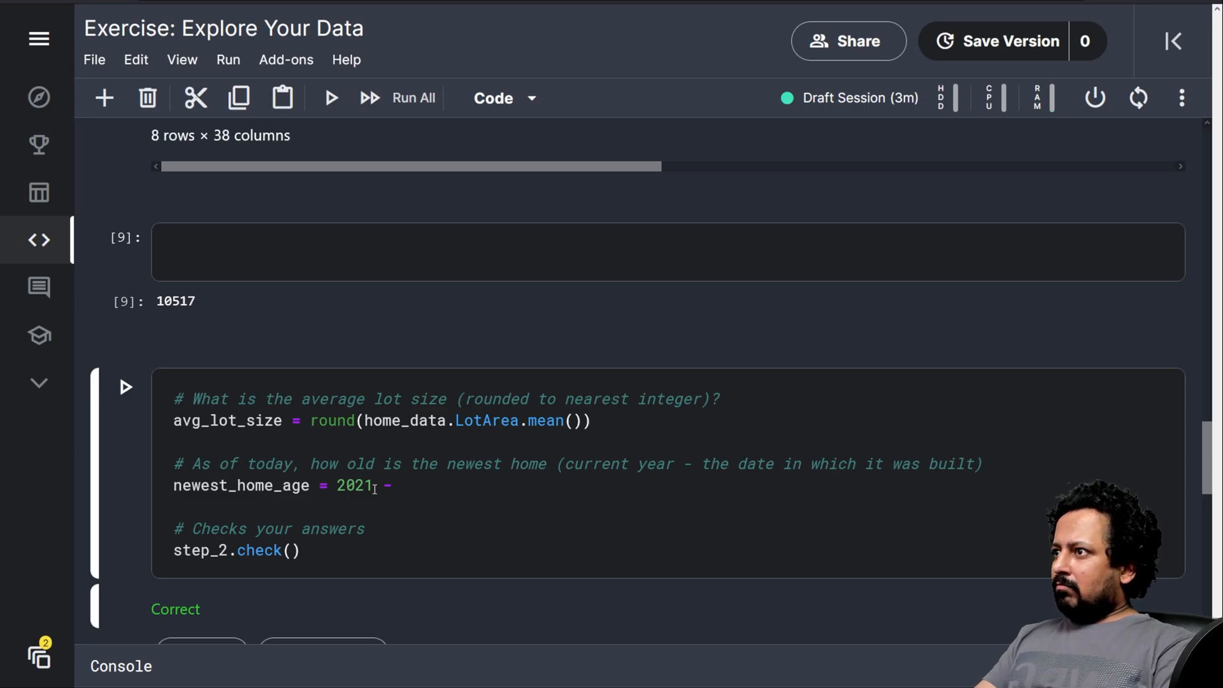
type("home_dat")
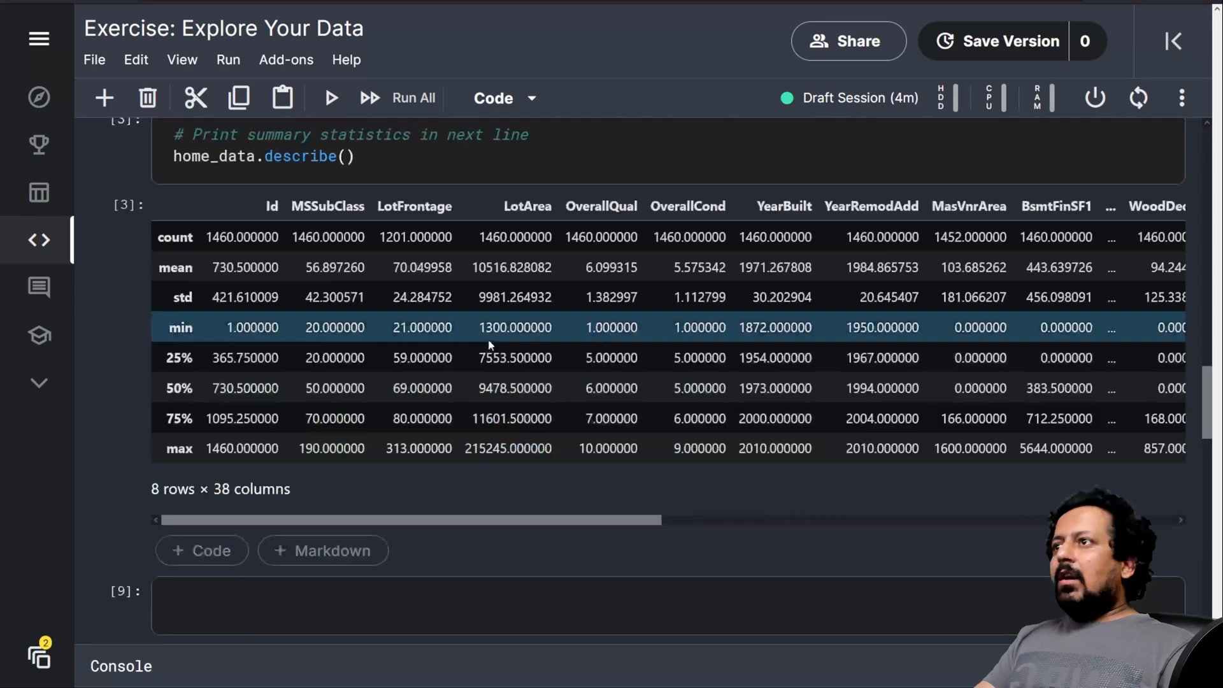
scroll("down", 3)
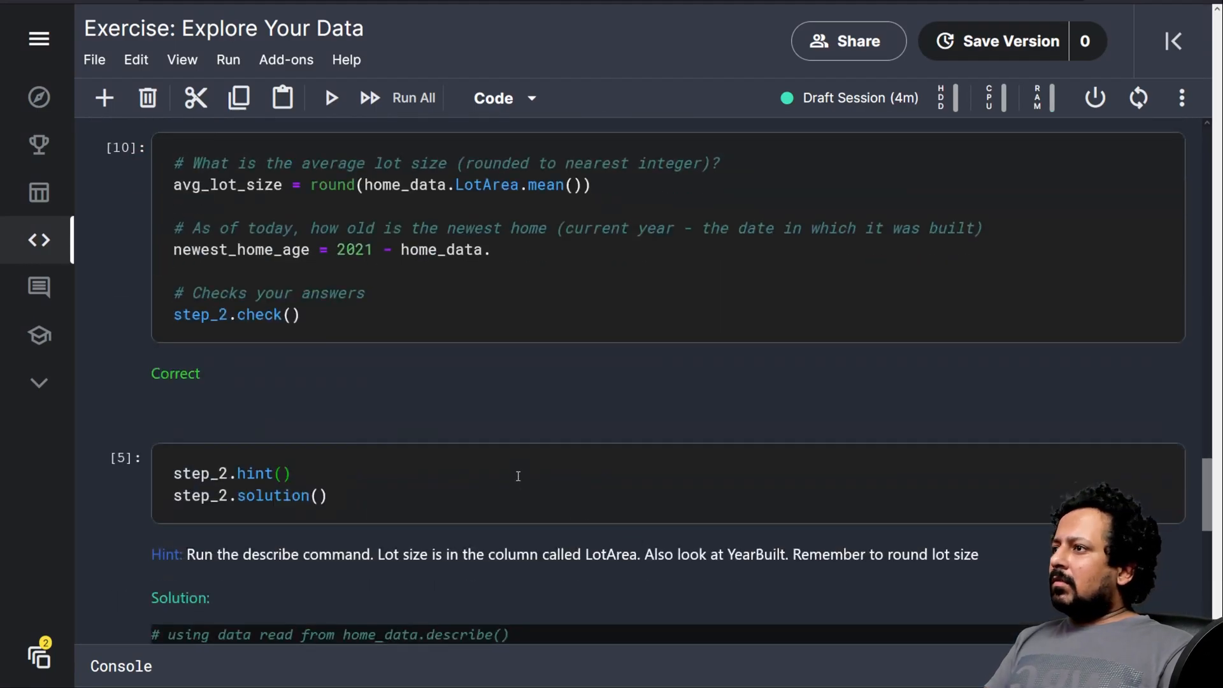
type("YearBuilt.")
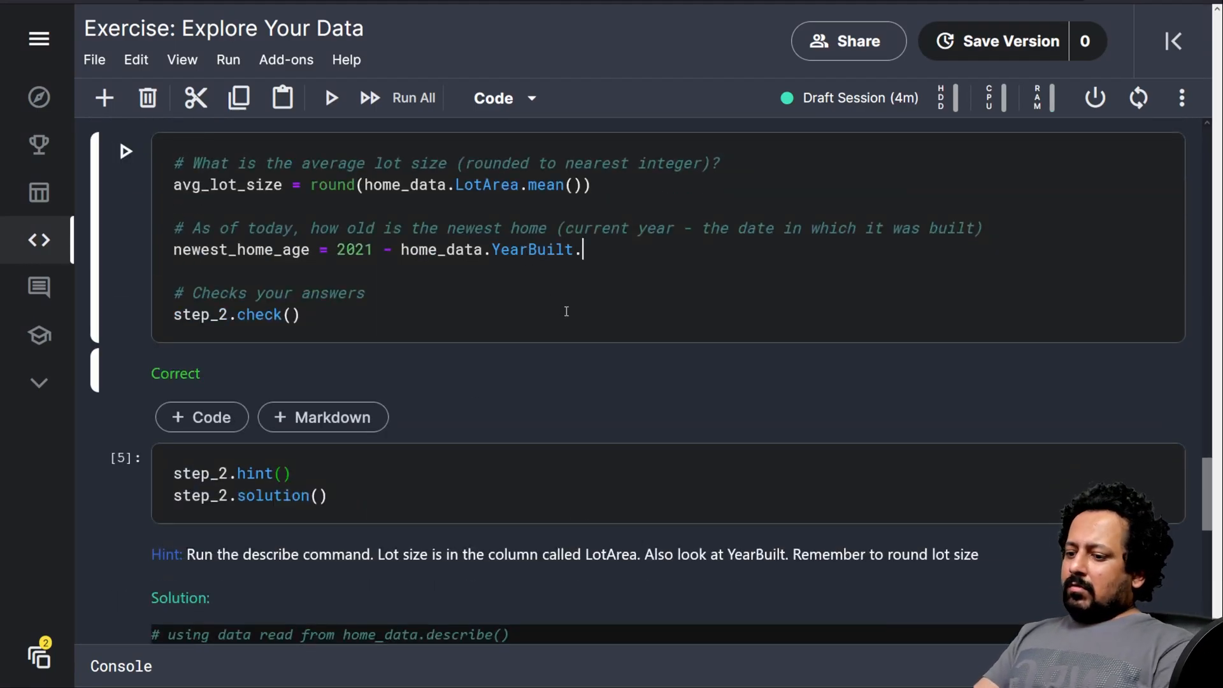
type("max")
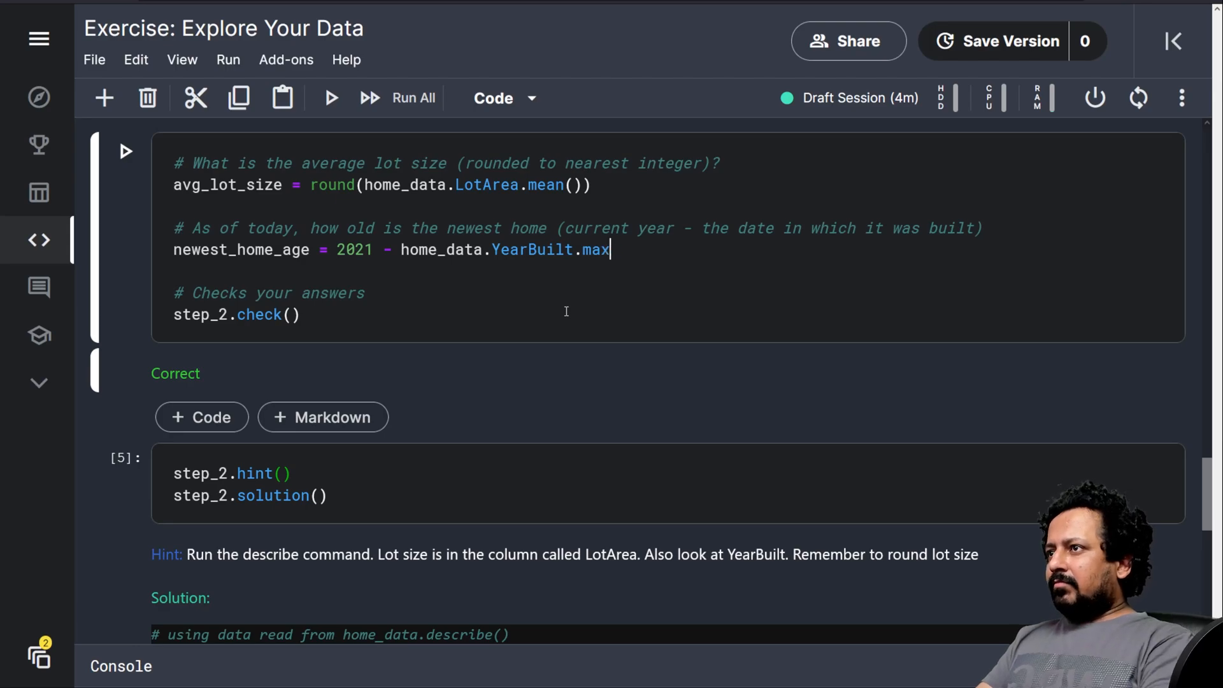
type("()")
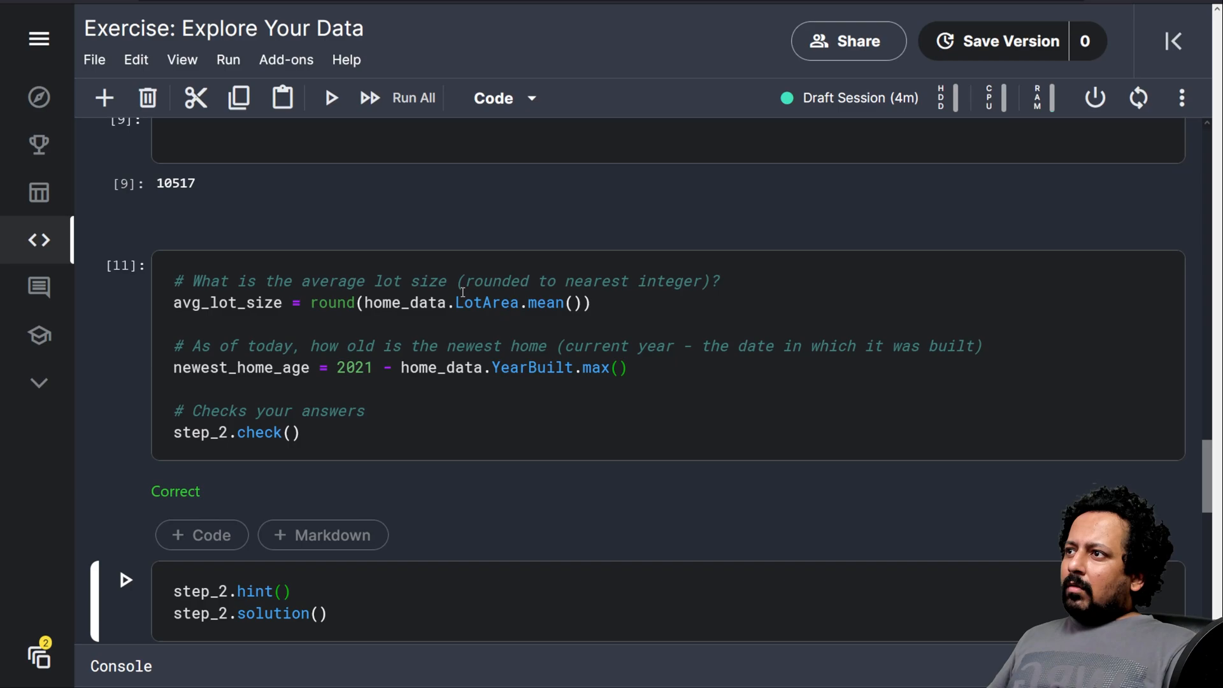
double_click(487, 304)
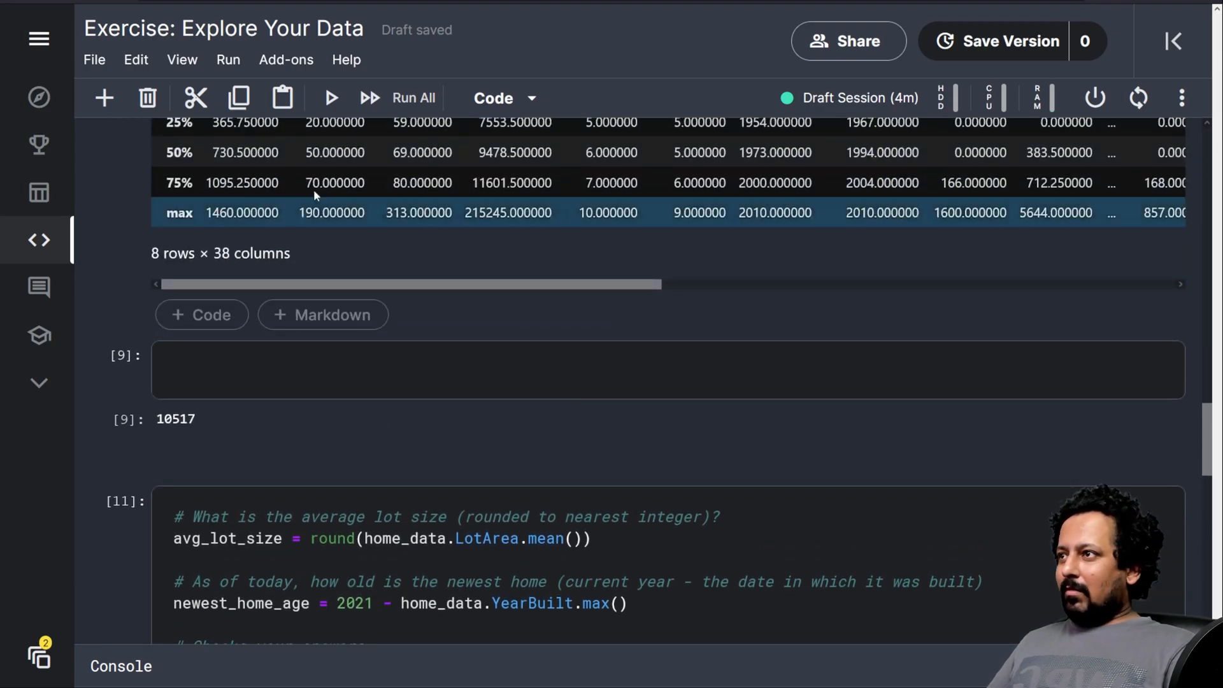
scroll("down", 3)
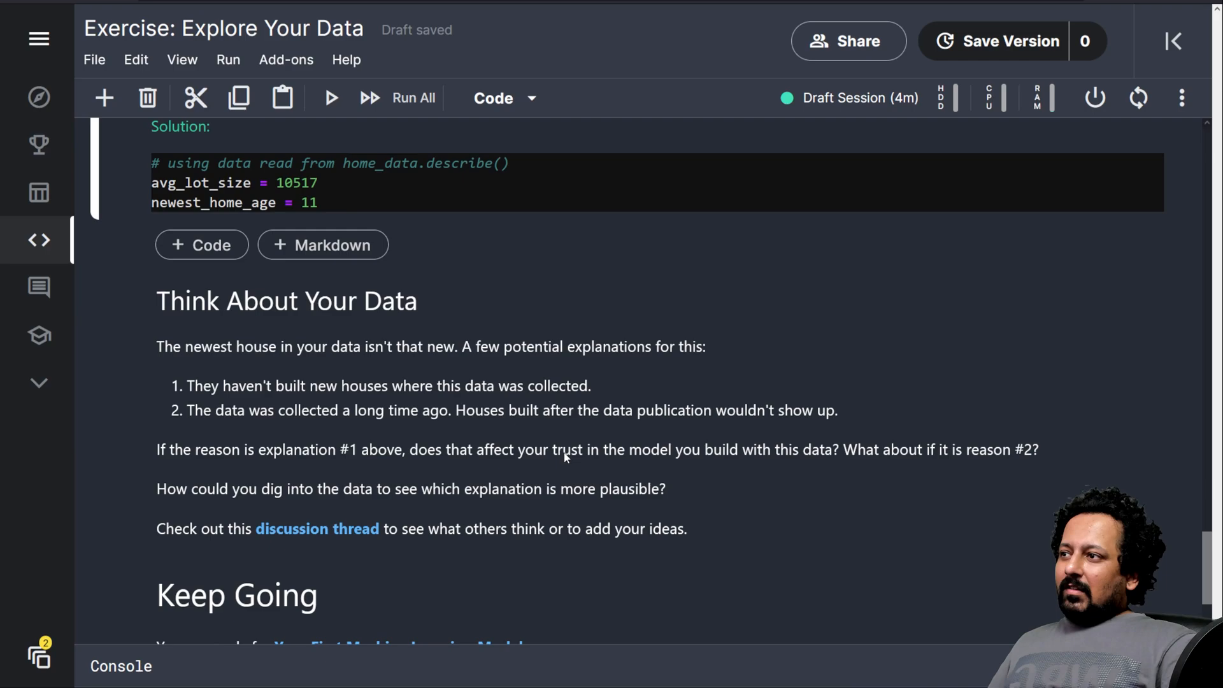
mouse_move(734, 567)
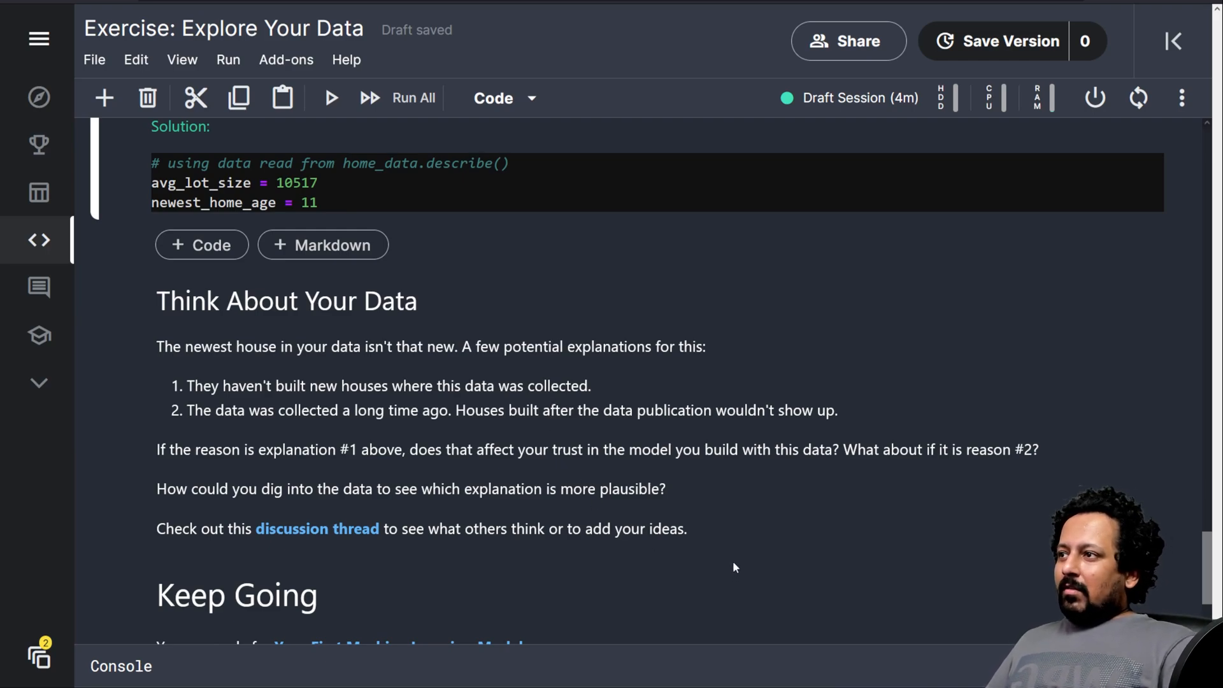